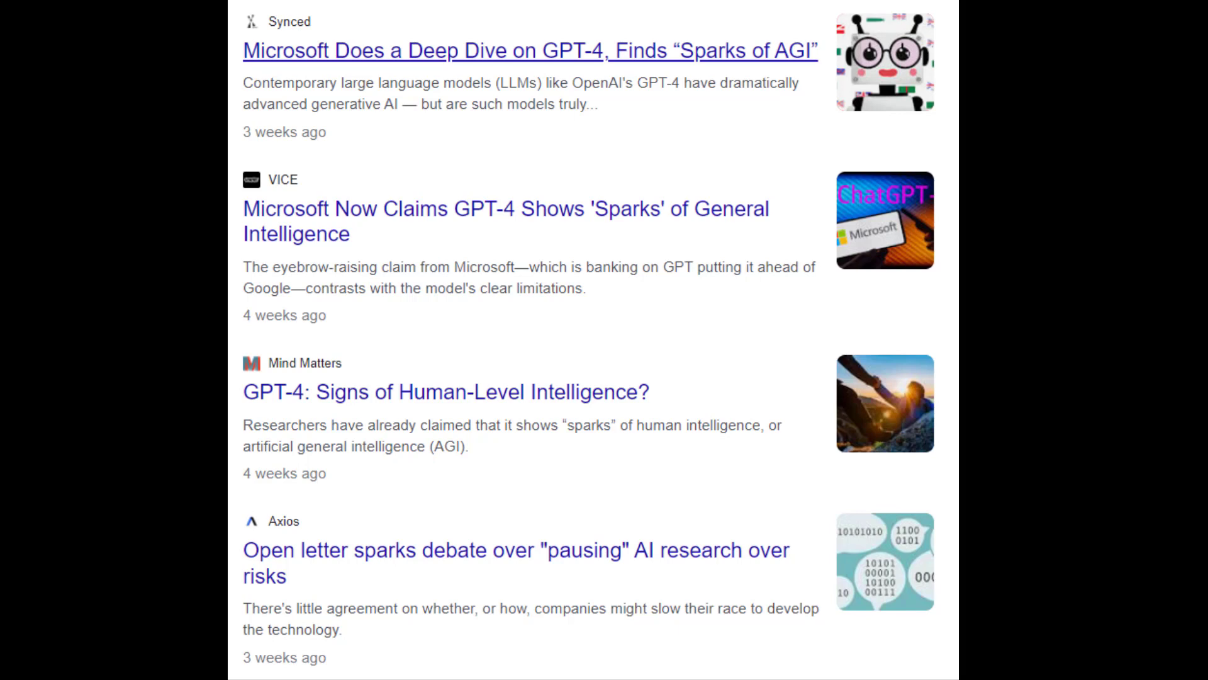
# Step: Scroll down through the GPT-4 news results before moving on to AgentGPT
pyautogui.scroll(-3)
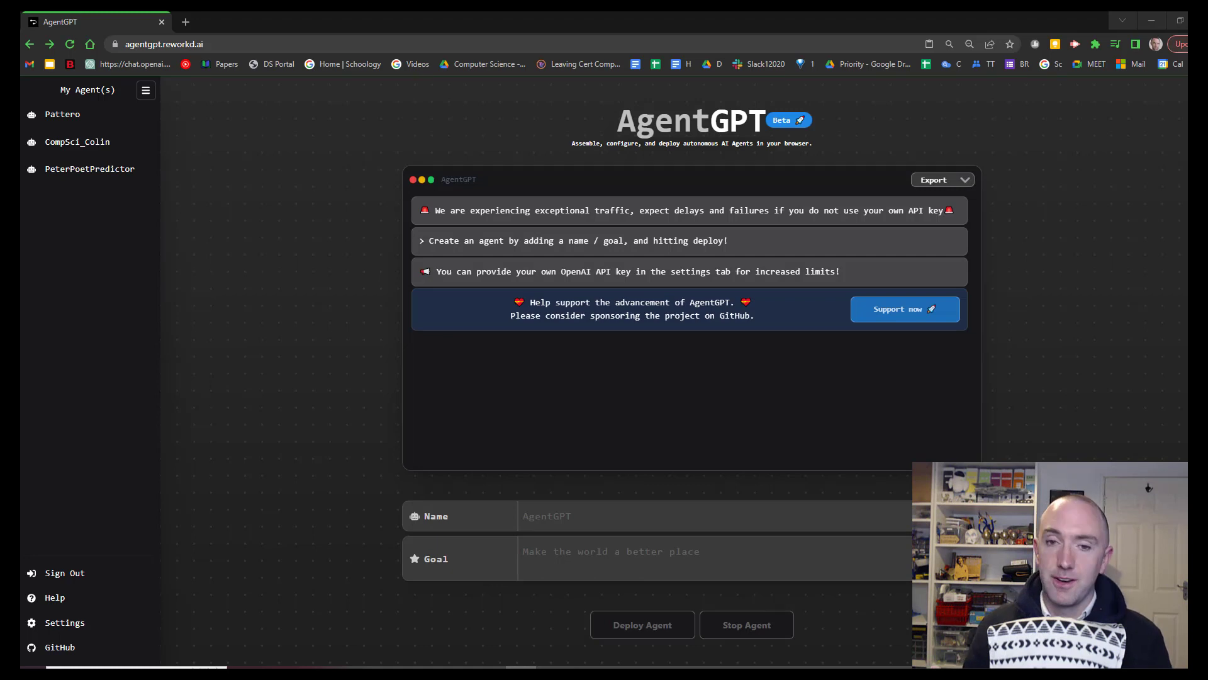
pyautogui.moveTo(163, 289)
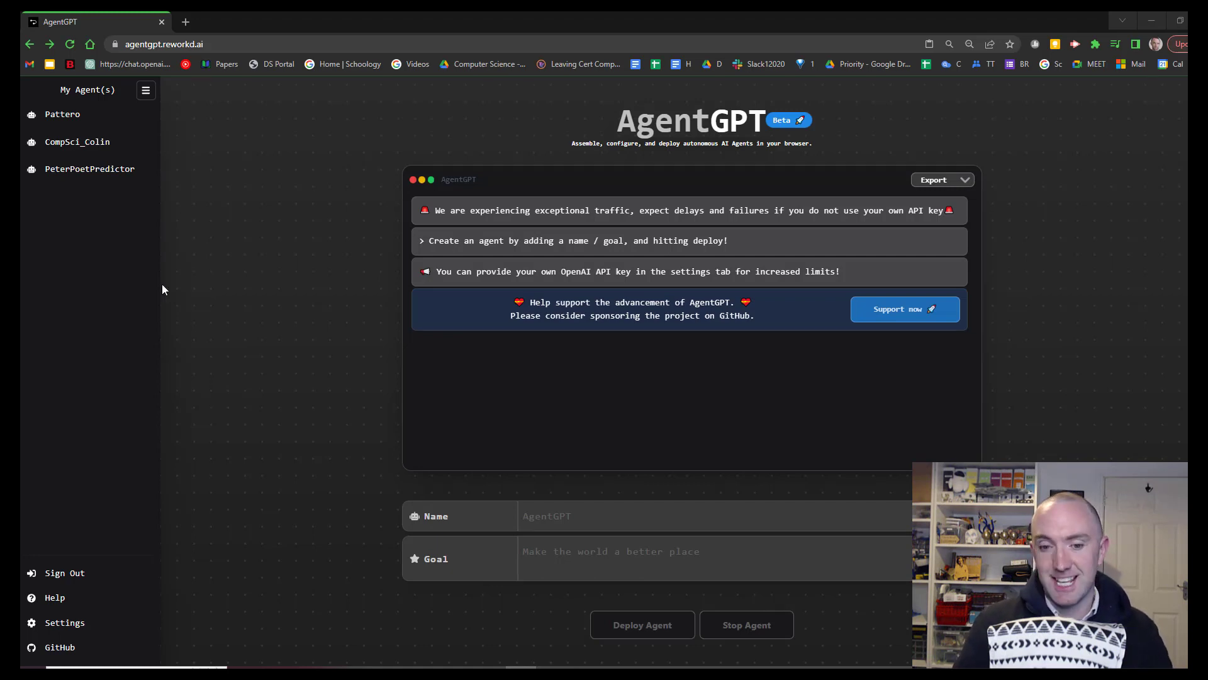
# Step: Deploy agent EngPredisca with the goal of predicting next year's Leaving Cert English poets
pyautogui.click(693, 515)
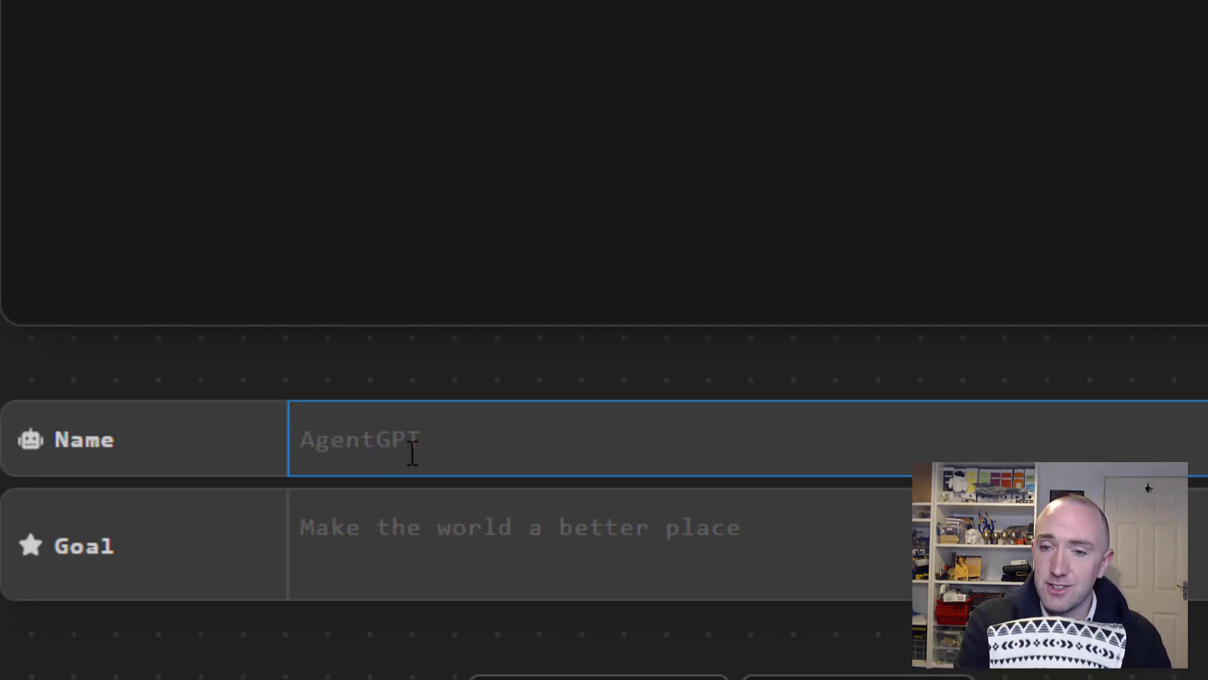
pyautogui.write('EngPredisca')
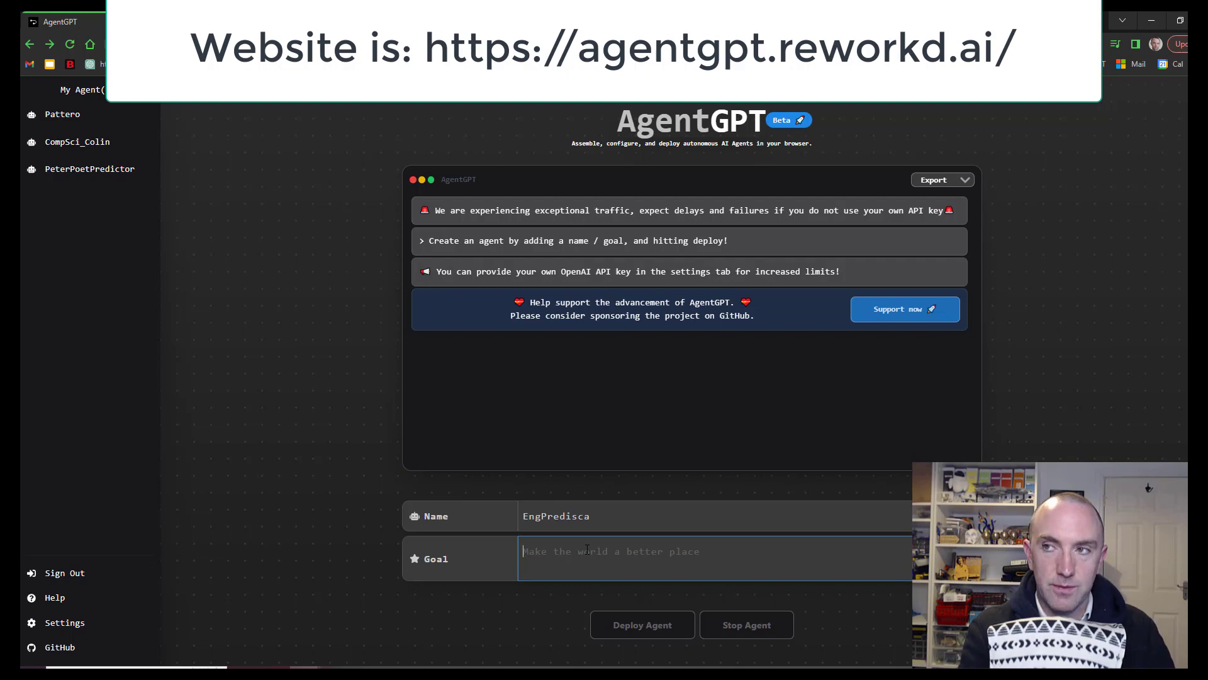
pyautogui.write('Predict the en')
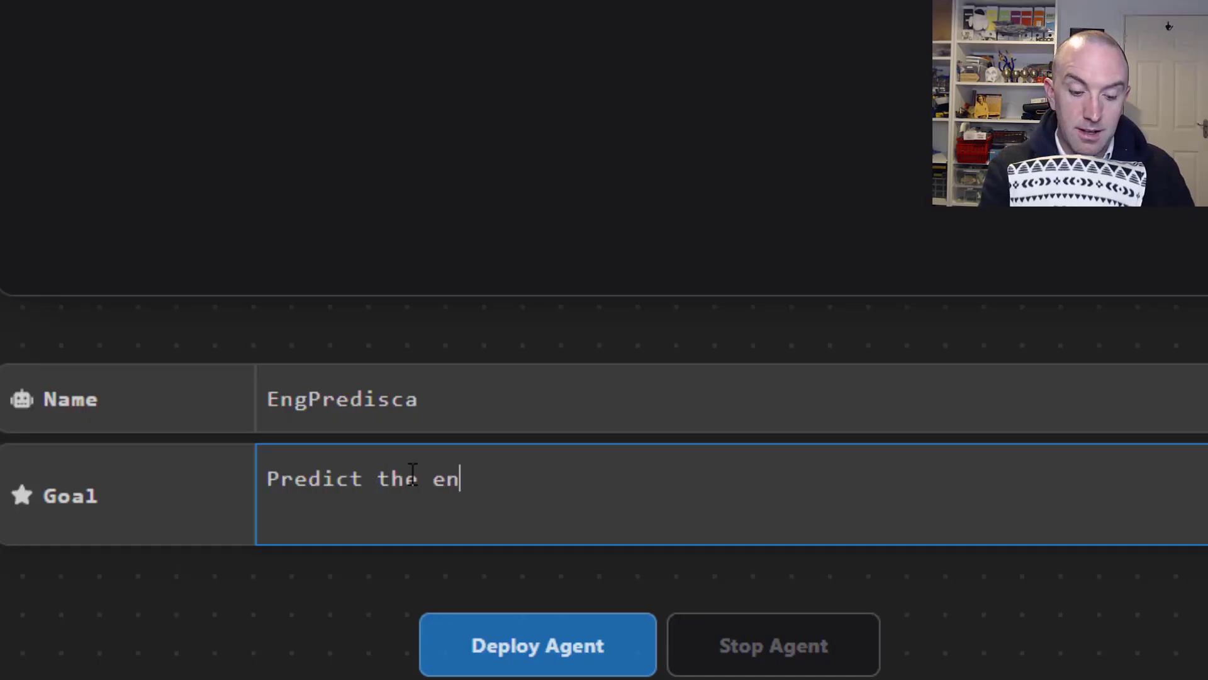
pyautogui.write('glish poets')
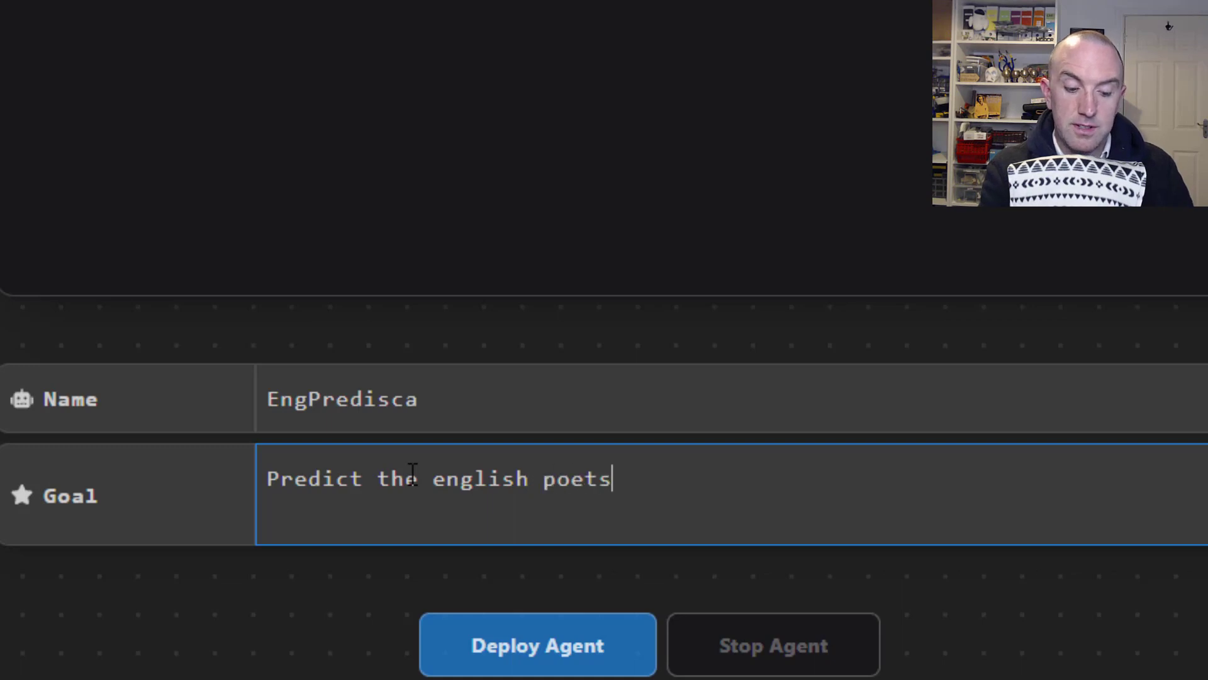
pyautogui.write('on next years leaving cert')
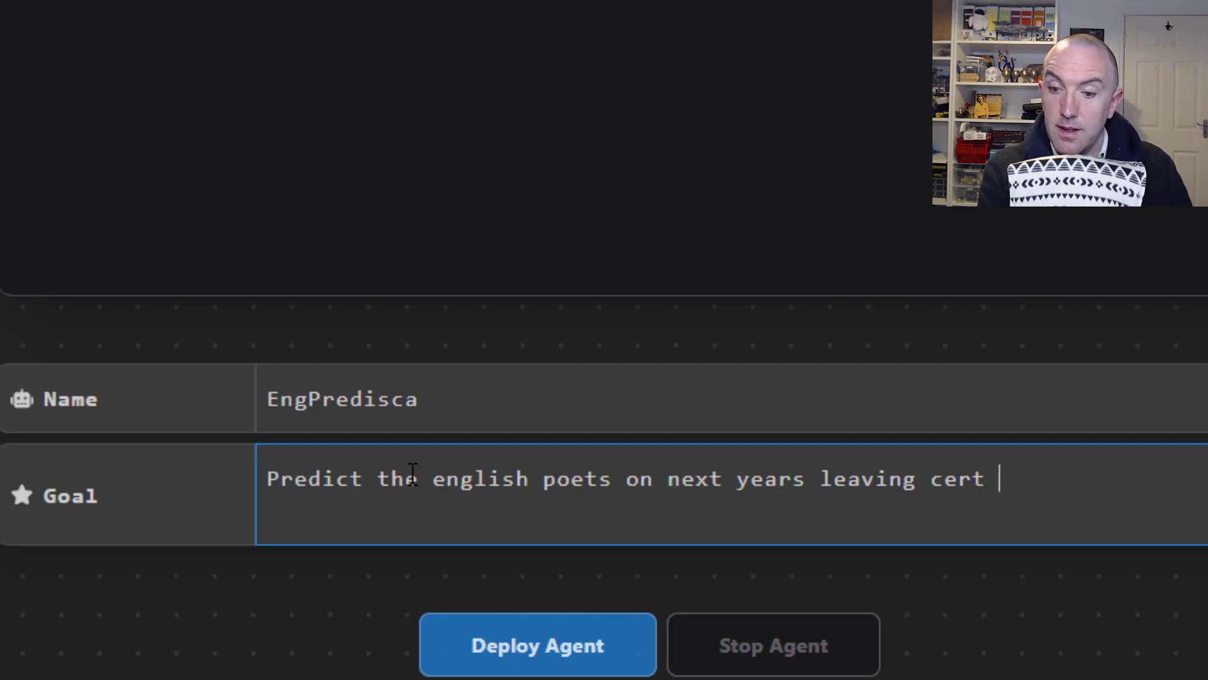
pyautogui.write('exam')
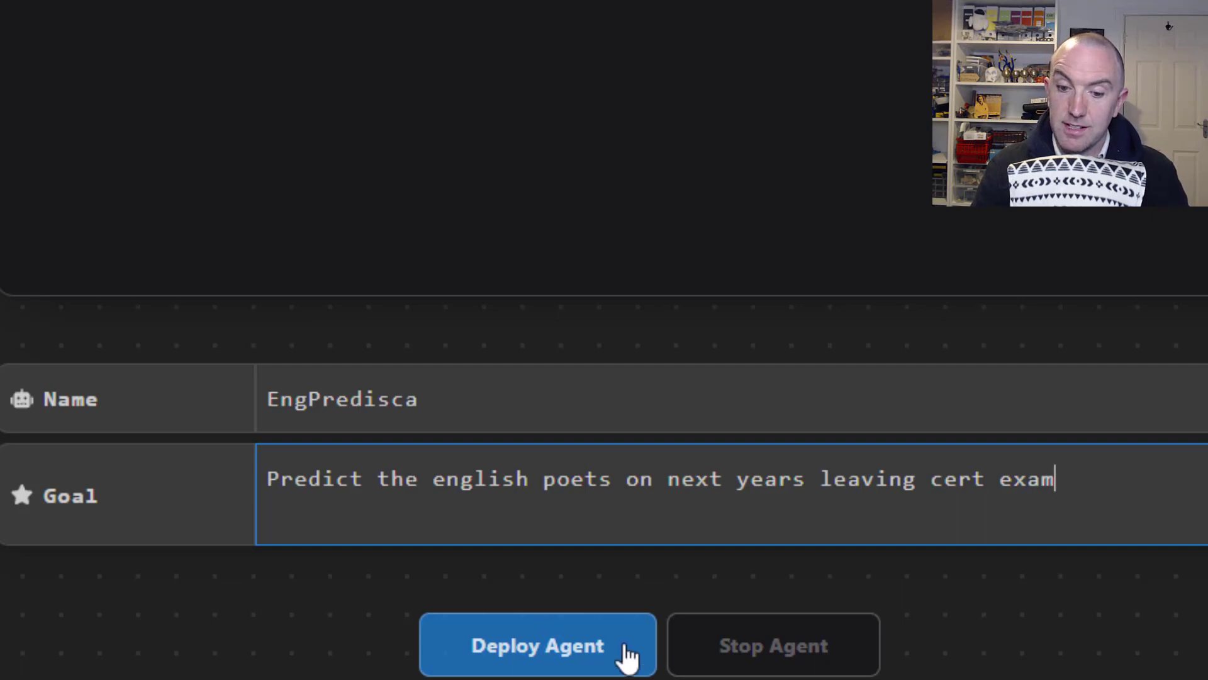
pyautogui.click(537, 645)
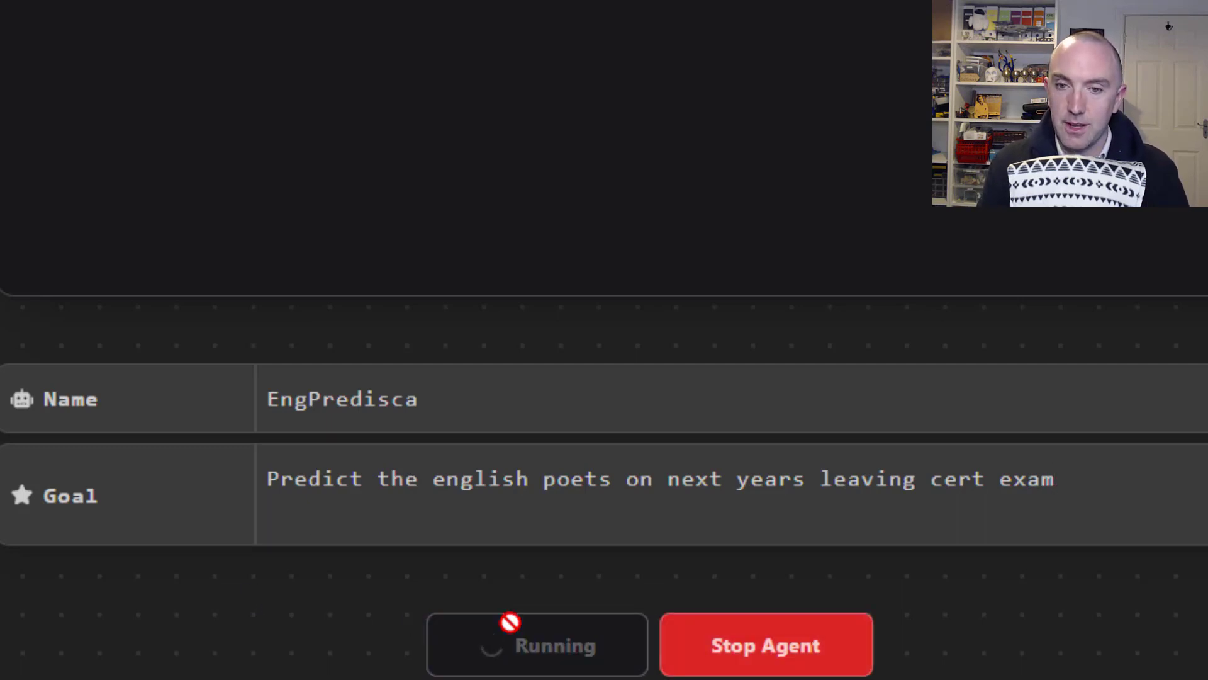
# Step: Select William Wordsworth in EngPredisca's poet list, then bring up the prescribed-poets PDF
pyautogui.scroll(3)
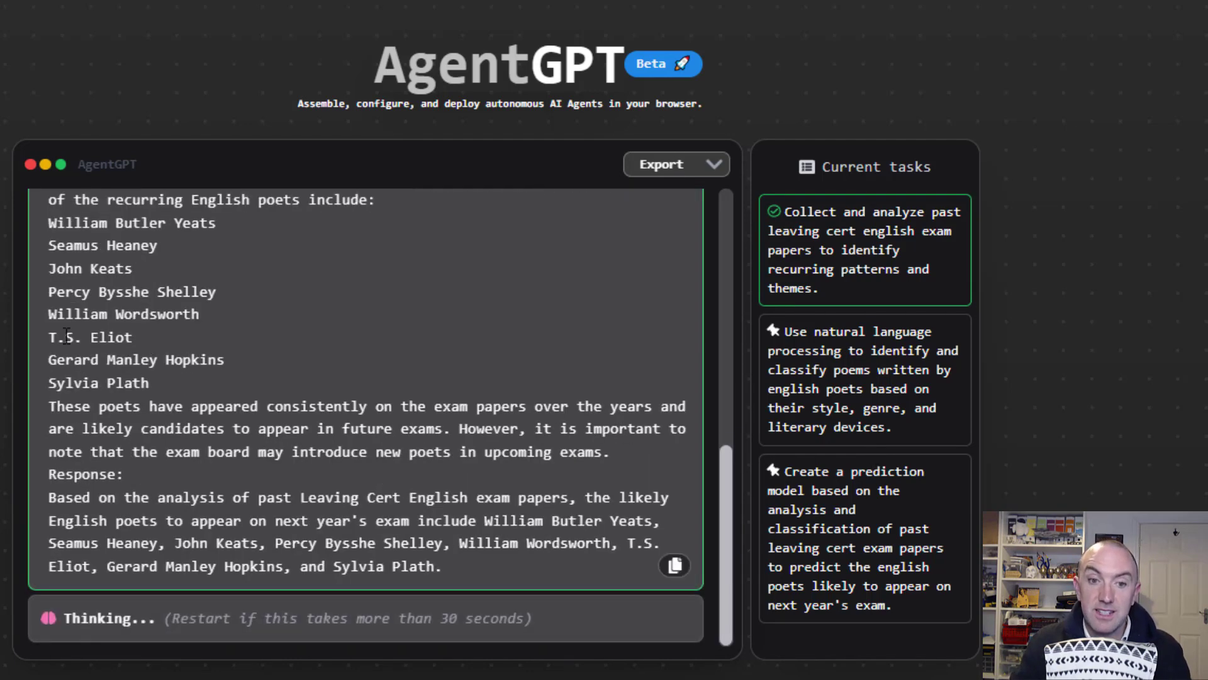
pyautogui.doubleClick(124, 314)
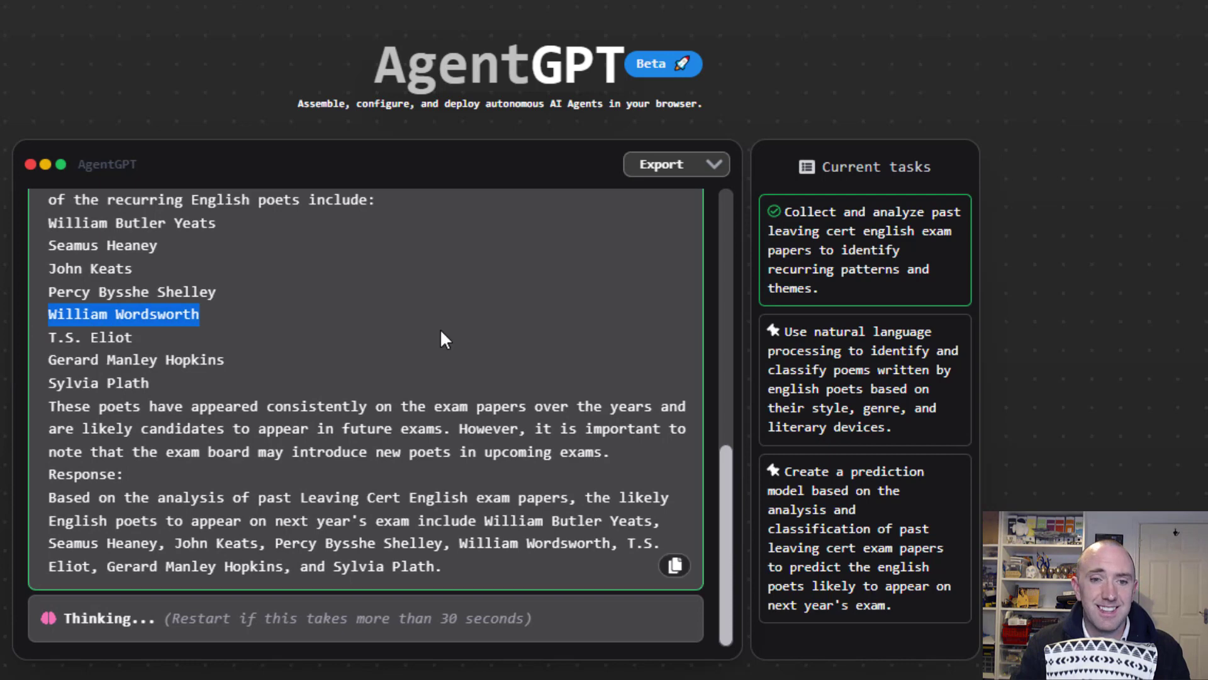
pyautogui.click(674, 566)
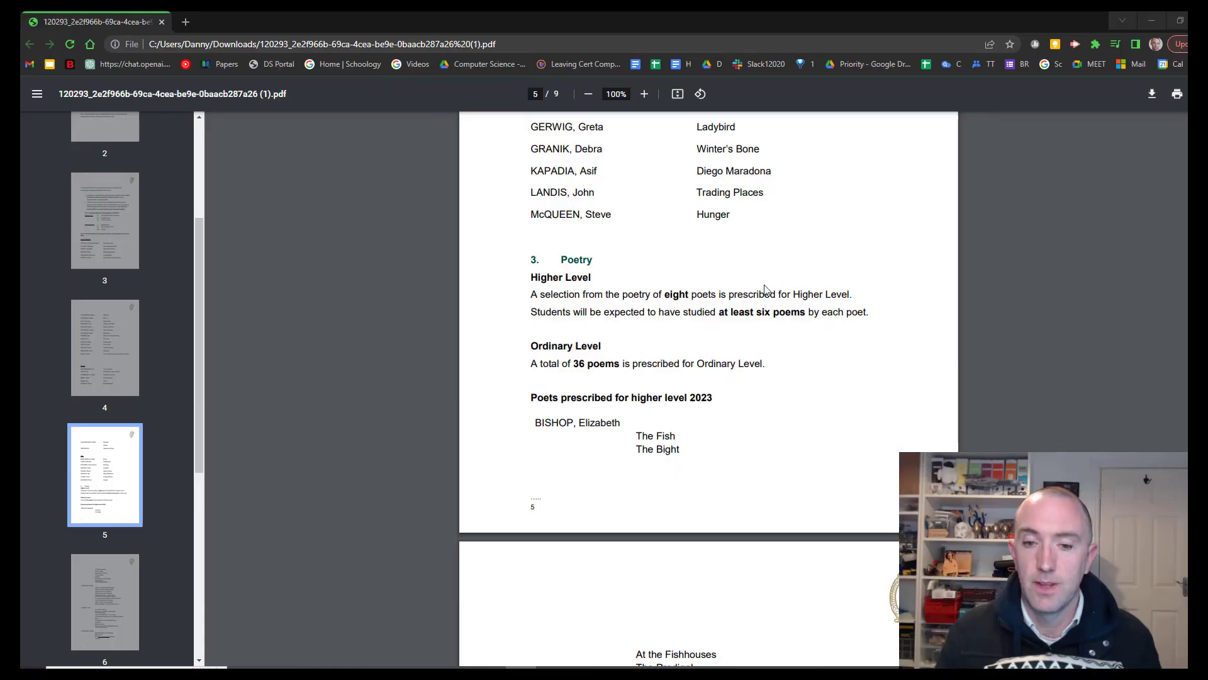
# Step: Read the 2023 higher and ordinary level poet lists on PDF pages 5 to 8
pyautogui.scroll(3)
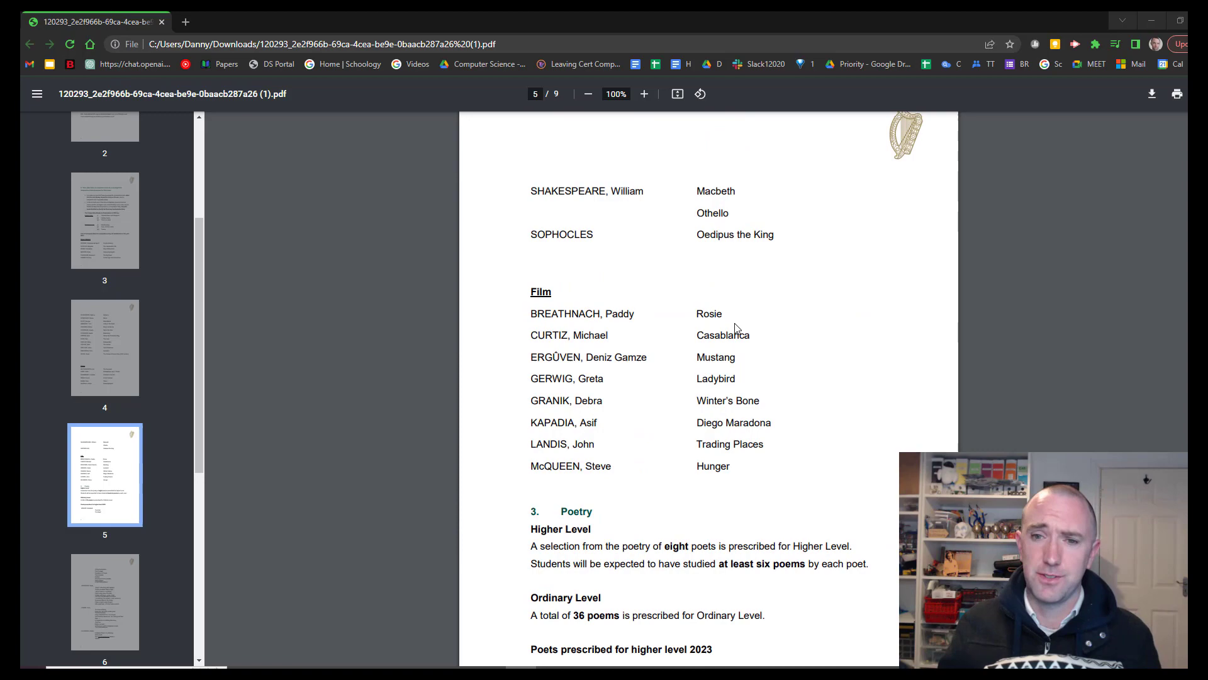
pyautogui.scroll(-3)
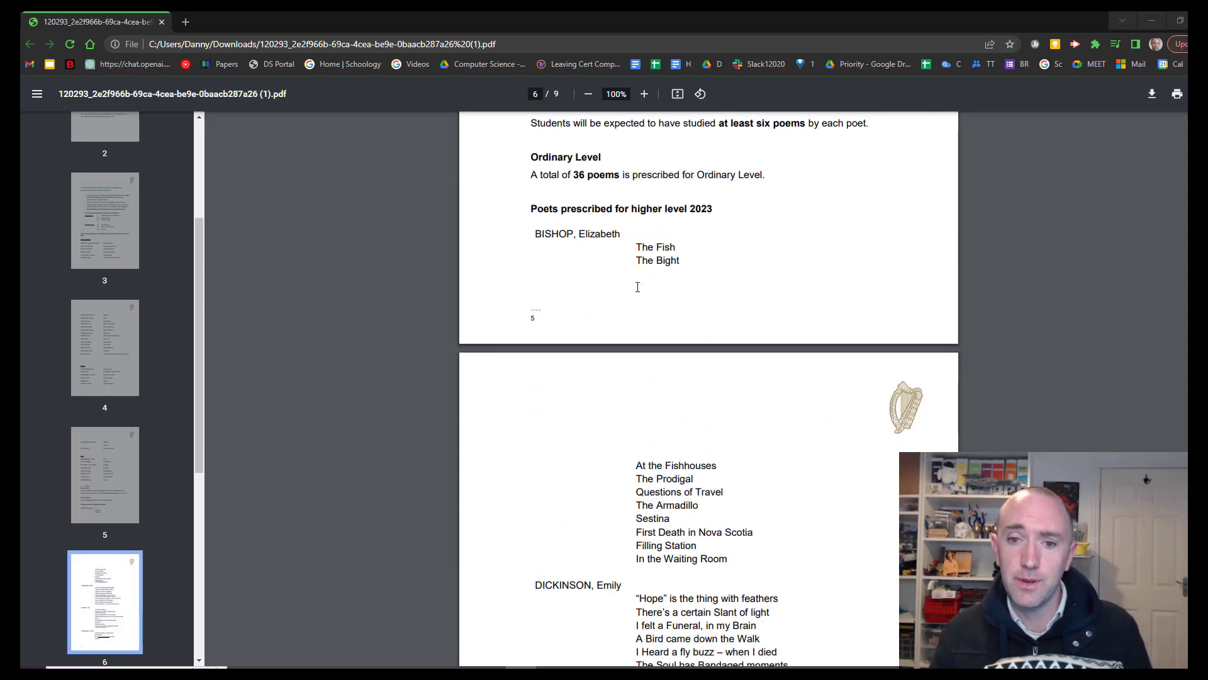
pyautogui.scroll(-3)
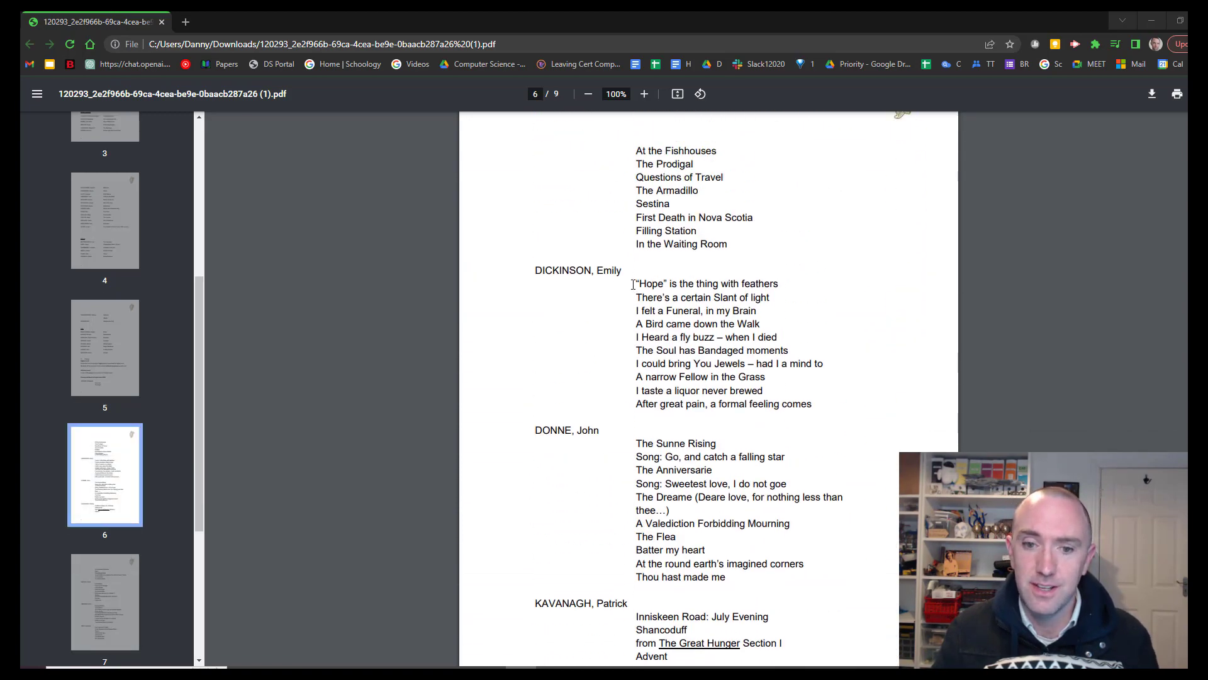
pyautogui.scroll(-3)
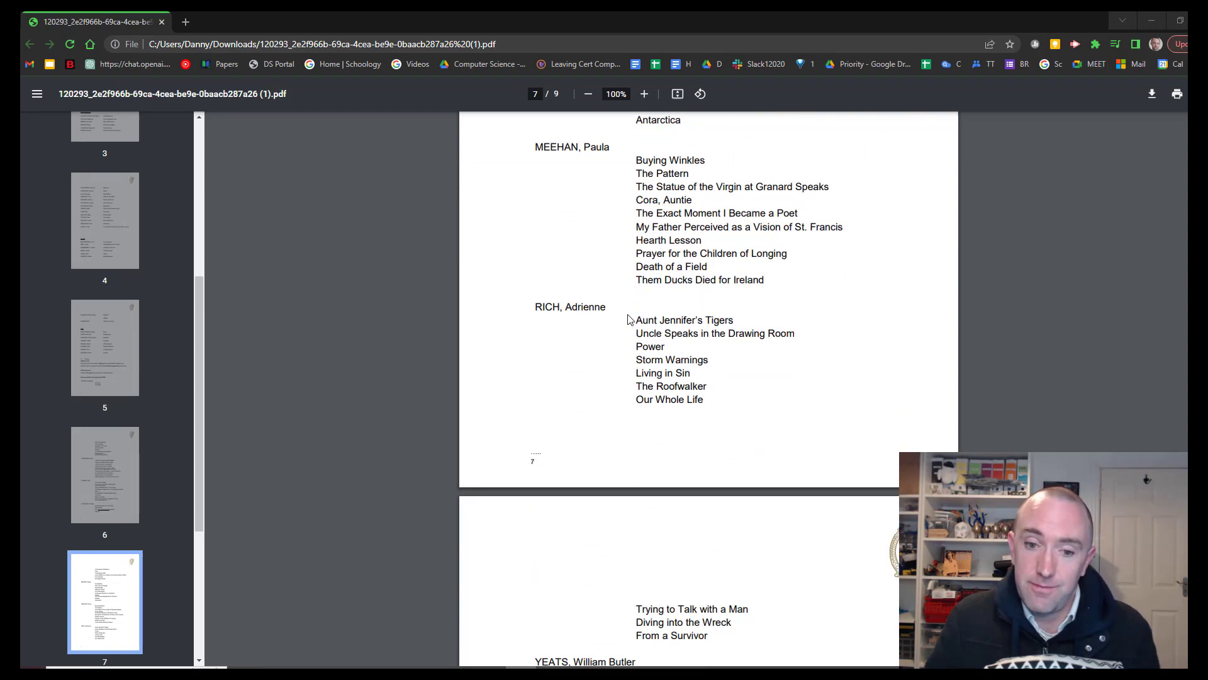
pyautogui.scroll(3)
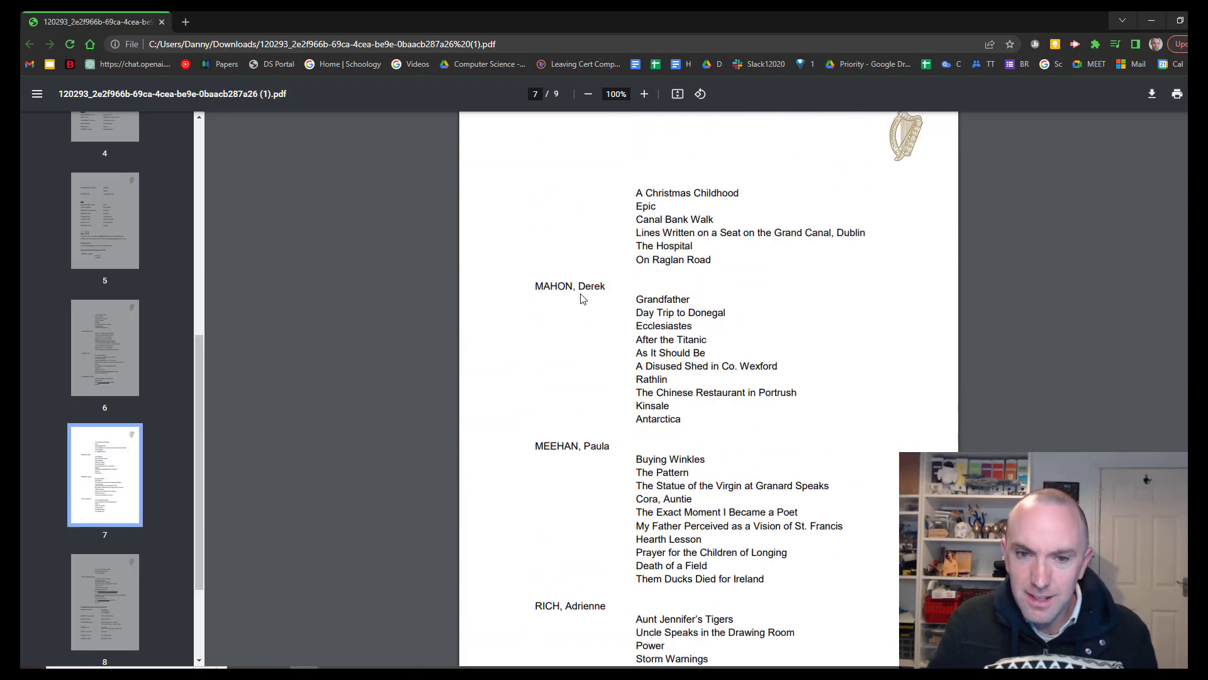
pyautogui.scroll(-3)
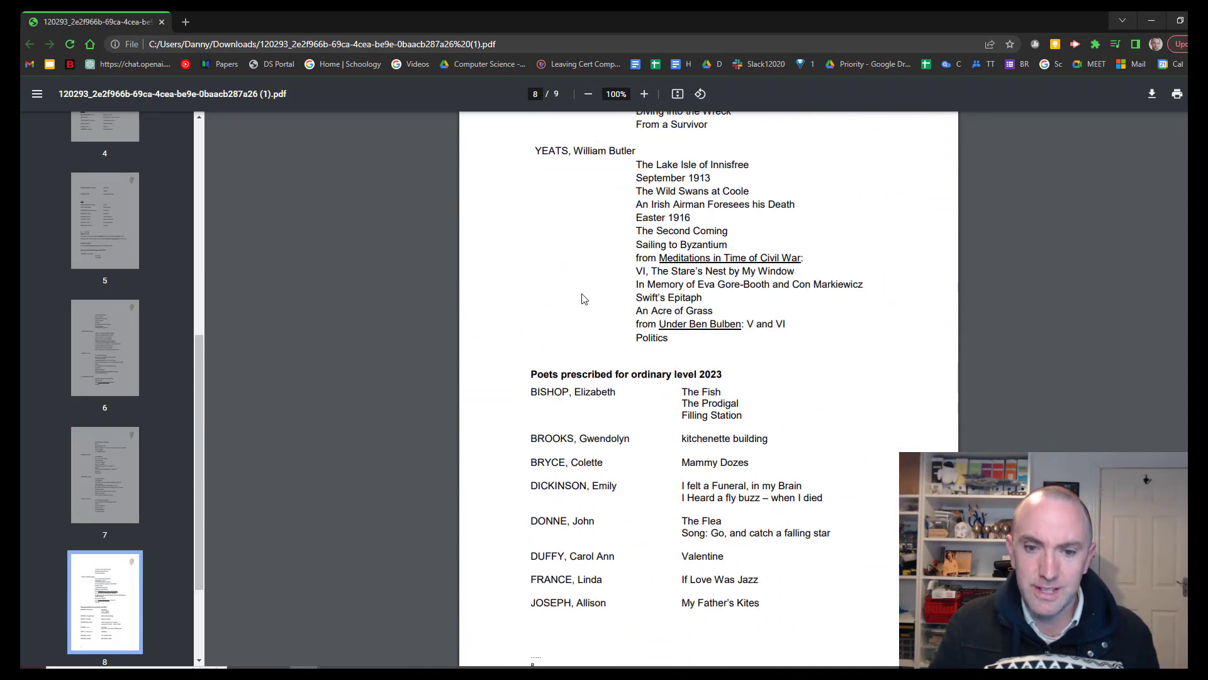
pyautogui.scroll(3)
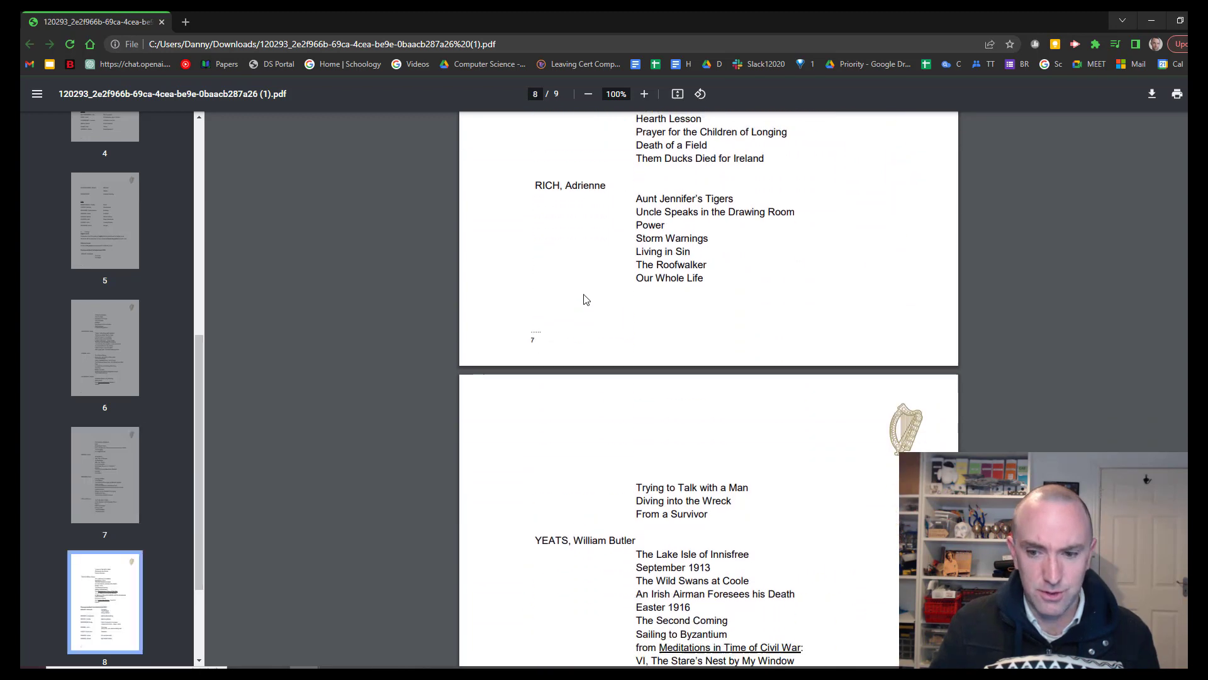
pyautogui.scroll(-3)
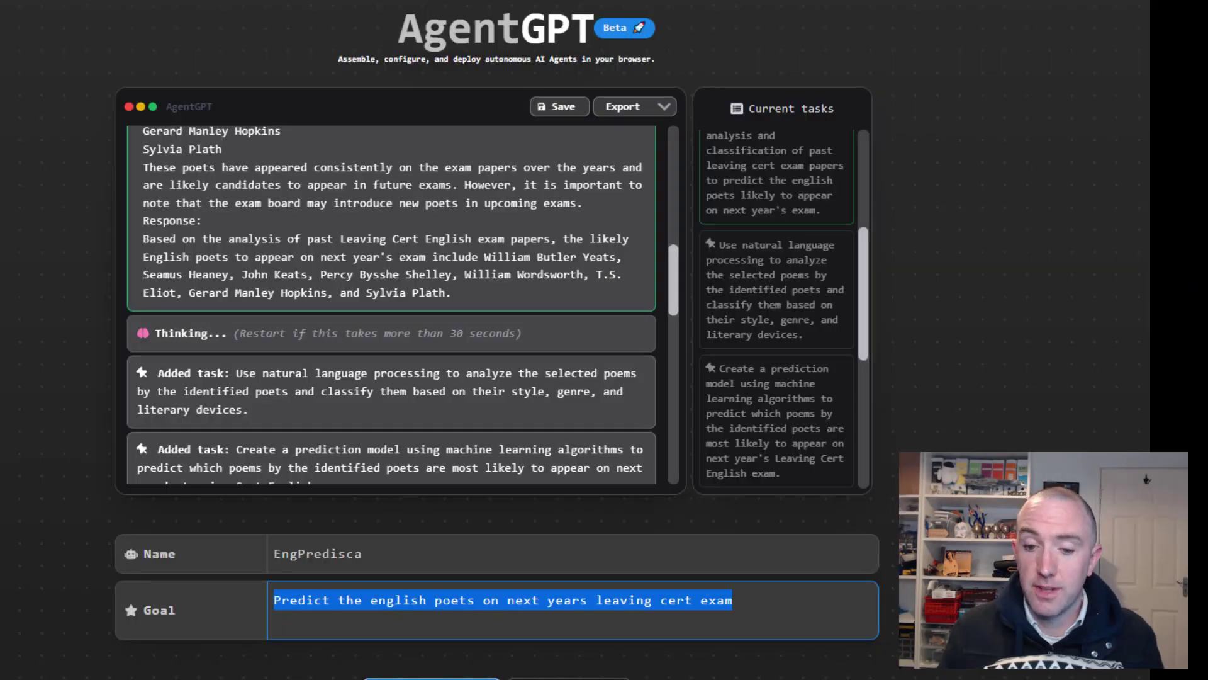
# Step: Scroll down in AgentGPT to reach EngPredisca's goal for rewriting
pyautogui.scroll(-3)
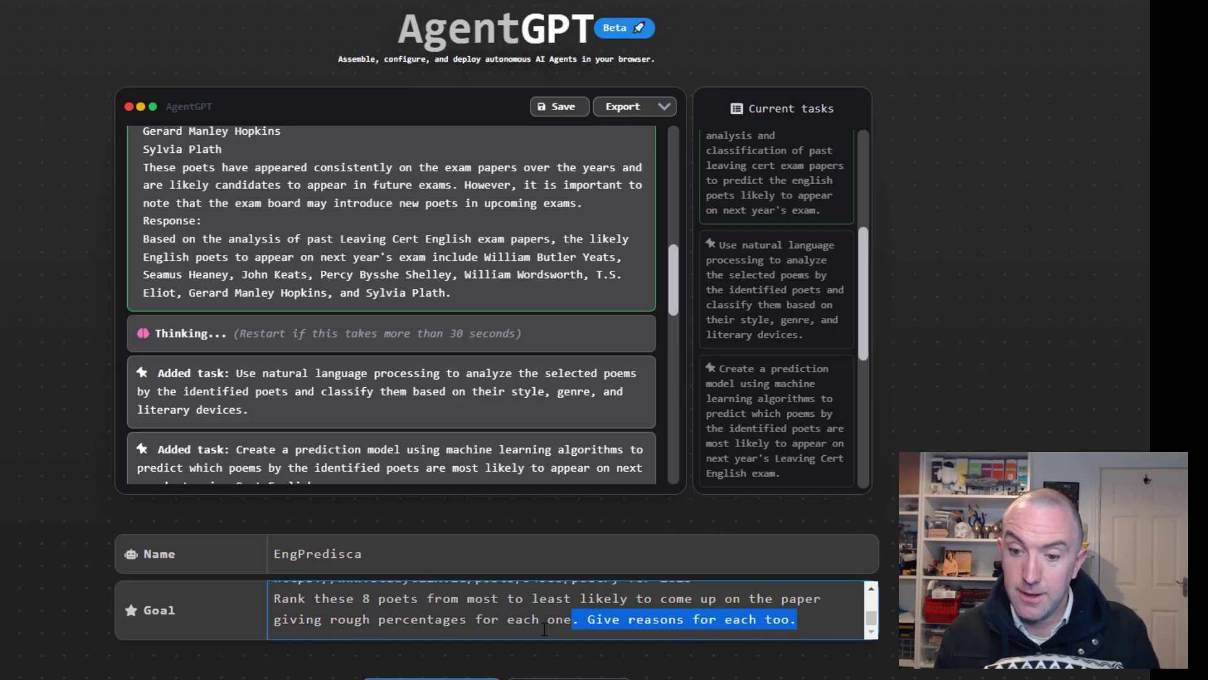
pyautogui.moveTo(838, 630)
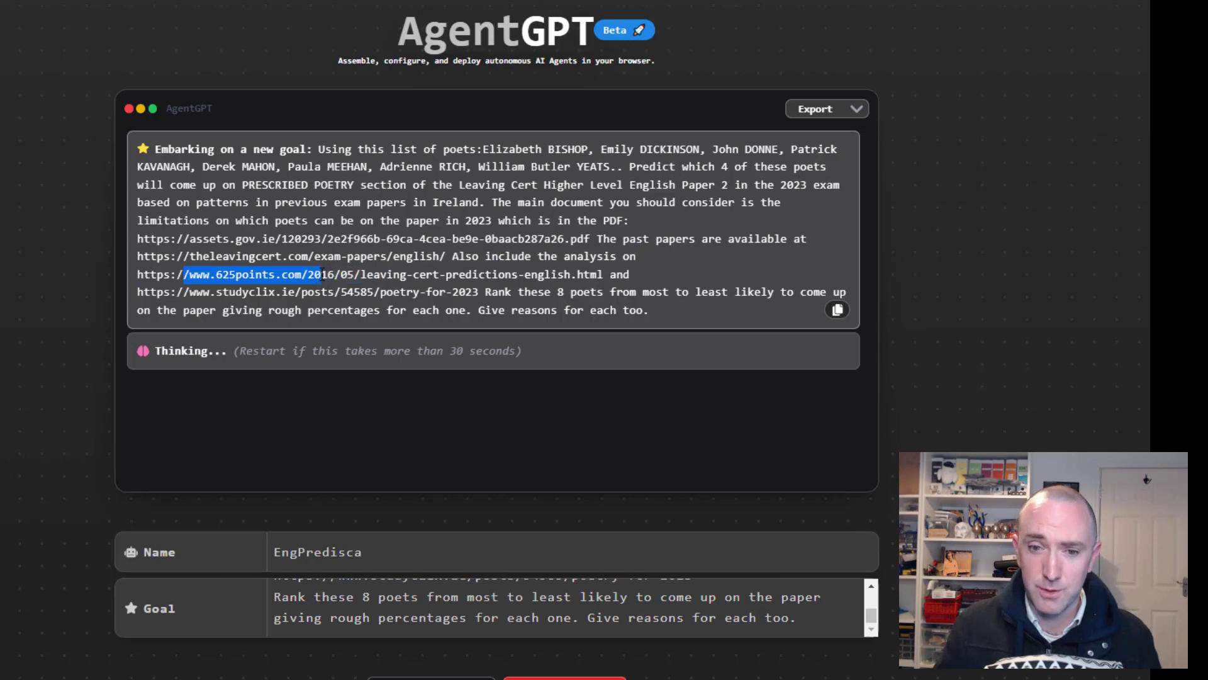
# Step: Read the rerun's ranked percentages and reasons for Bishop, Donne, Mahon and Meehan
pyautogui.click(837, 309)
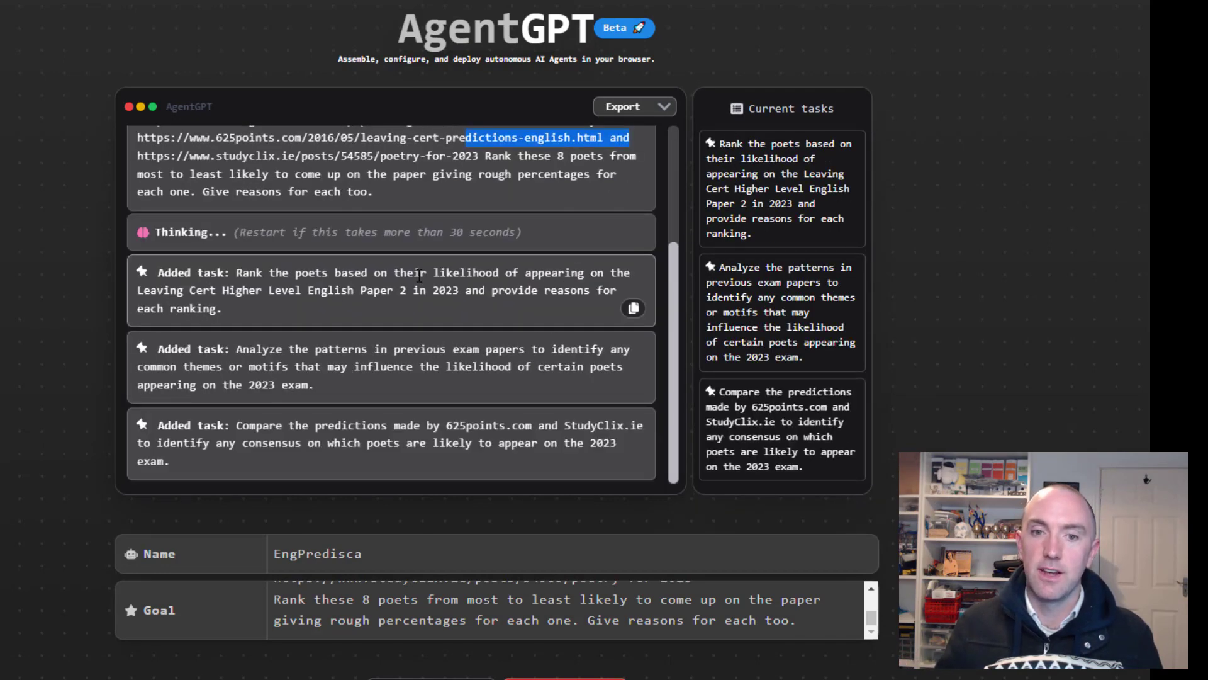
pyautogui.scroll(-3)
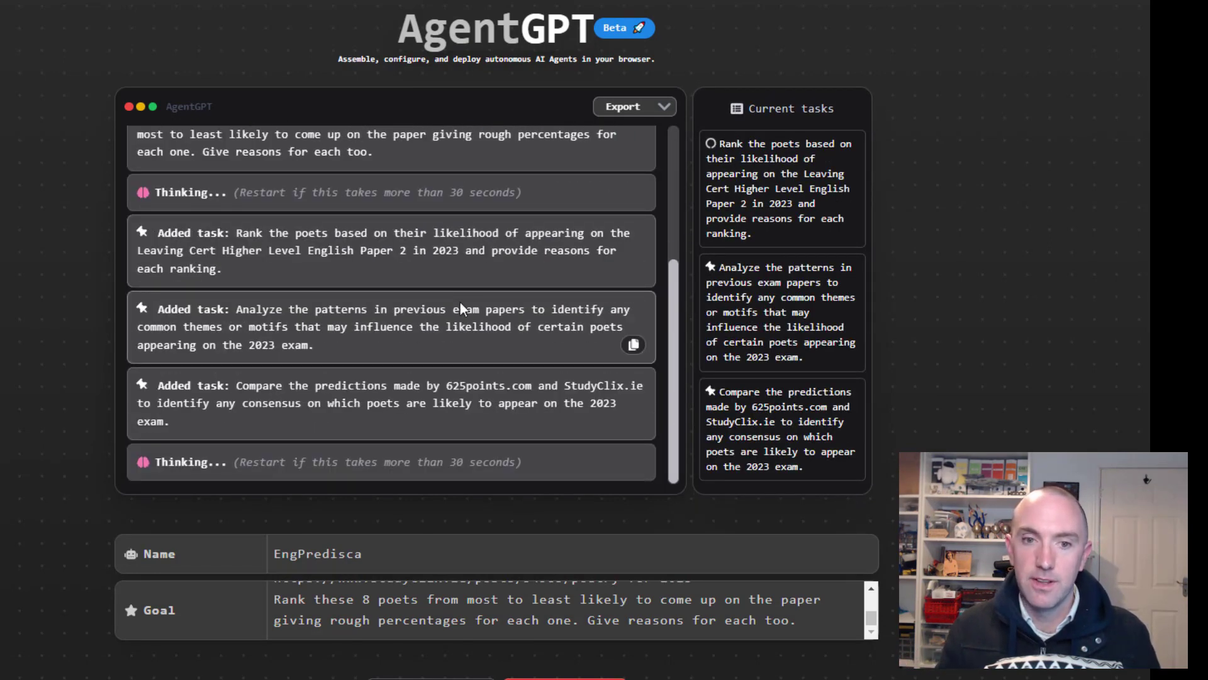
pyautogui.moveTo(481, 164)
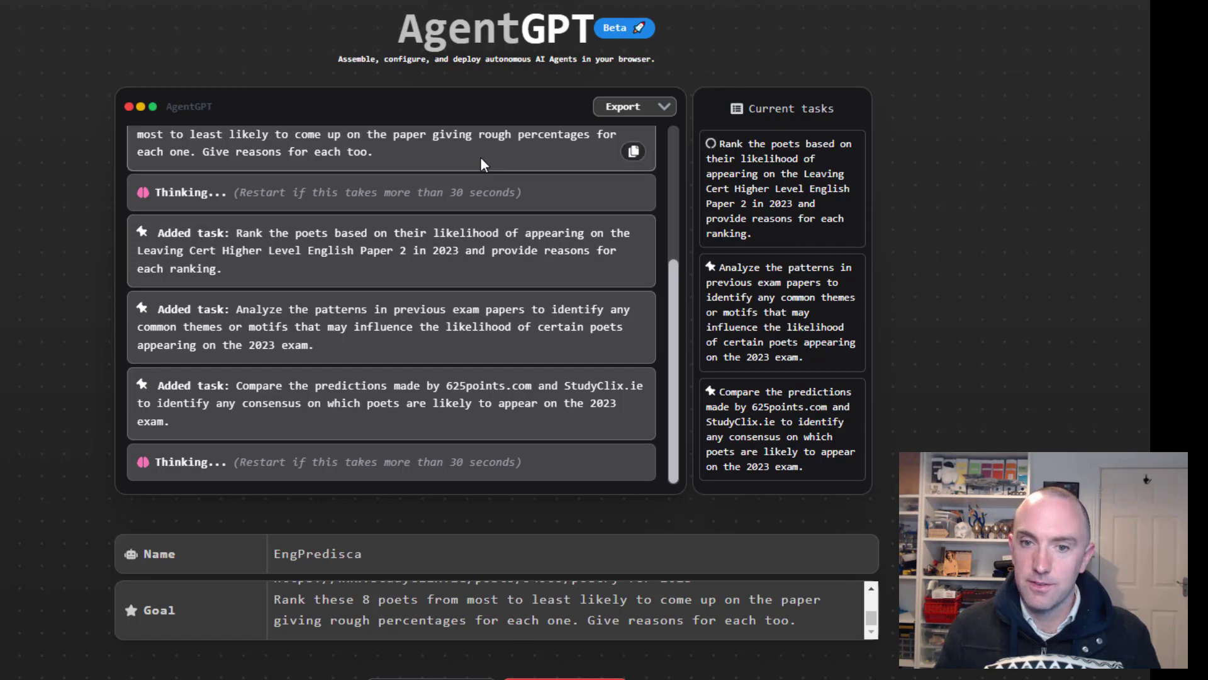
pyautogui.moveTo(485, 214)
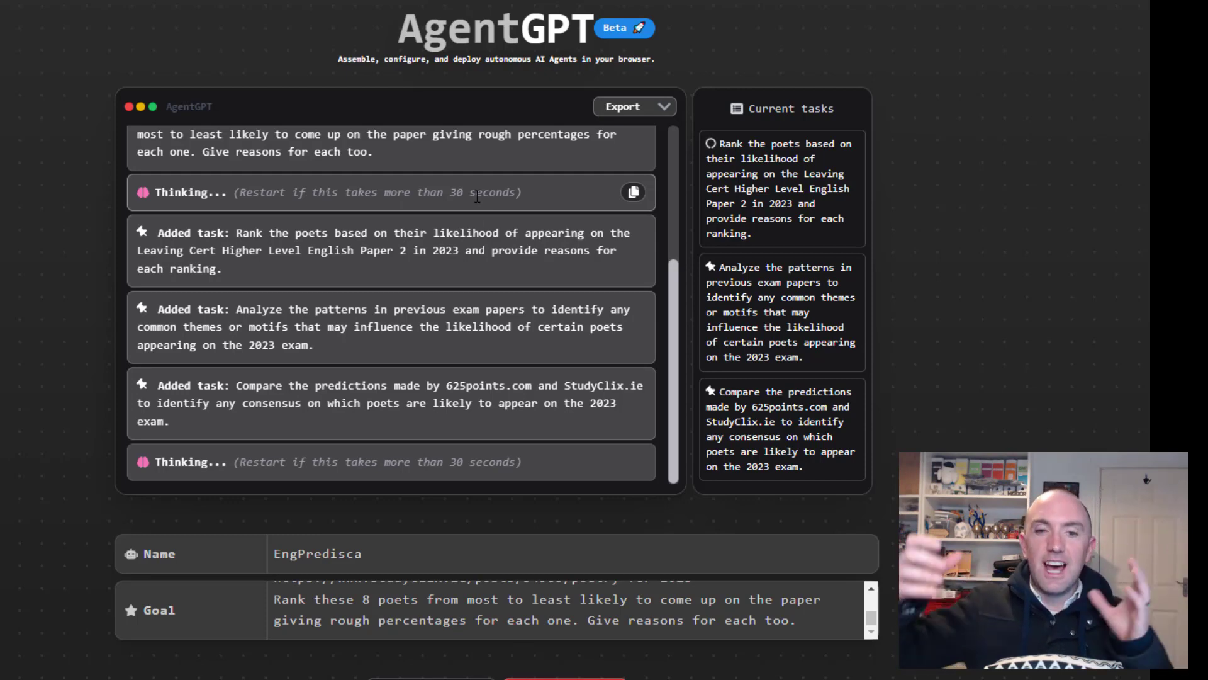
pyautogui.moveTo(466, 217)
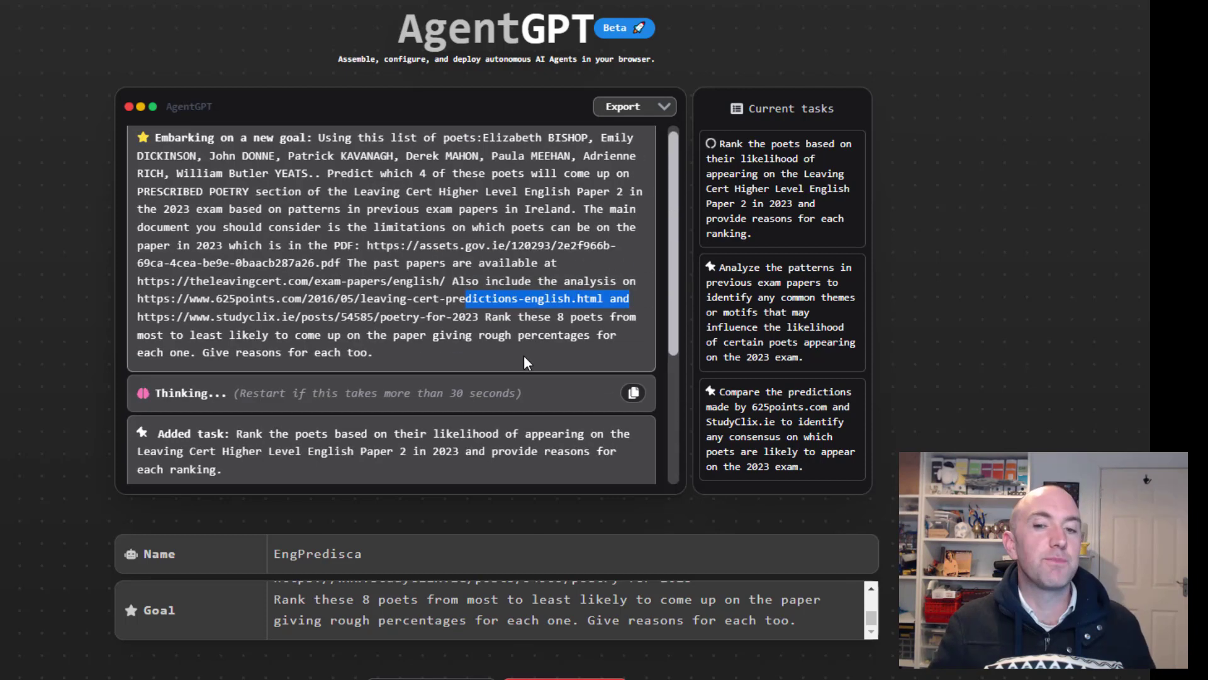
pyautogui.scroll(-3)
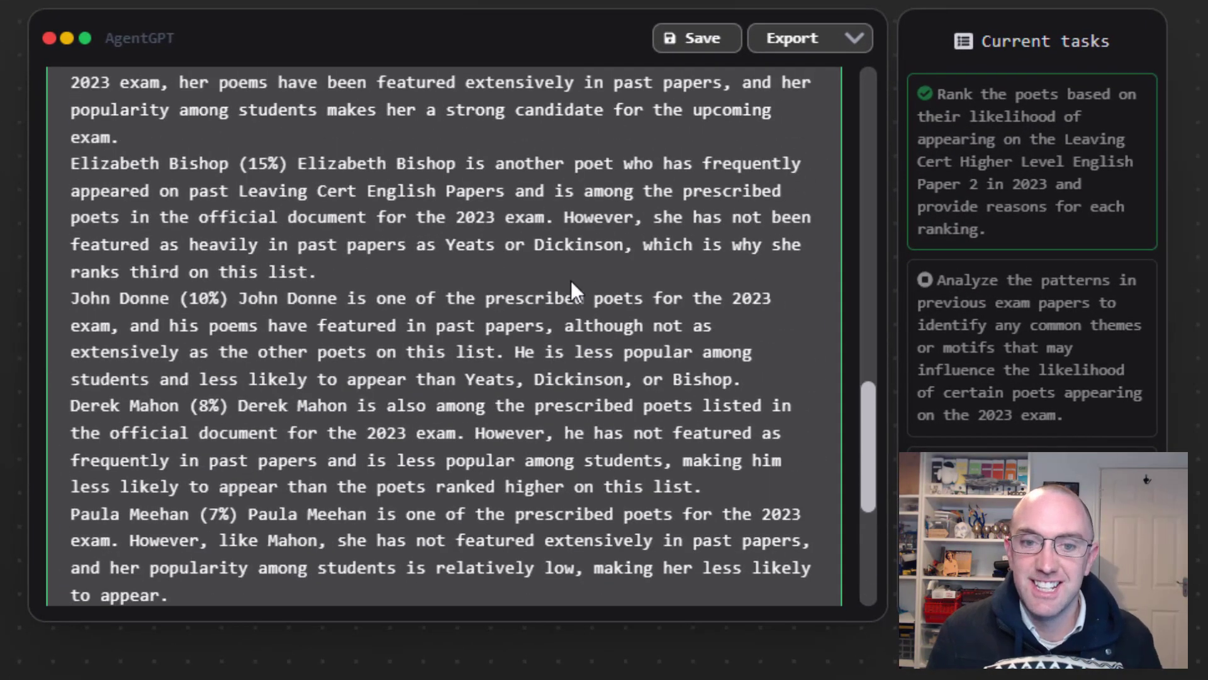
pyautogui.scroll(3)
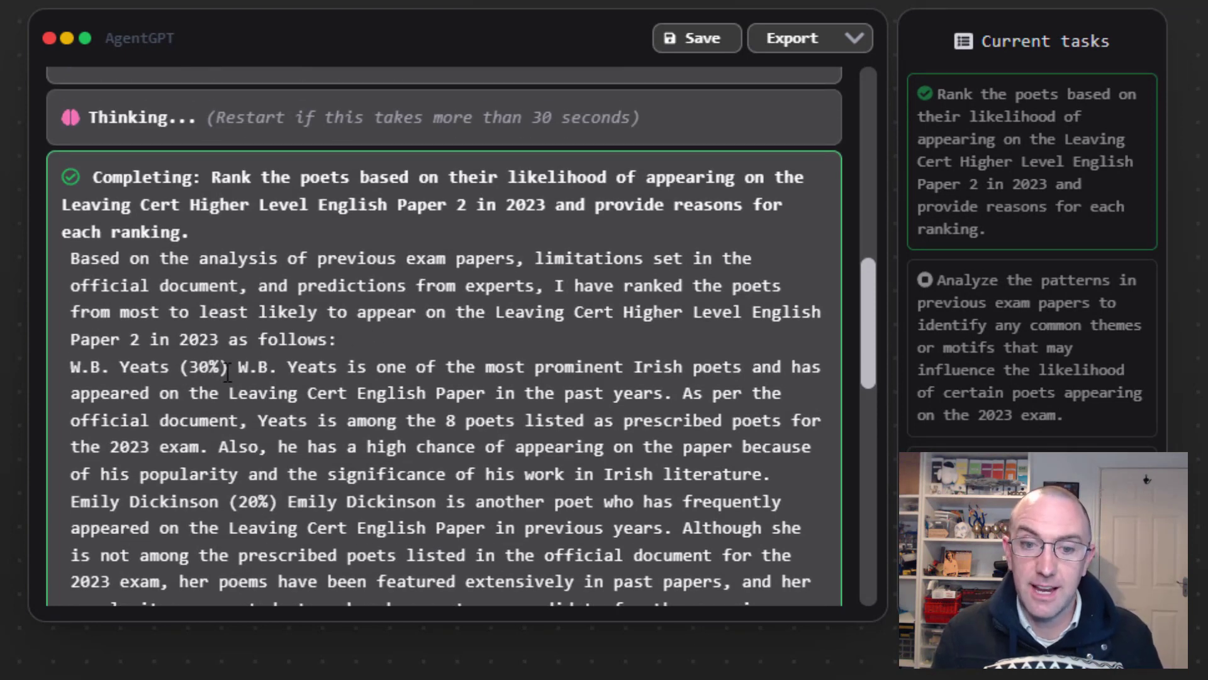
pyautogui.doubleClick(204, 366)
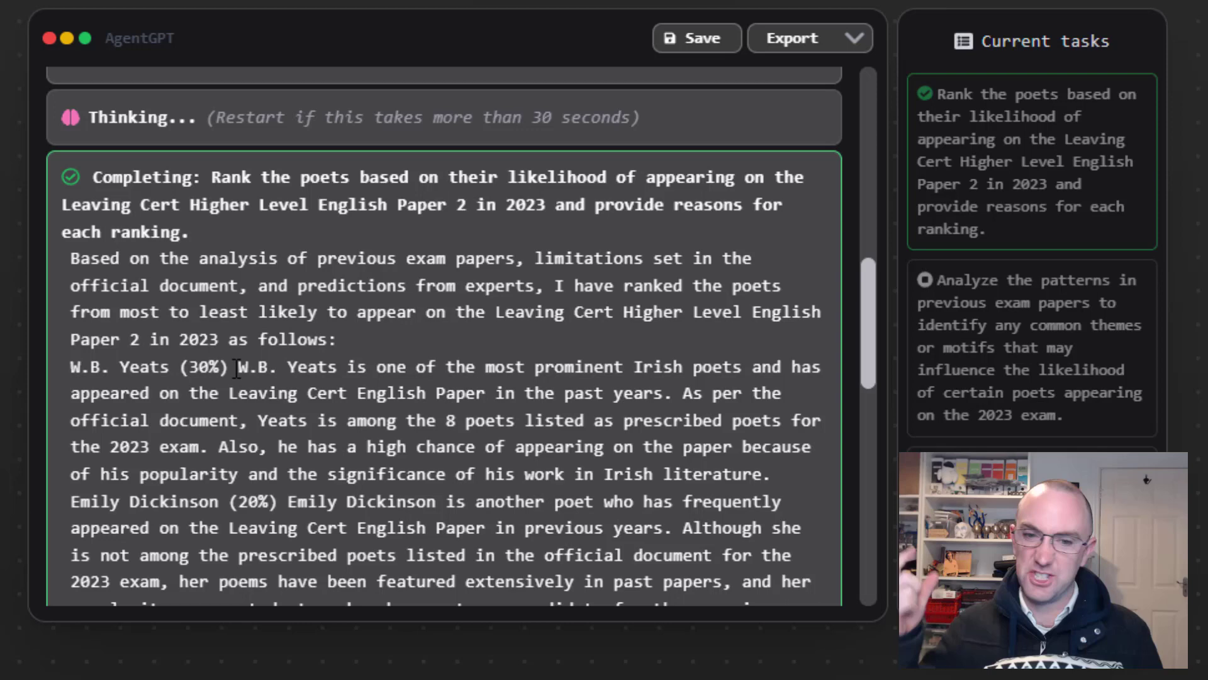
pyautogui.scroll(-3)
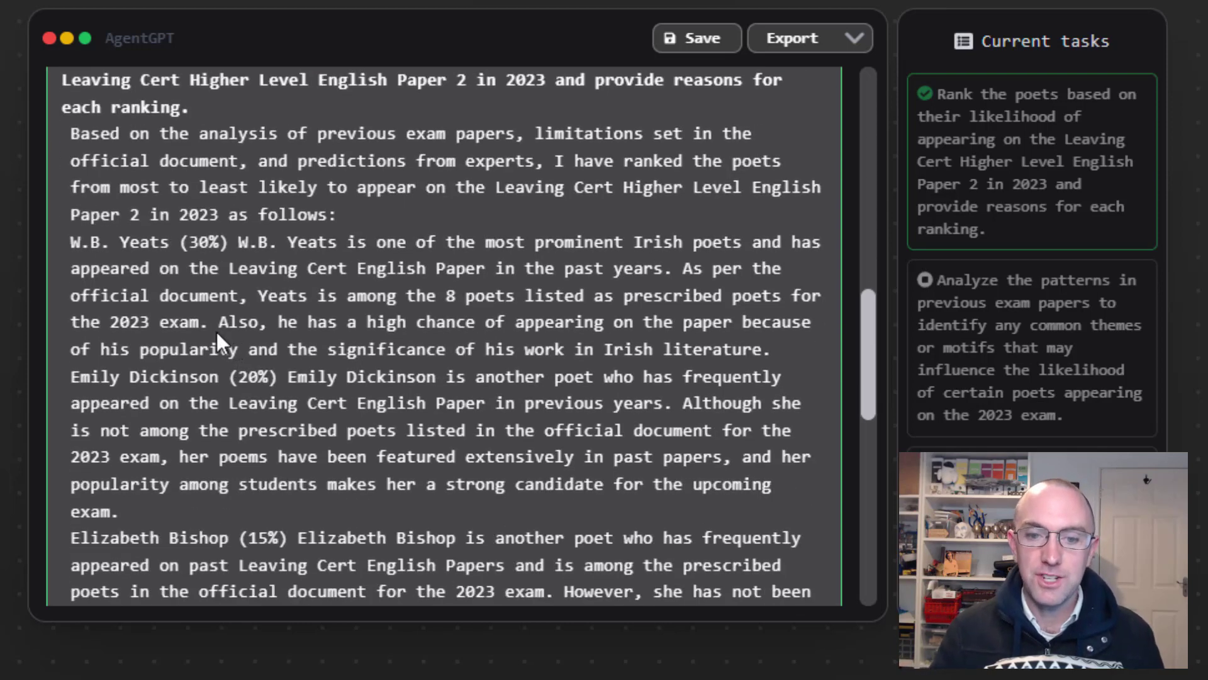
pyautogui.doubleClick(256, 377)
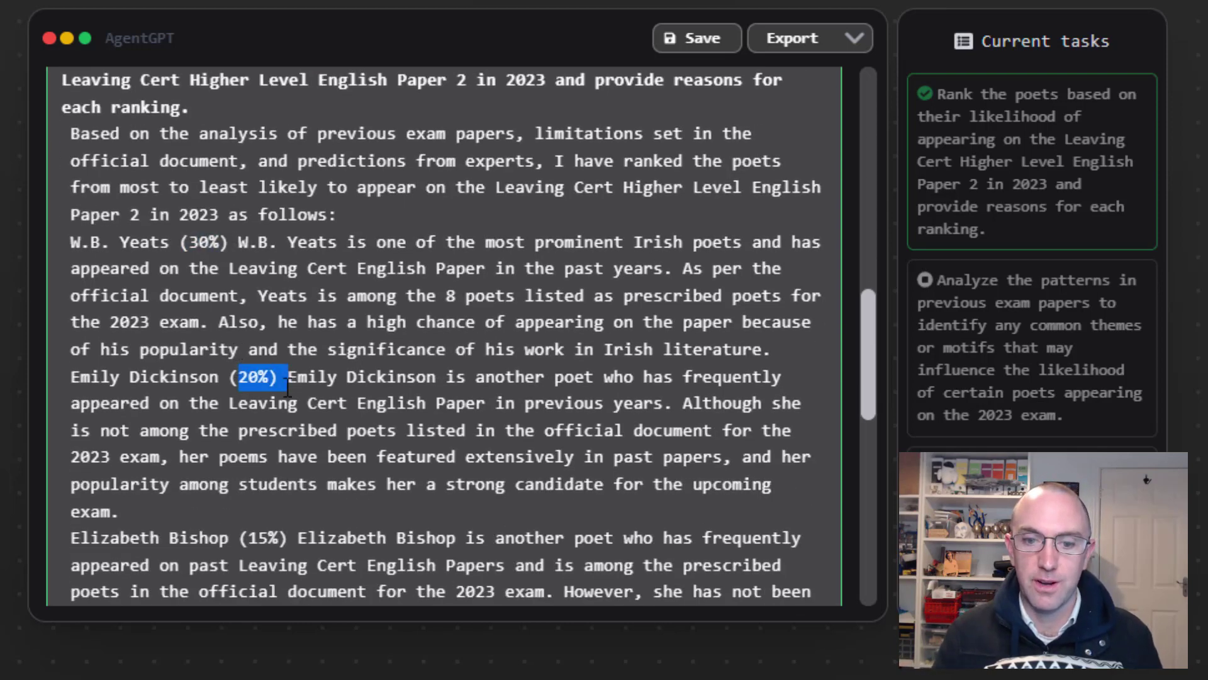
pyautogui.scroll(-3)
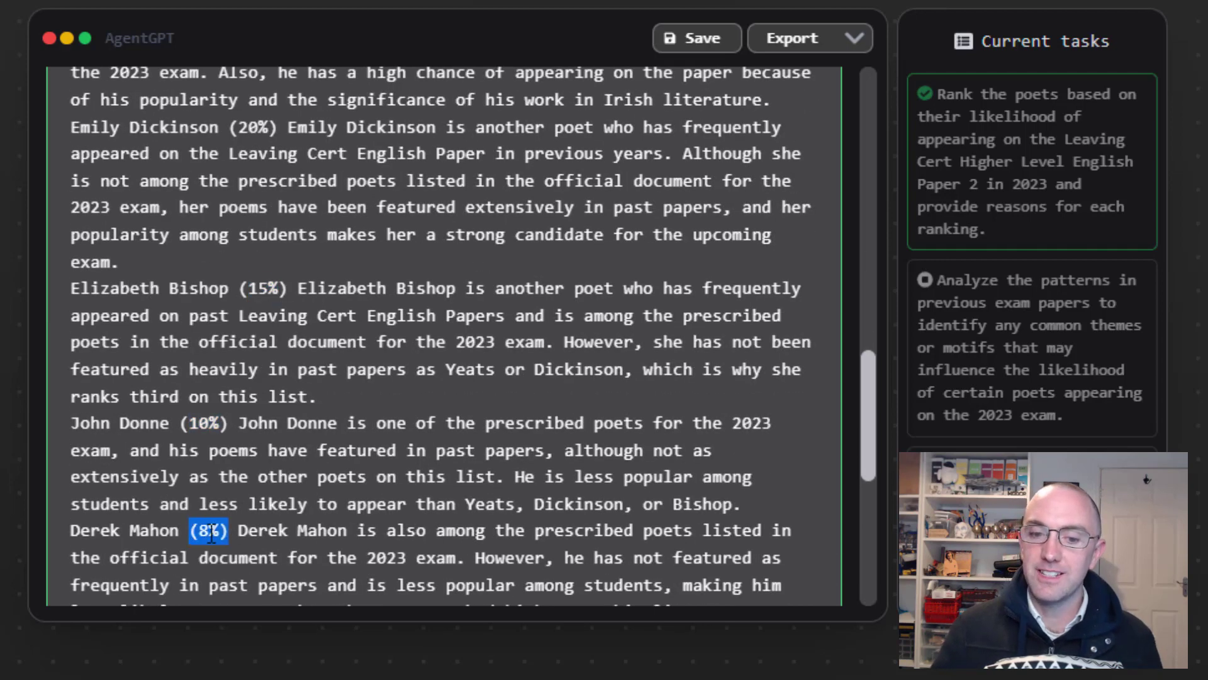
pyautogui.scroll(3)
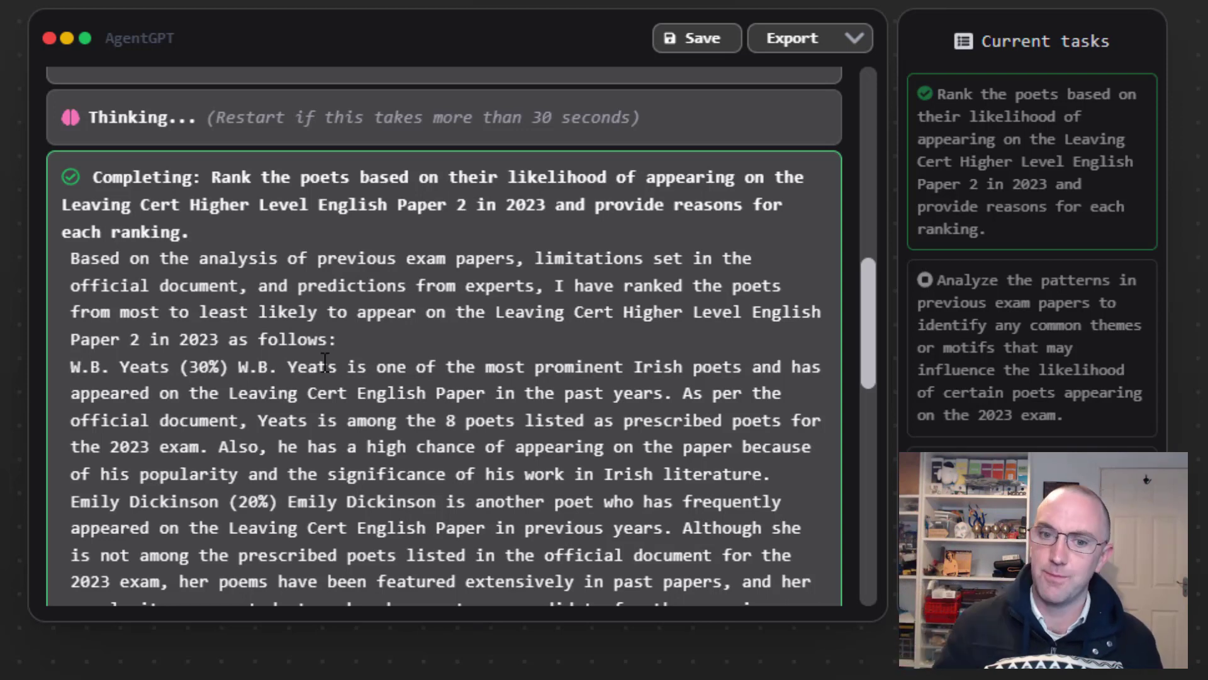
pyautogui.moveTo(527, 254)
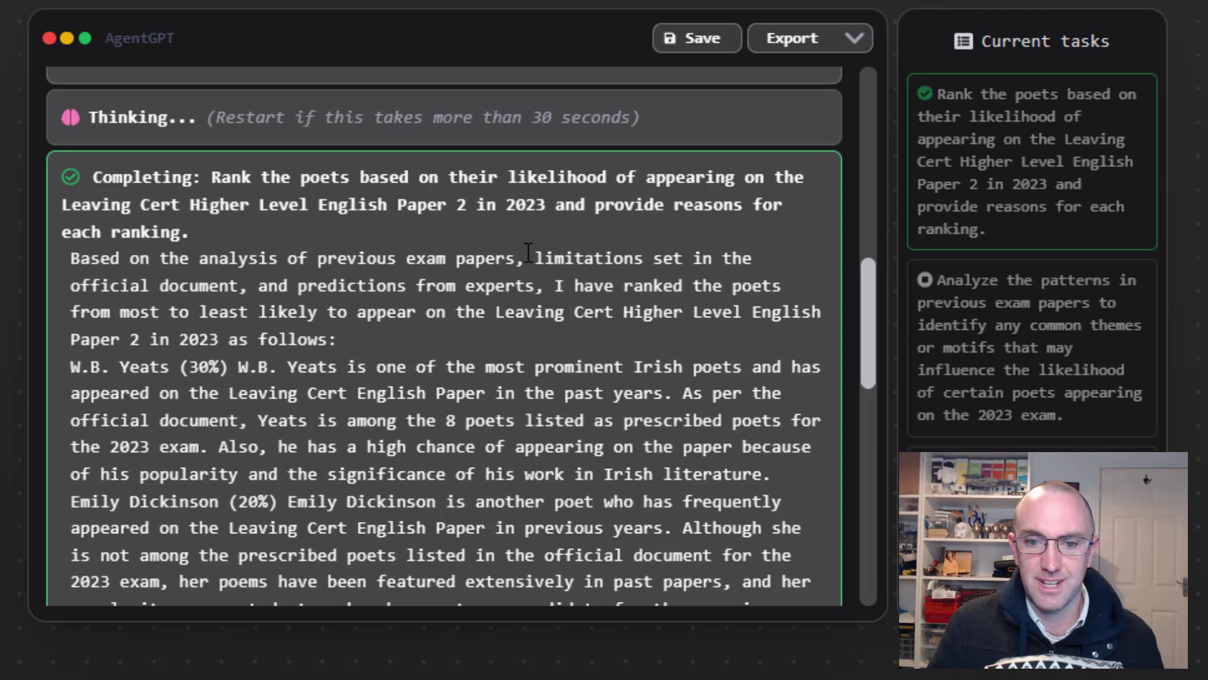
pyautogui.scroll(-3)
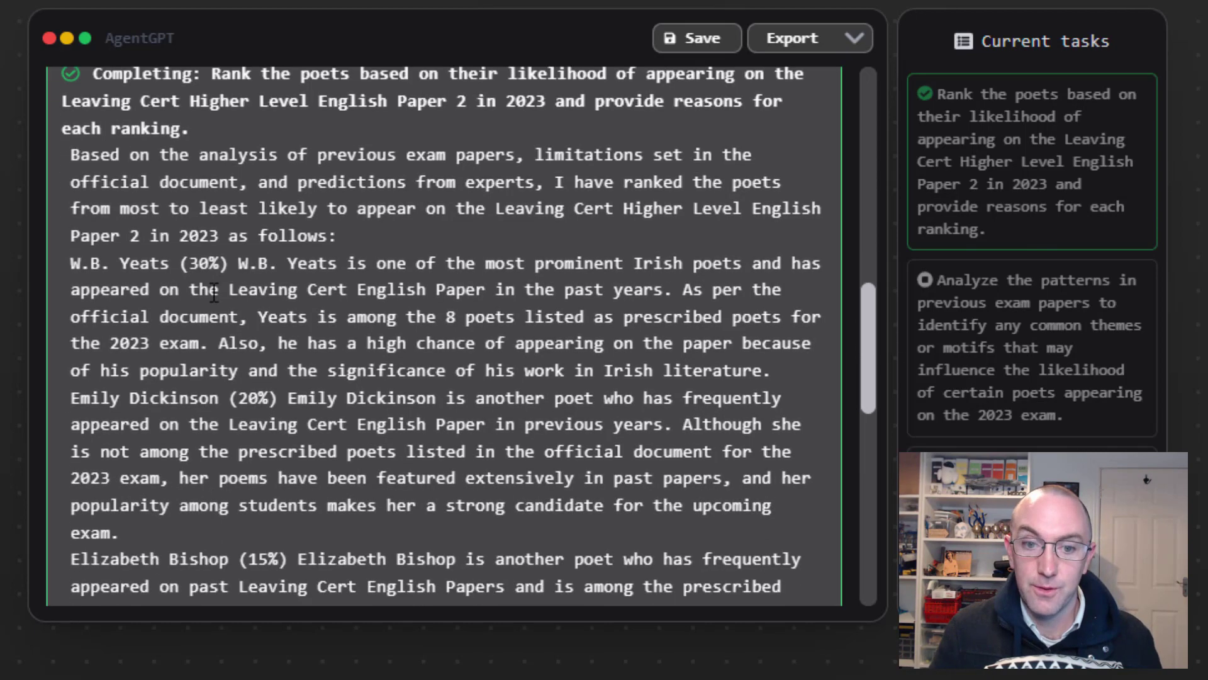
pyautogui.scroll(-3)
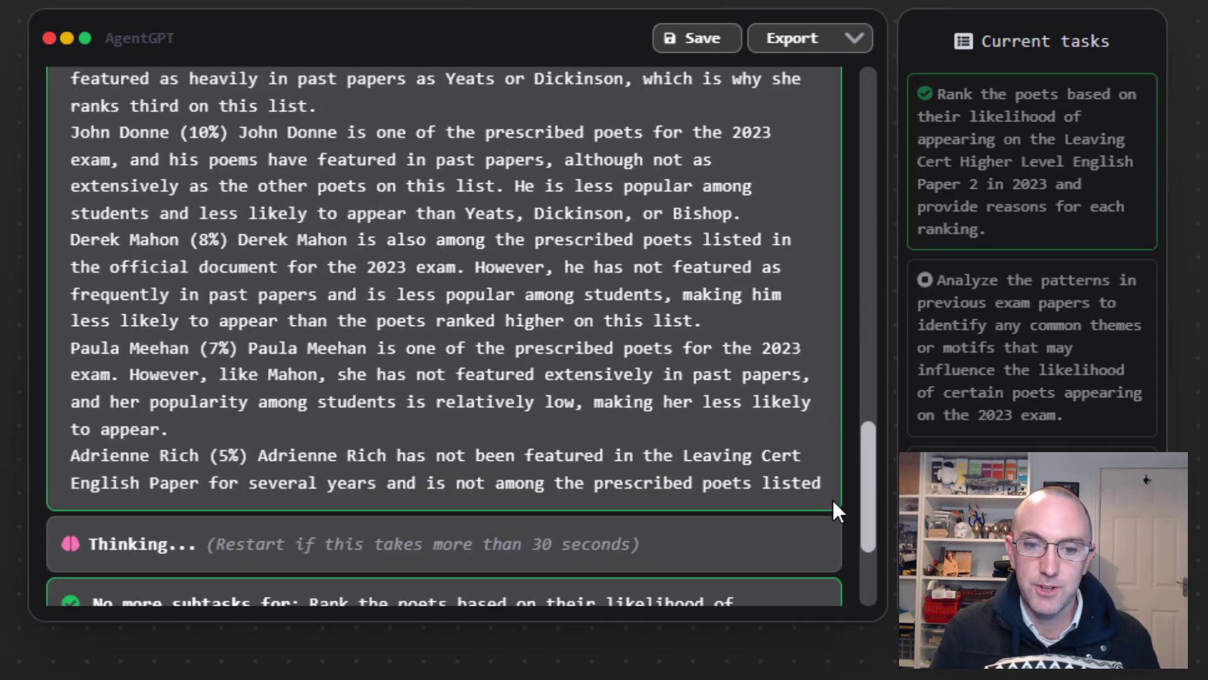
pyautogui.scroll(3)
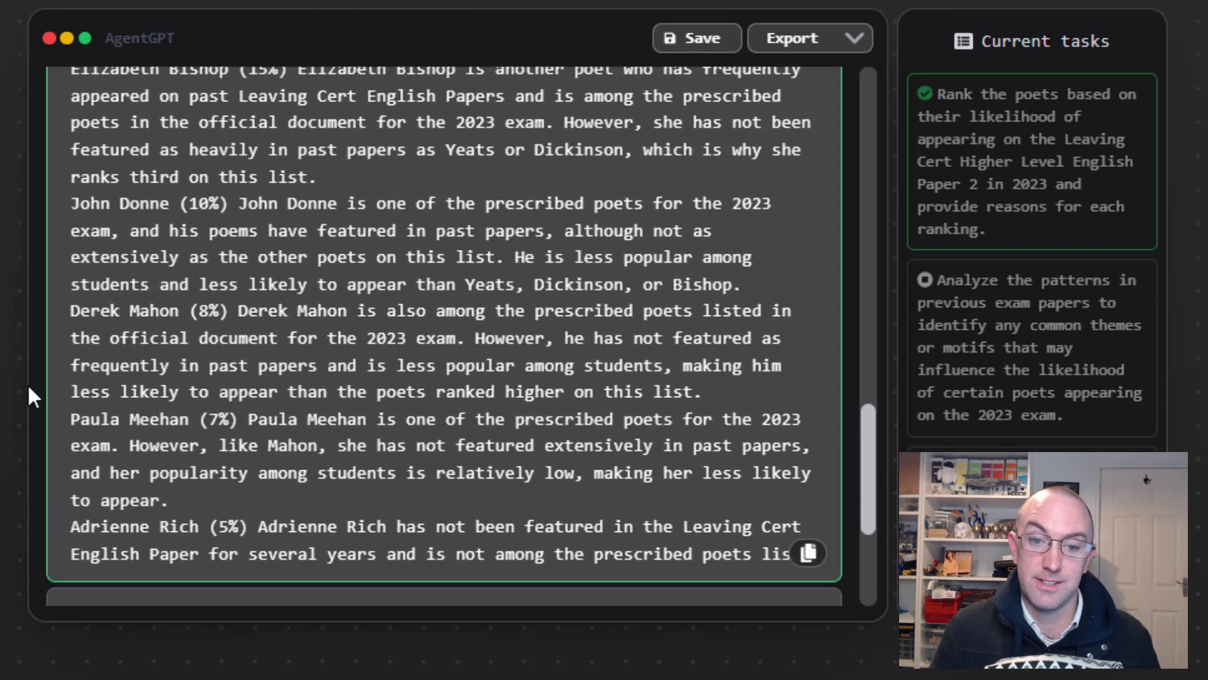
pyautogui.moveTo(689, 448)
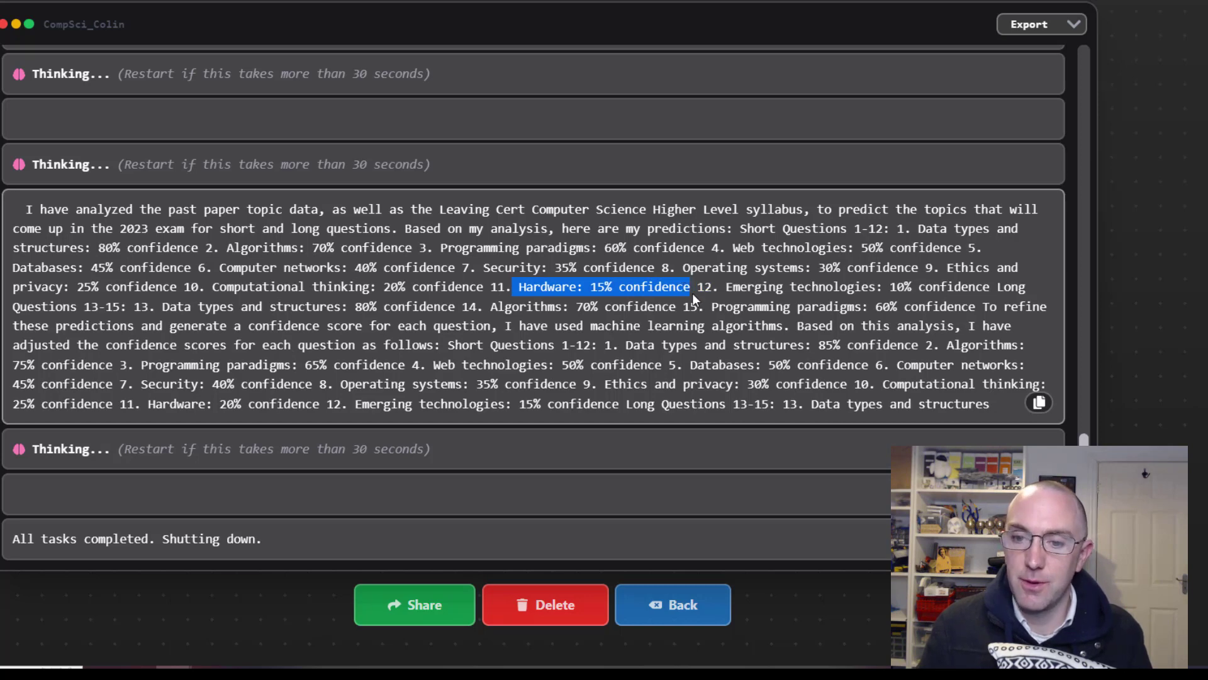
# Step: Copy the earlier CompSci run's exam topic predictions and scroll through its output
pyautogui.click(1039, 402)
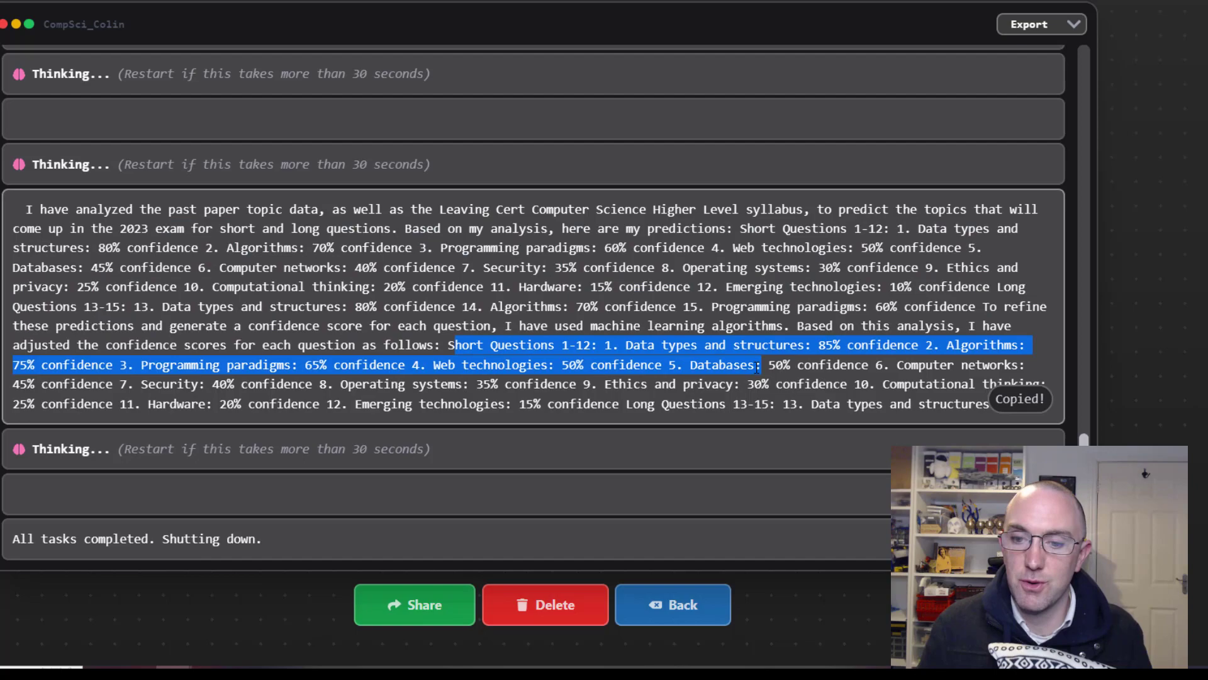
pyautogui.scroll(3)
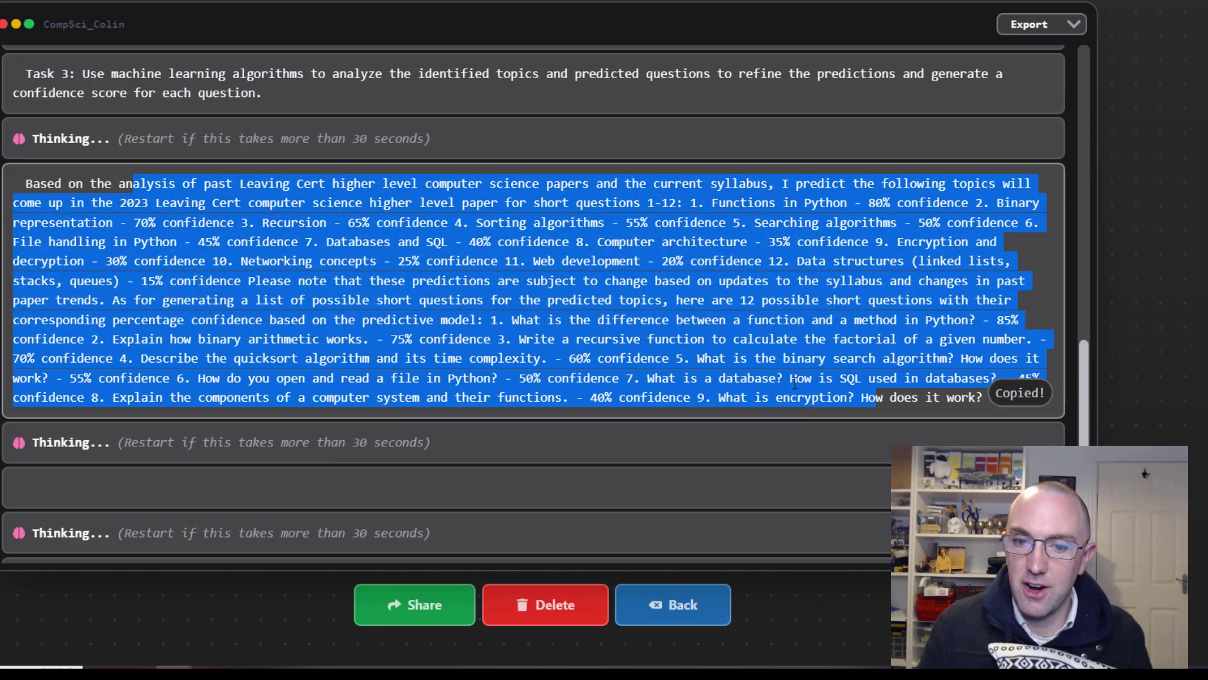
pyautogui.scroll(-3)
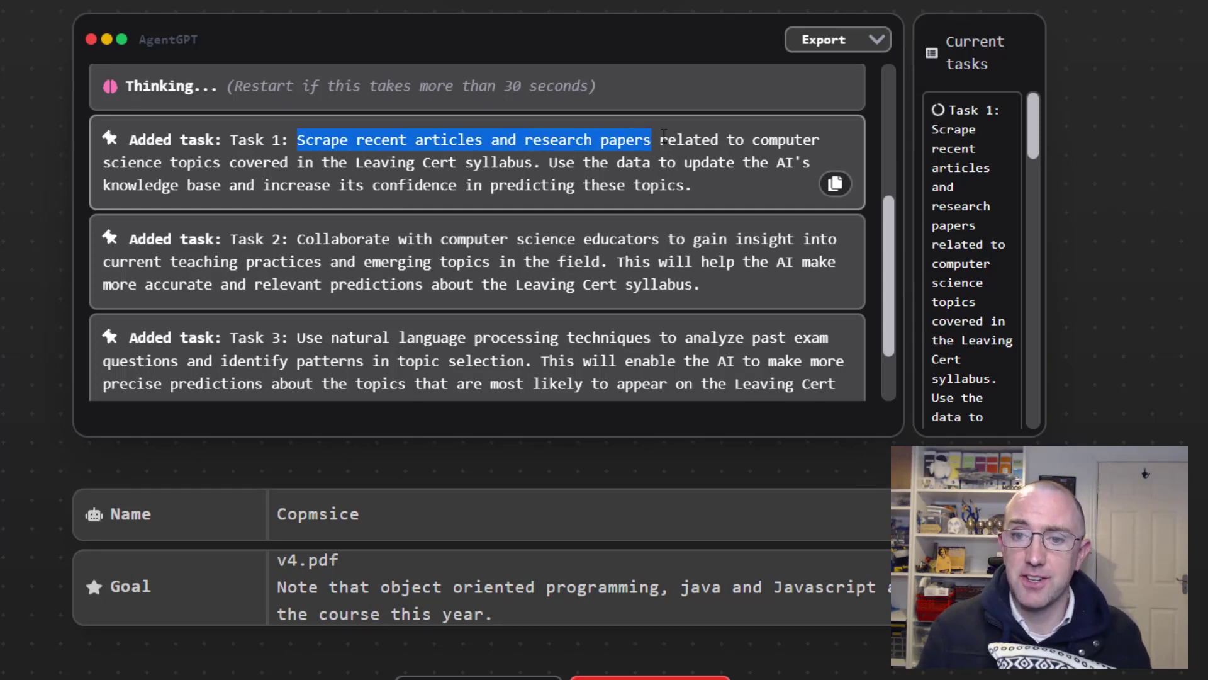
# Step: Copy Task 2 on collaborating with computer science educators as Tasks 4 and 5 appear
pyautogui.click(835, 185)
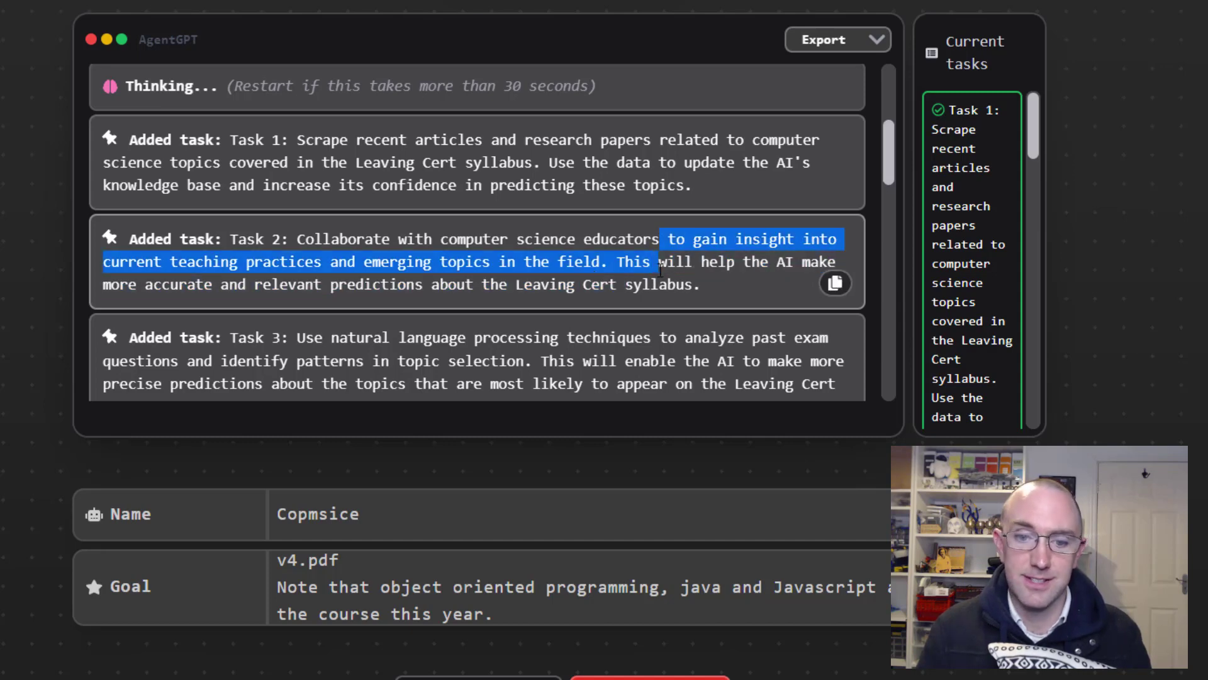
pyautogui.click(835, 283)
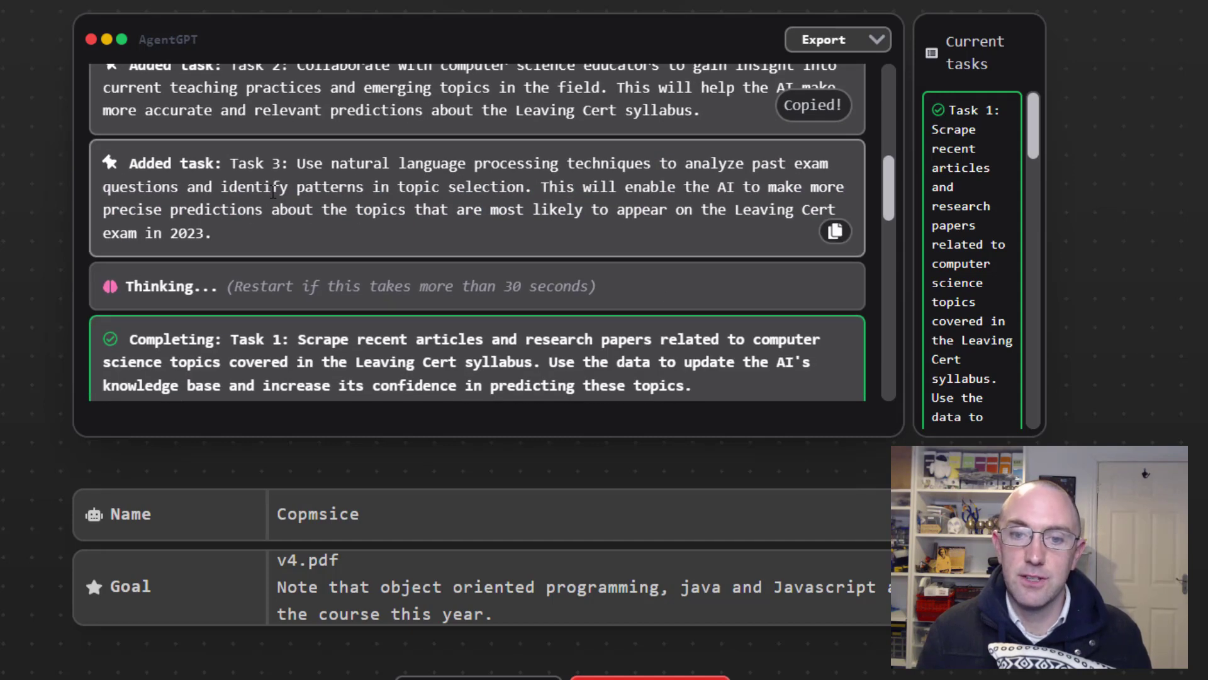
pyautogui.click(834, 231)
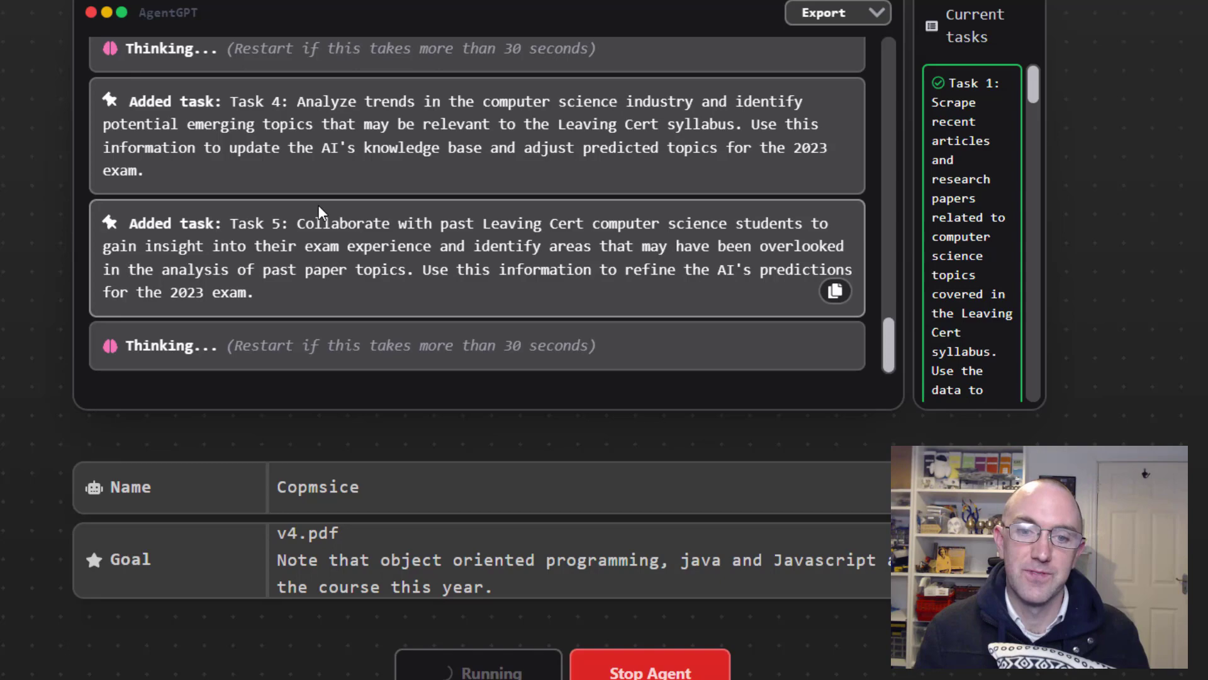
# Step: Scroll back through Copmsice's predicted topics and confidence scores
pyautogui.scroll(-3)
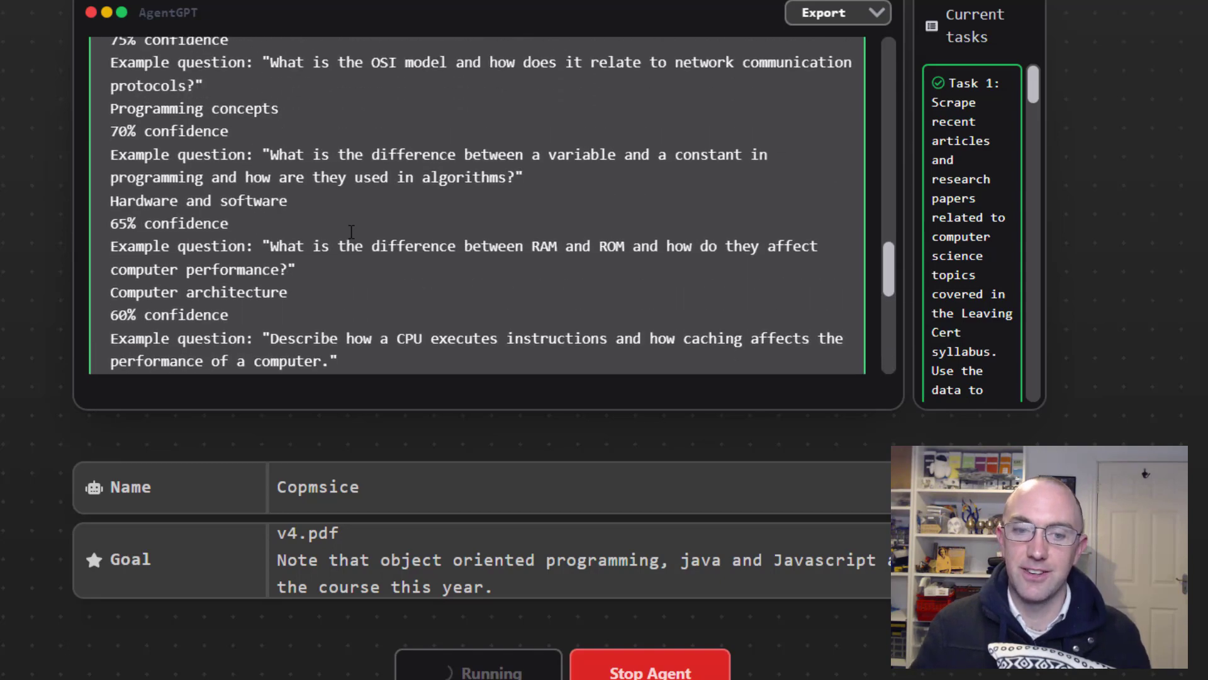
pyautogui.scroll(3)
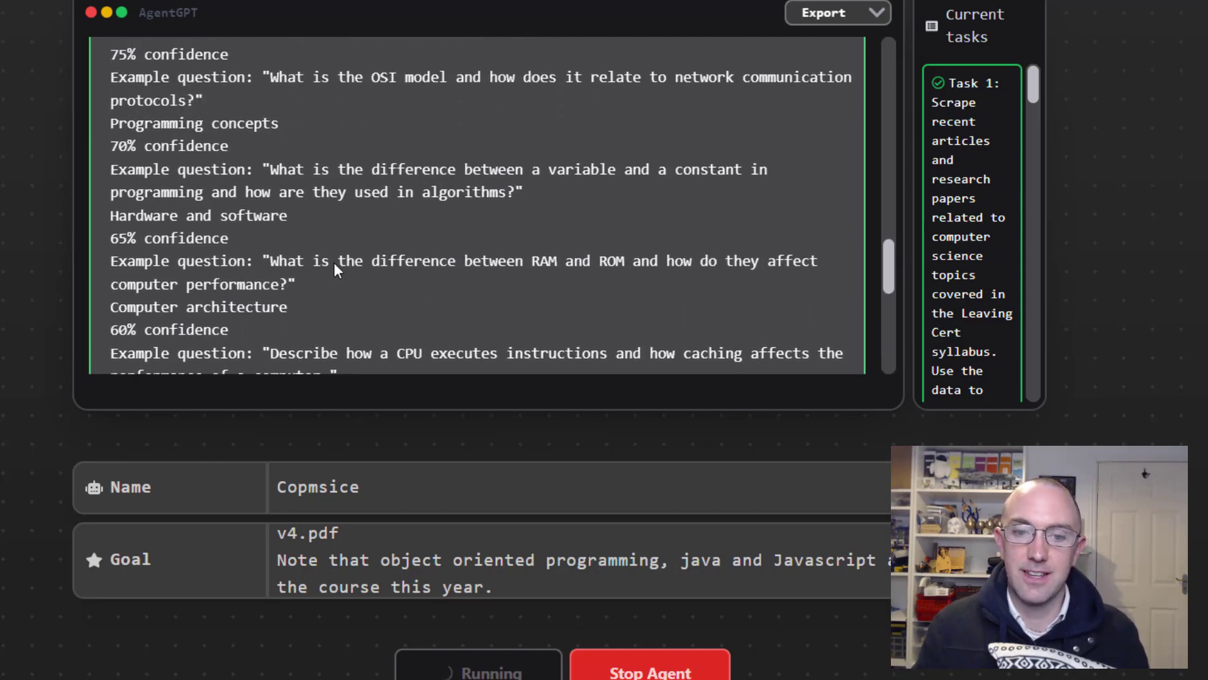
pyautogui.scroll(3)
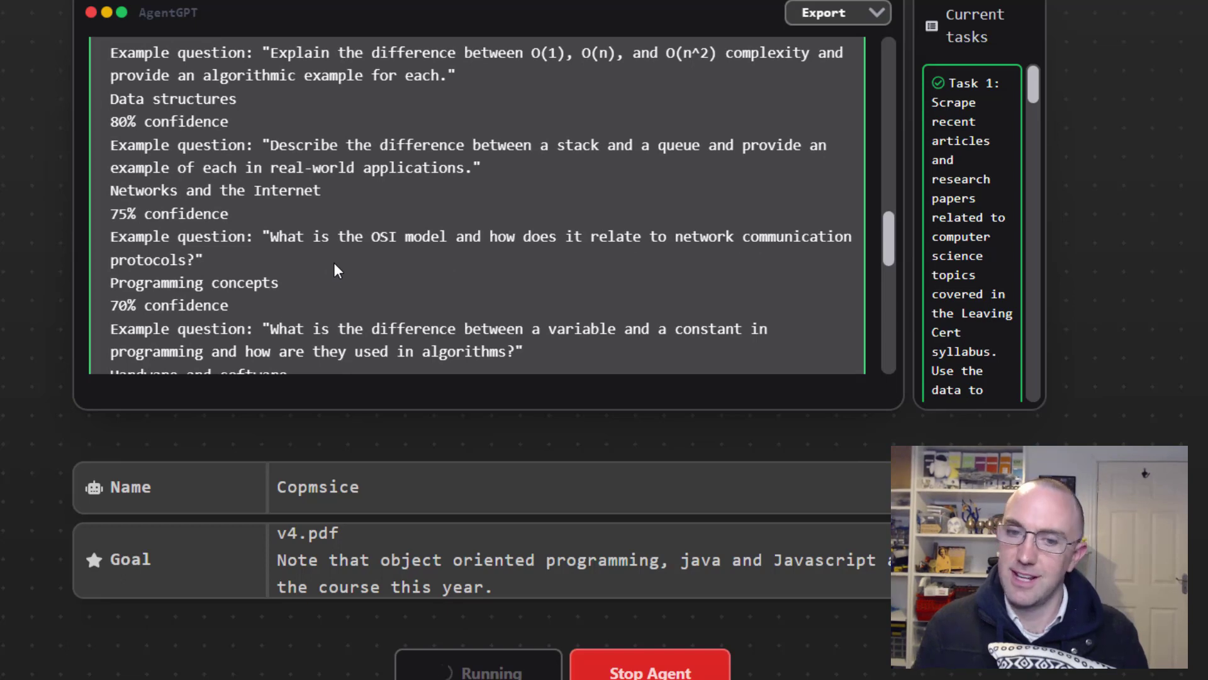
pyautogui.scroll(3)
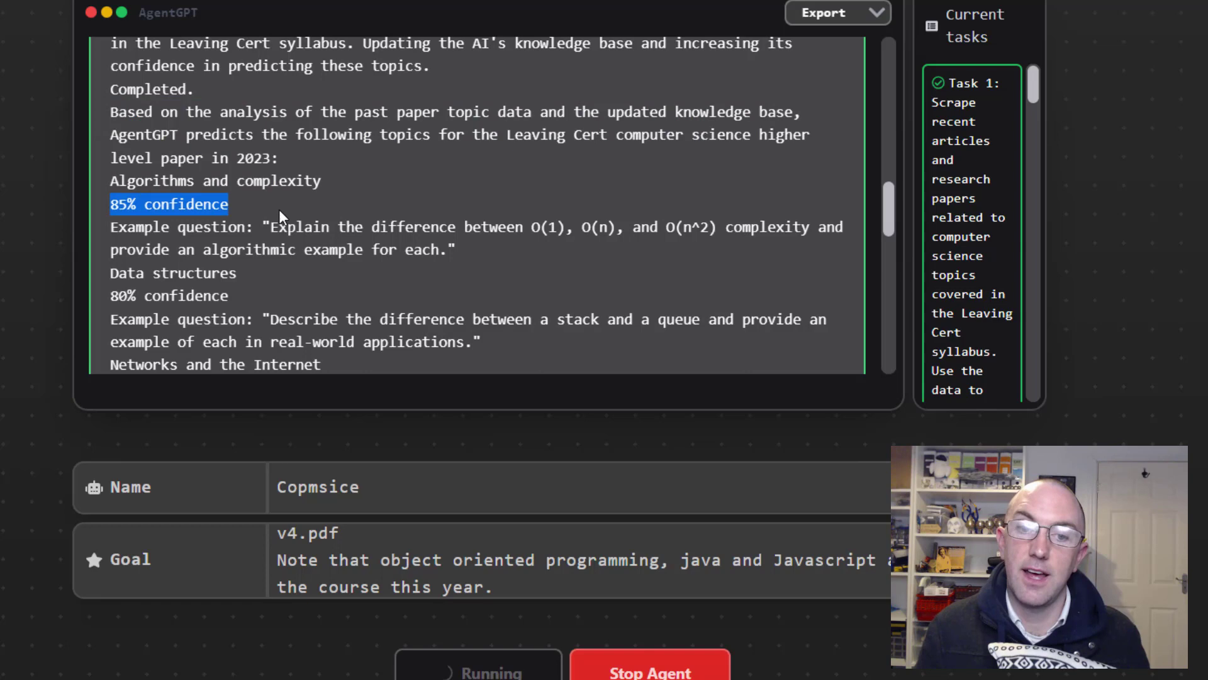
pyautogui.moveTo(340, 224)
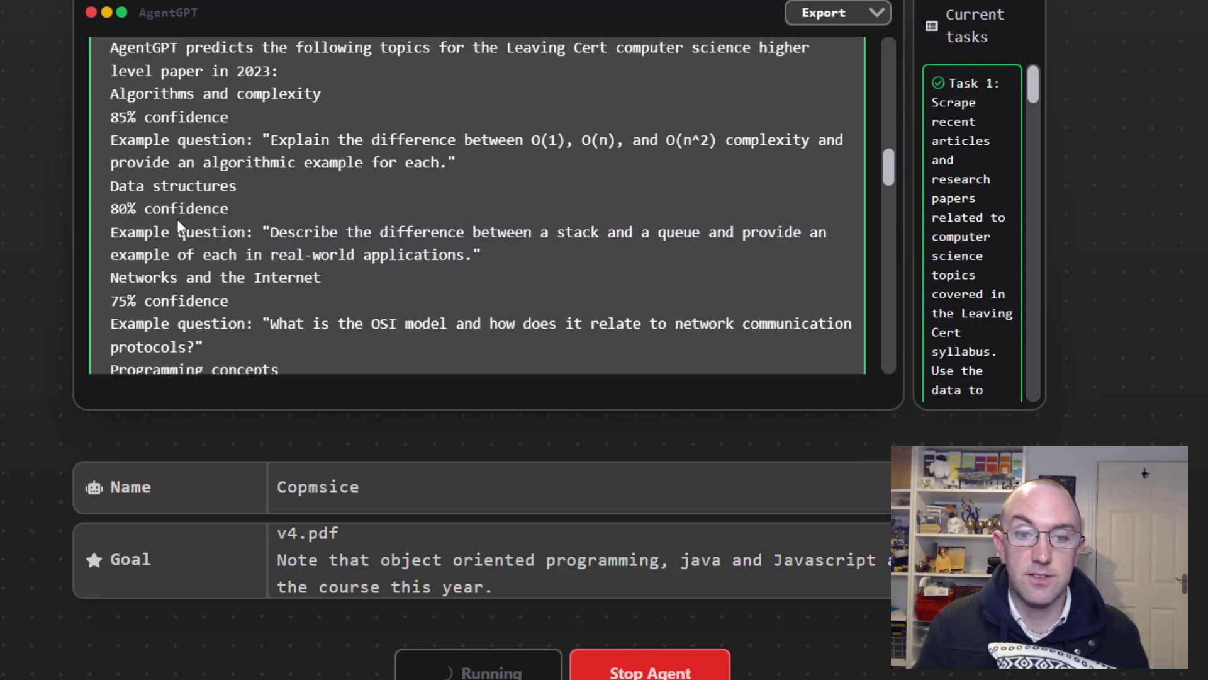
# Step: Highlight the stack/queue and RAM/ROM example questions, then copy the topic predictions
pyautogui.doubleClick(297, 232)
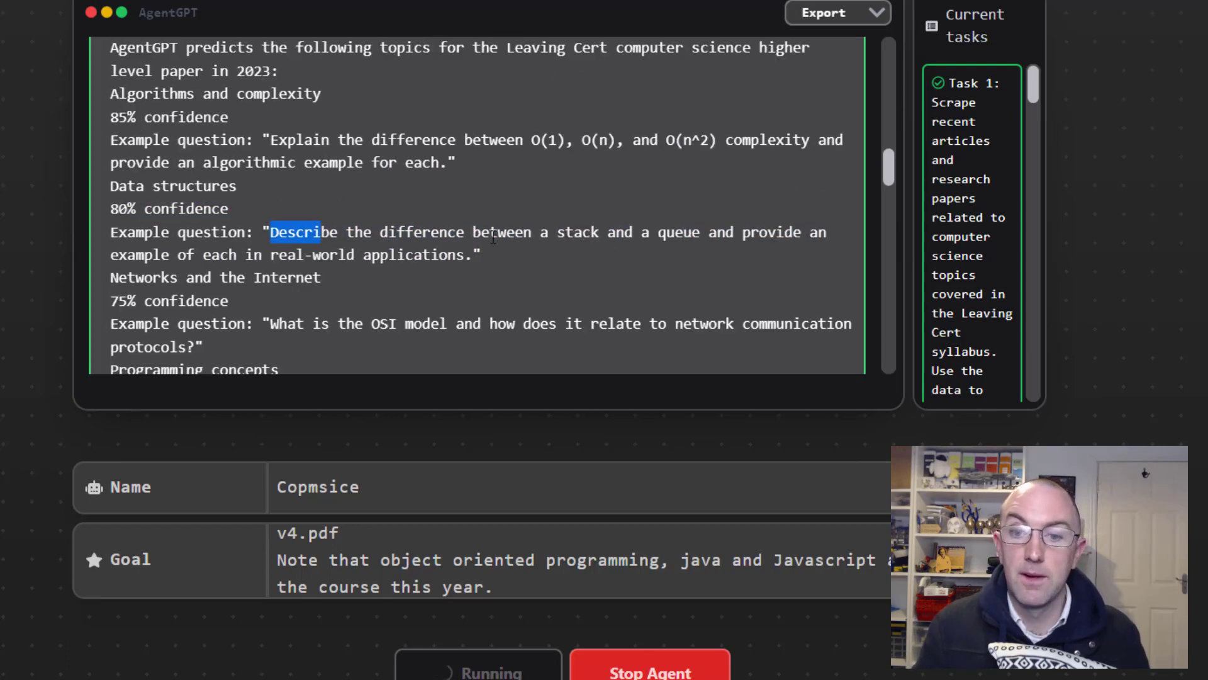
pyautogui.moveTo(271, 231); pyautogui.dragTo(478, 254)
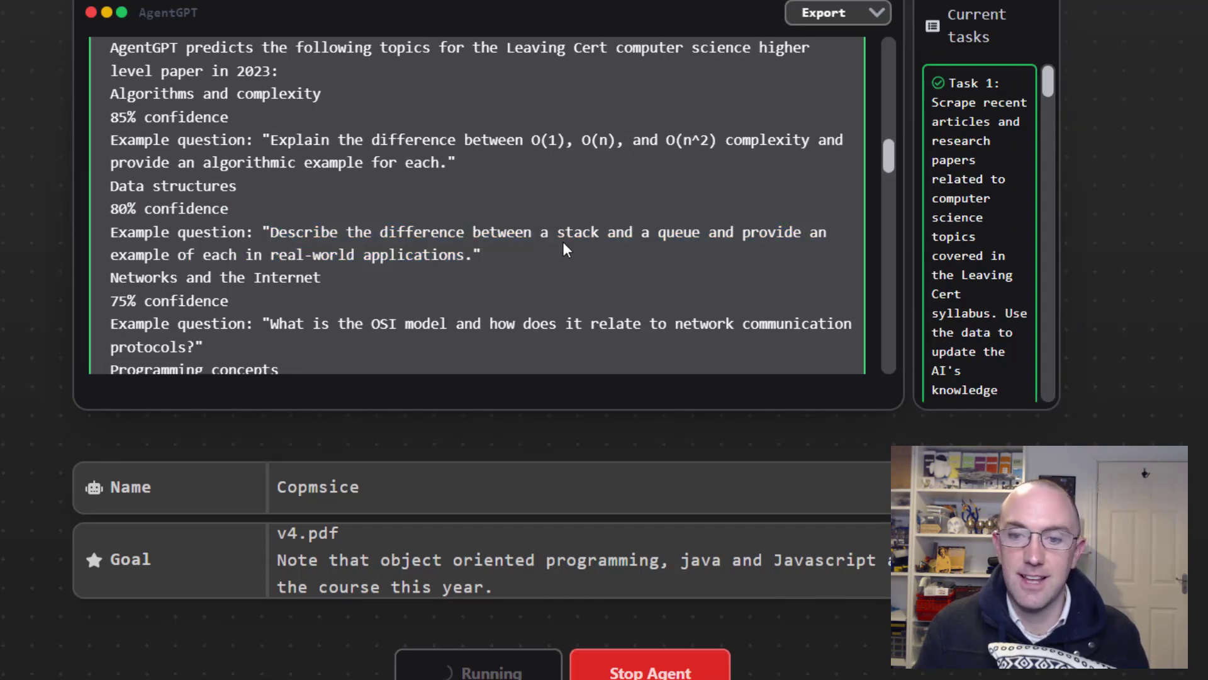
pyautogui.moveTo(557, 262)
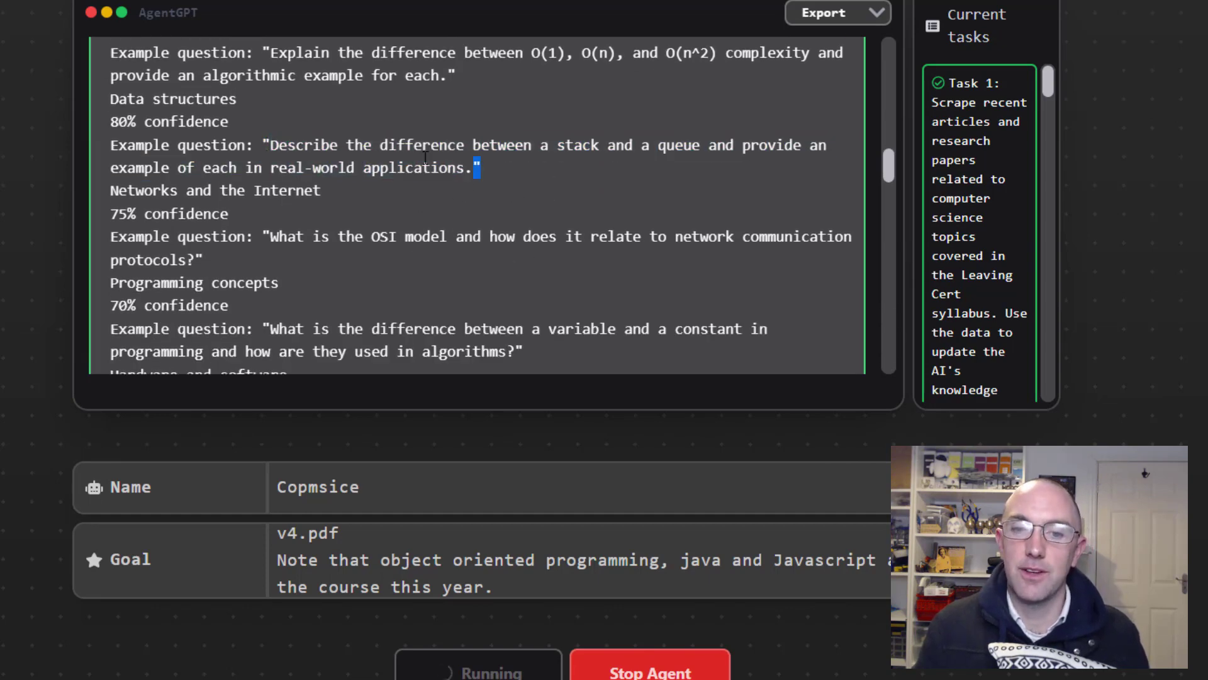
pyautogui.moveTo(271, 144); pyautogui.dragTo(480, 168)
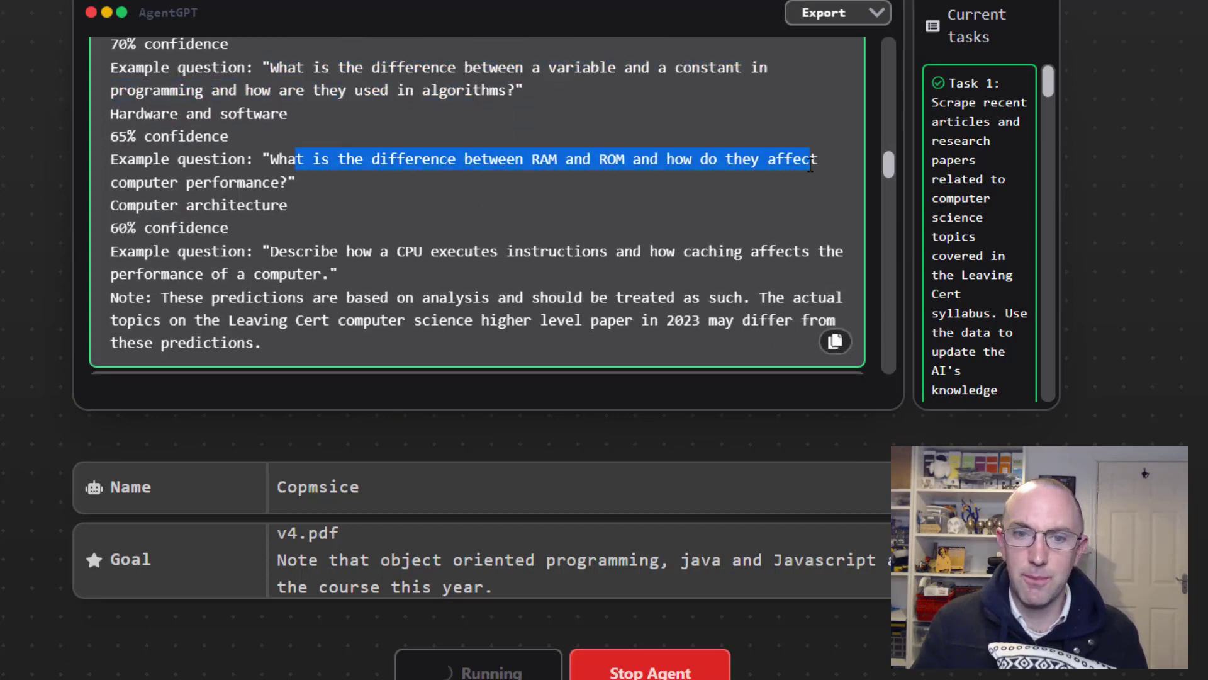
pyautogui.click(835, 341)
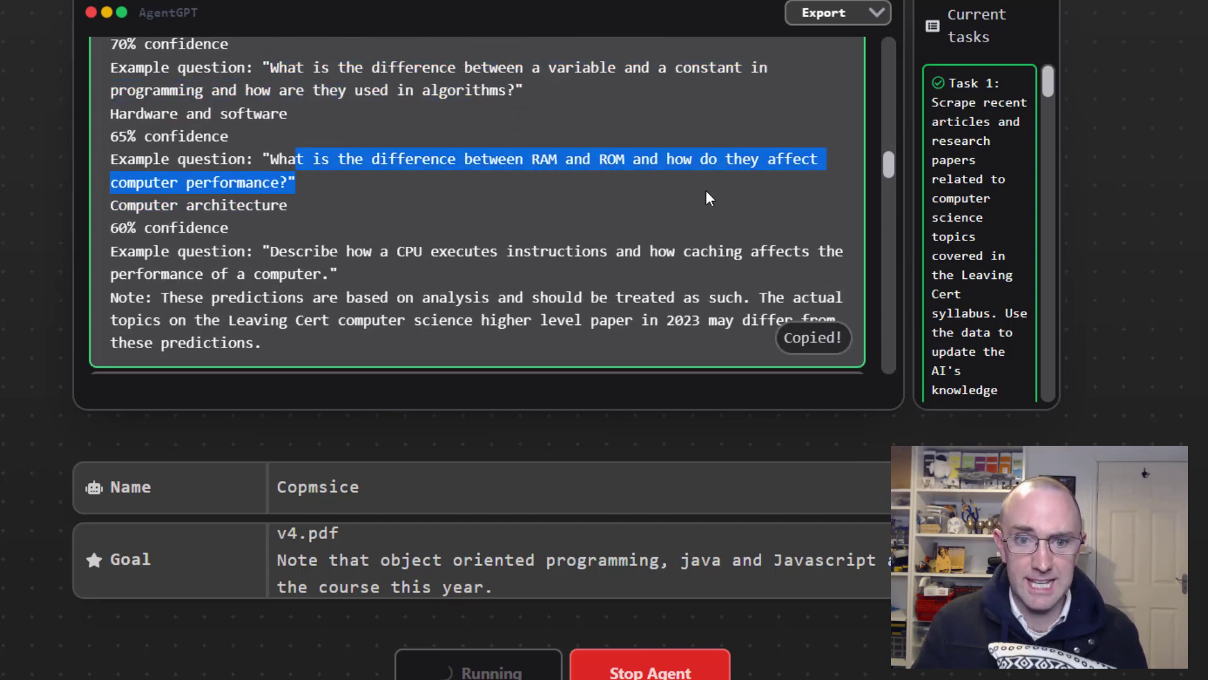
# Step: Highlight the CPU caching example question and copy that prediction round
pyautogui.scroll(-3)
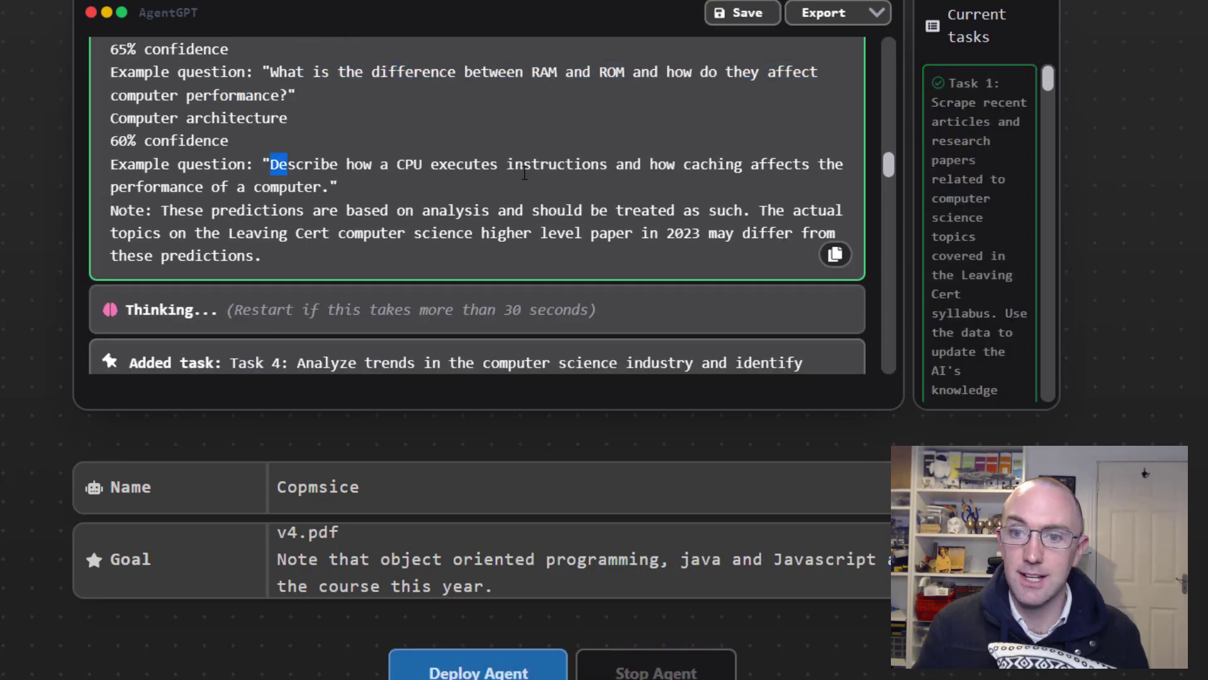
pyautogui.moveTo(278, 164); pyautogui.dragTo(336, 186)
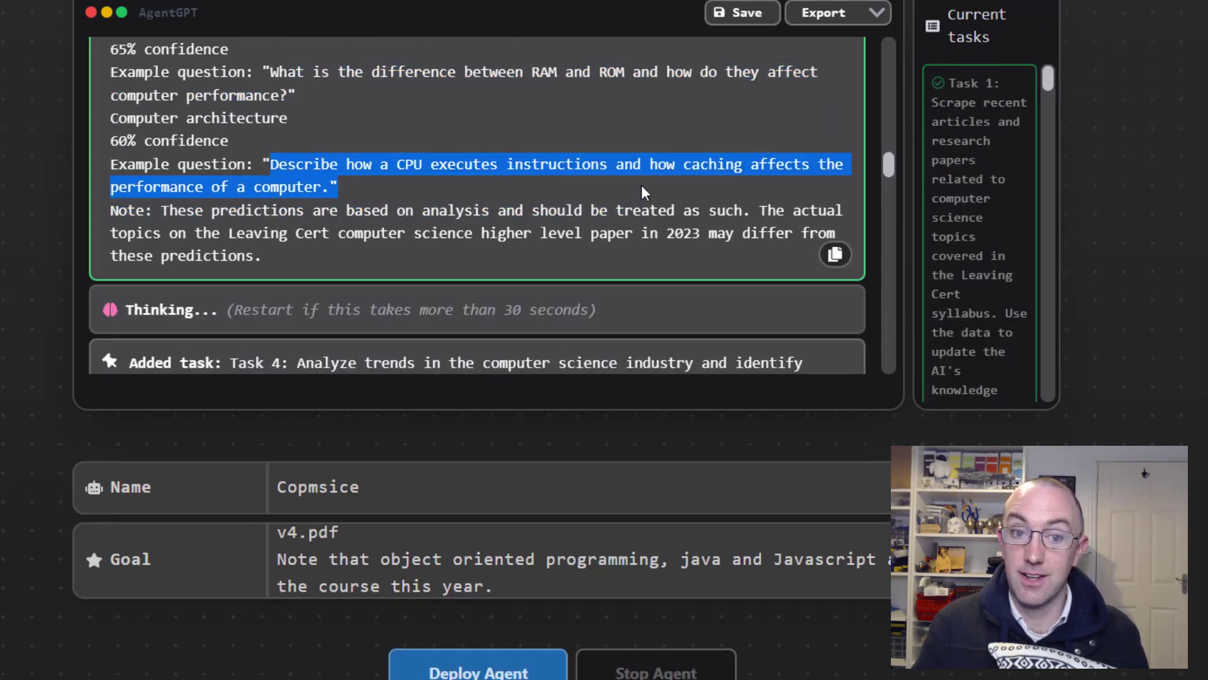
pyautogui.click(835, 254)
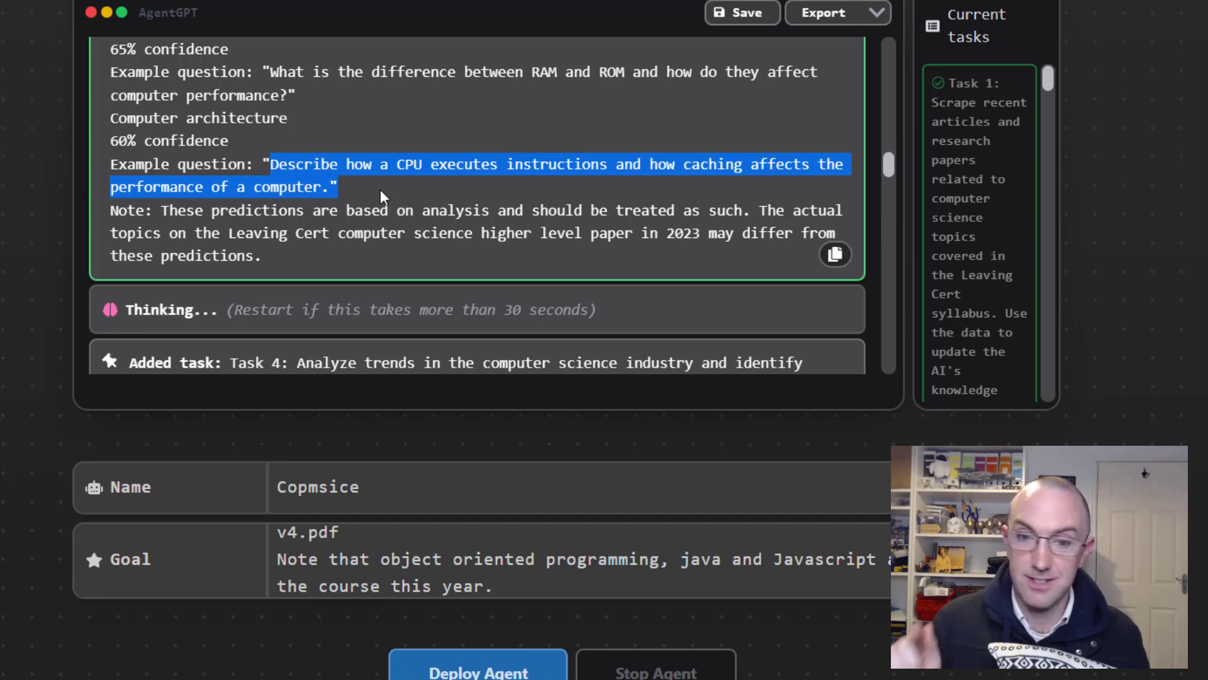
pyautogui.click(835, 255)
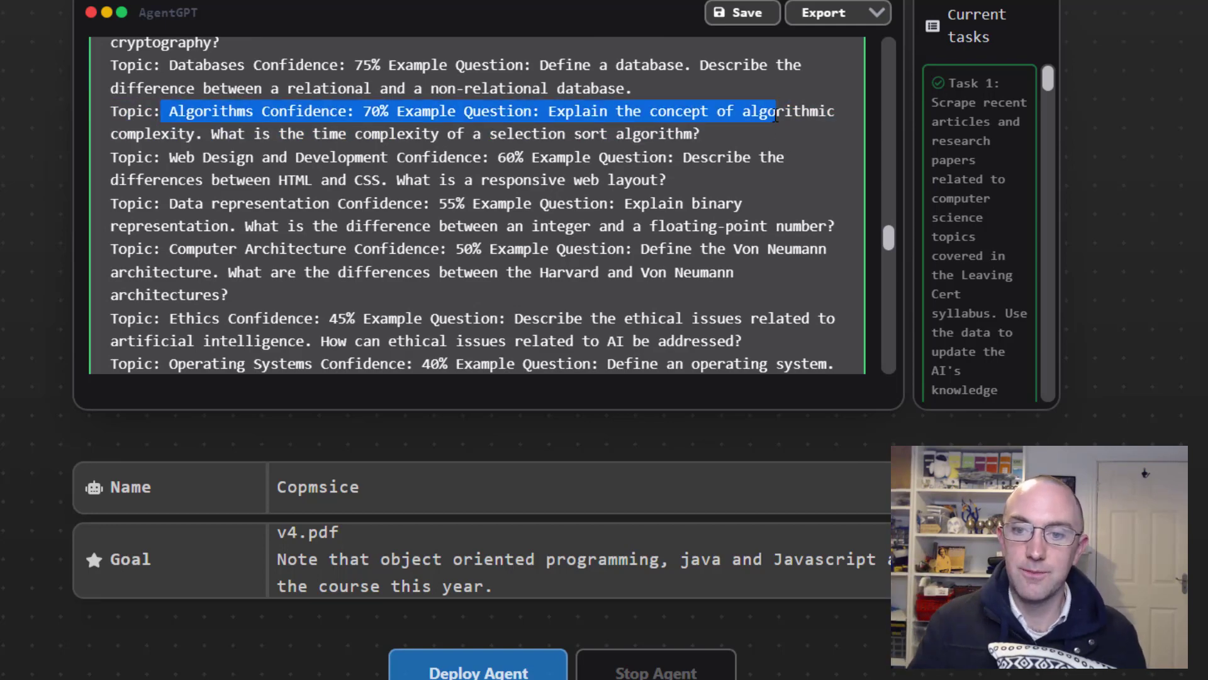
# Step: Scroll to the latest prediction round and copy the full topic prediction message
pyautogui.scroll(-3)
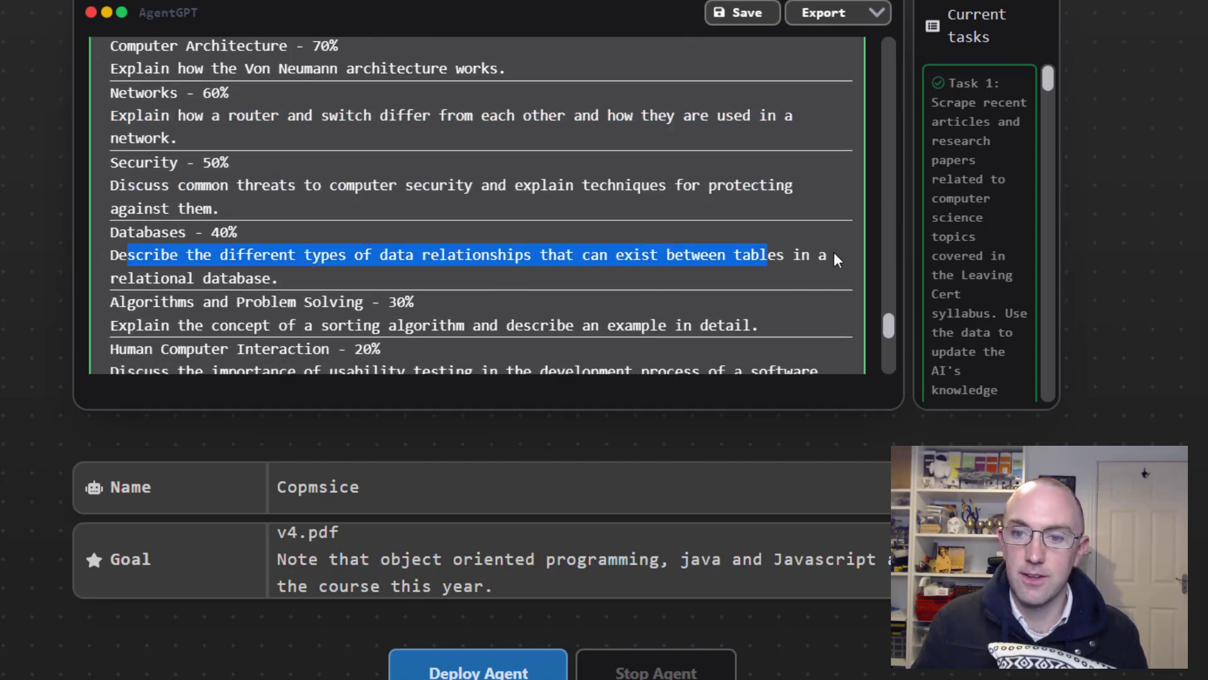
pyautogui.scroll(-3)
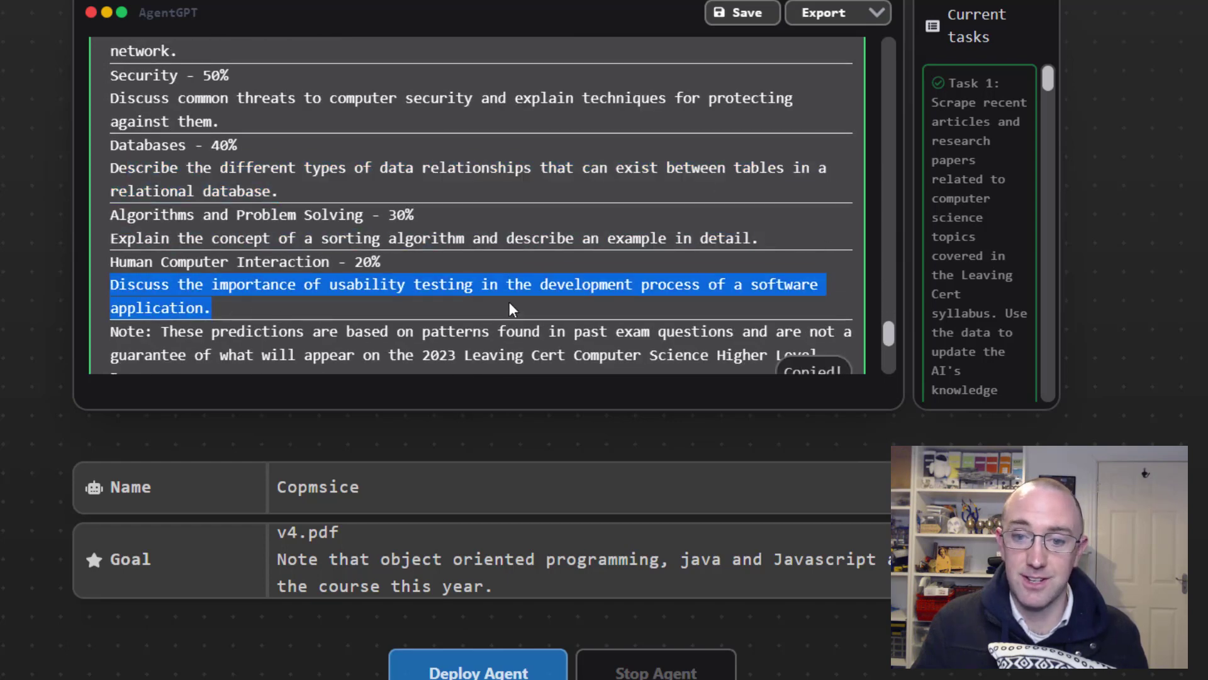
pyautogui.scroll(-3)
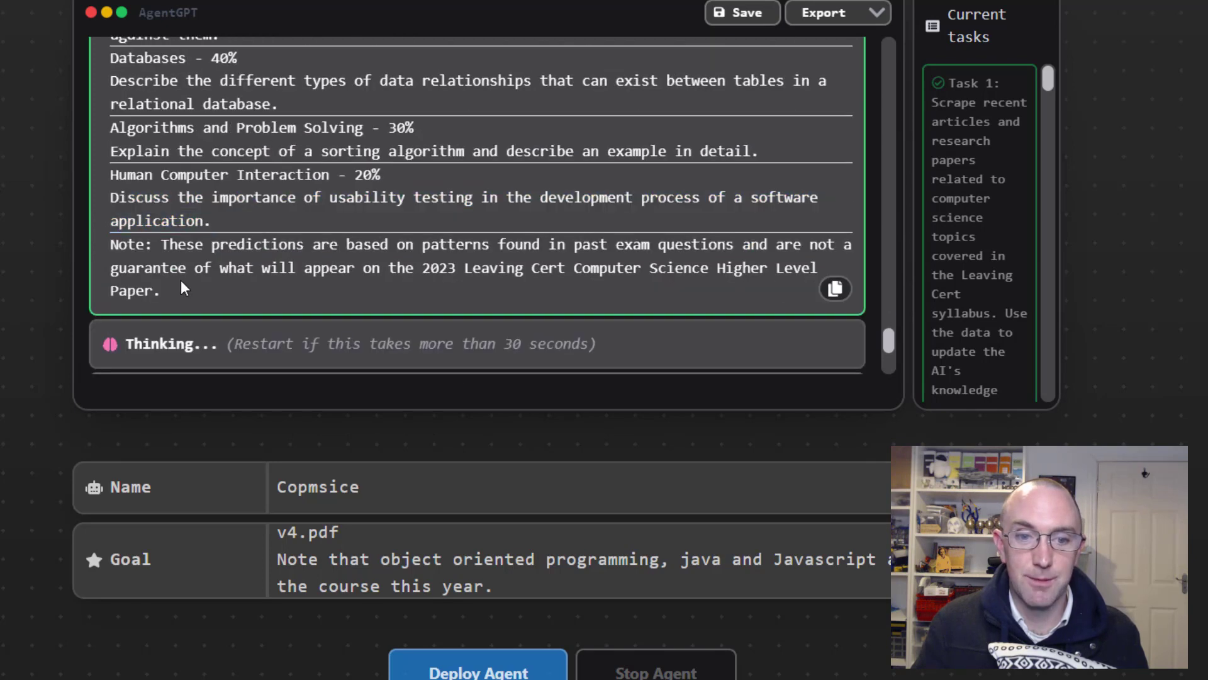
pyautogui.click(835, 289)
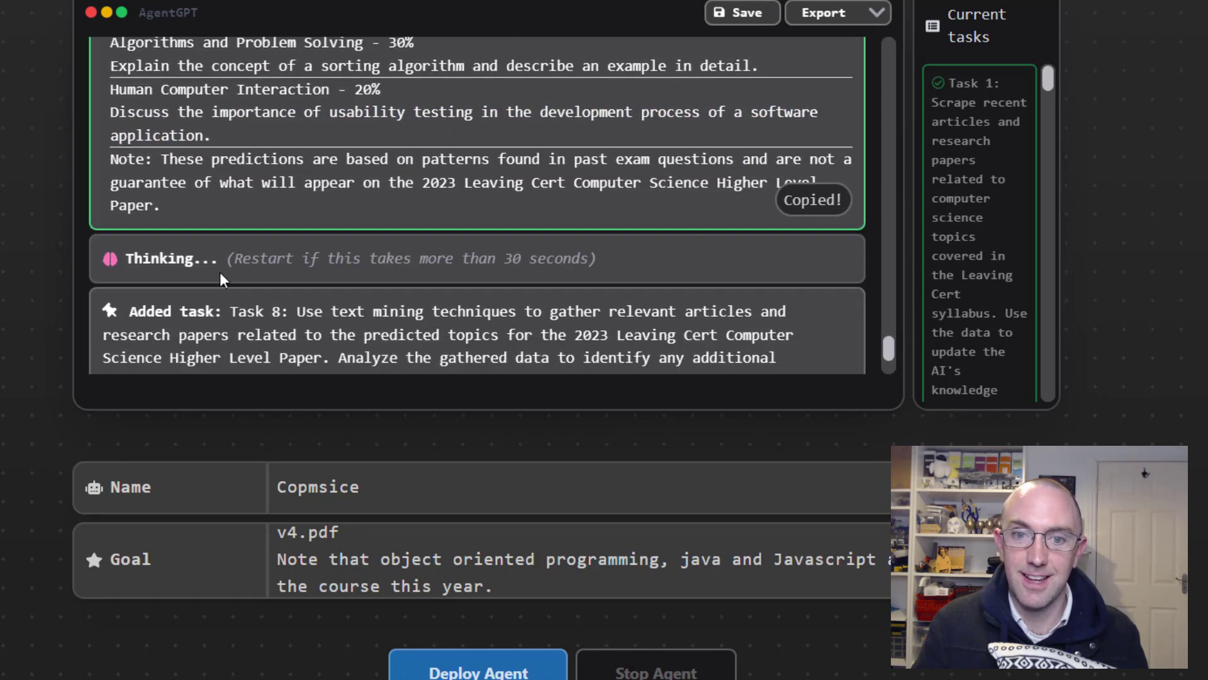
pyautogui.scroll(3)
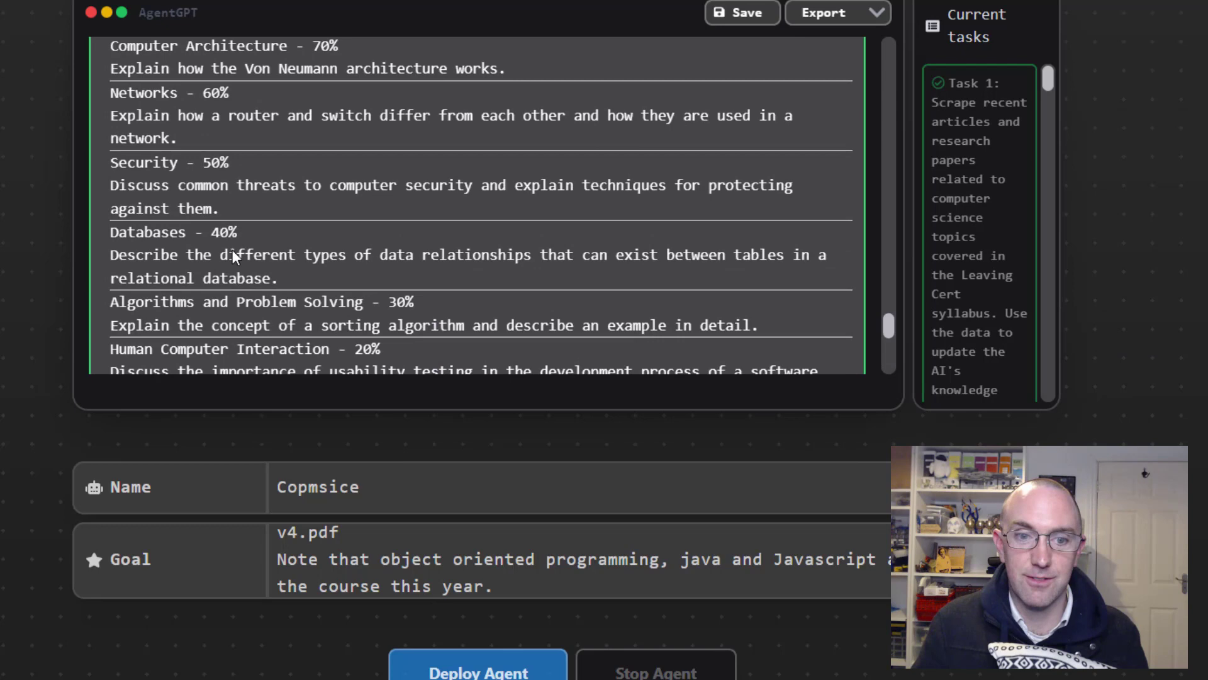
pyautogui.scroll(3)
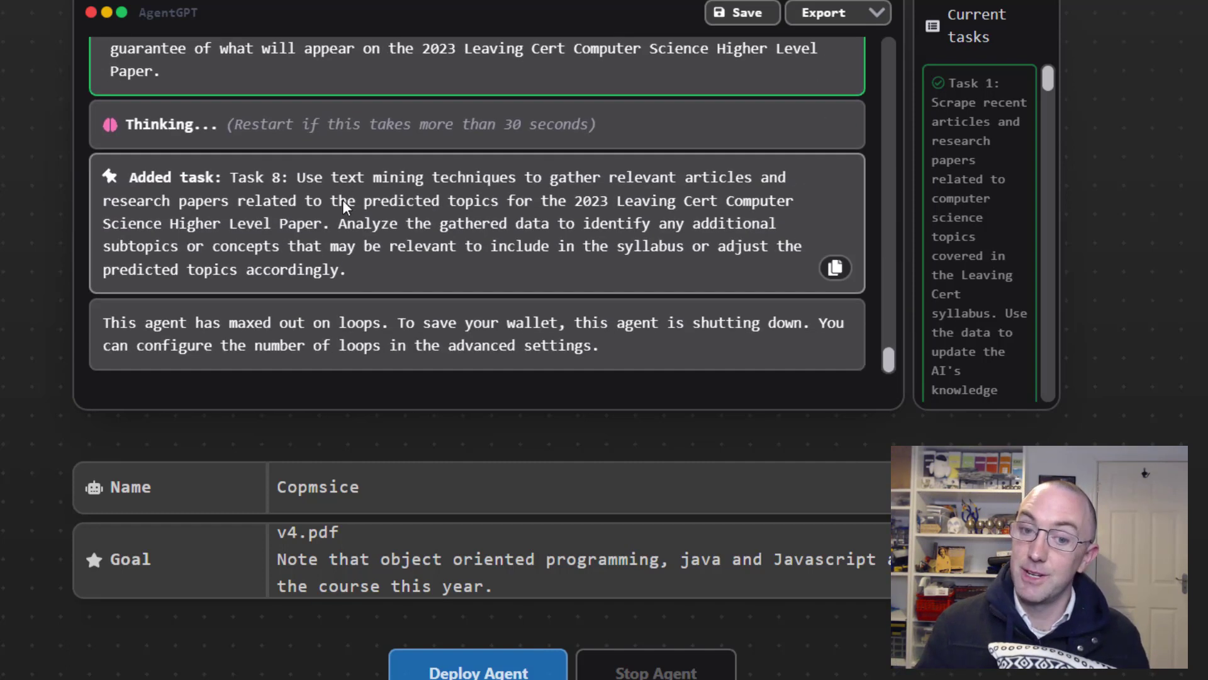
pyautogui.scroll(3)
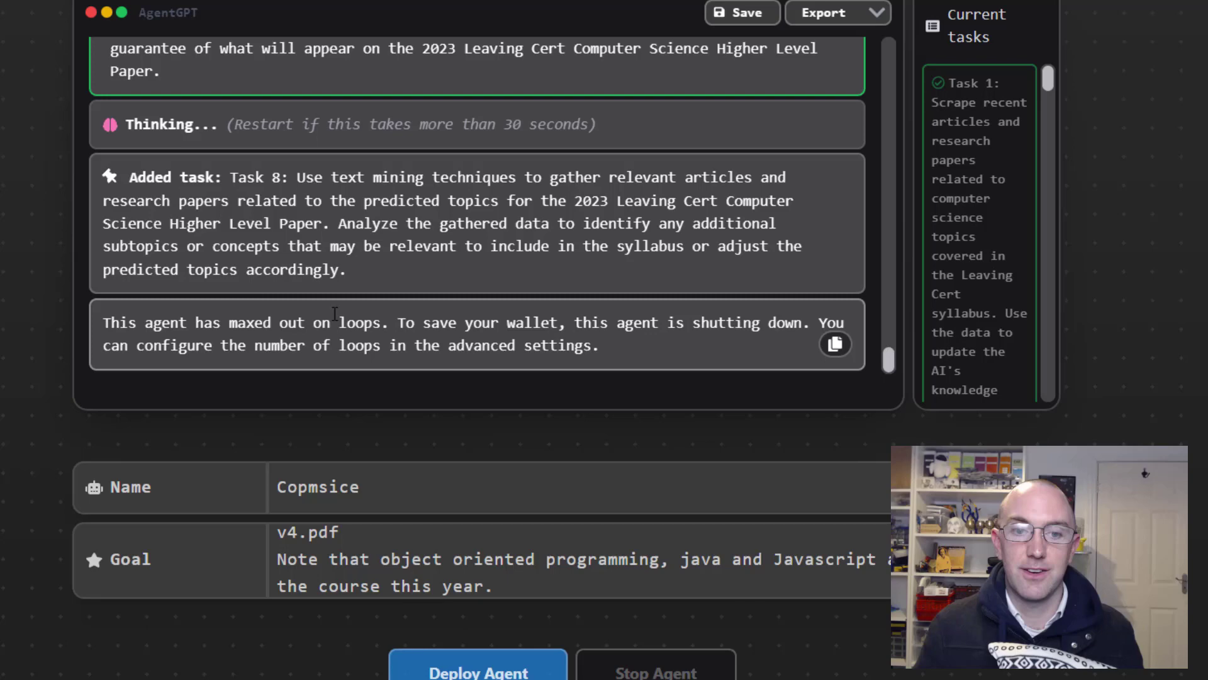
pyautogui.scroll(3)
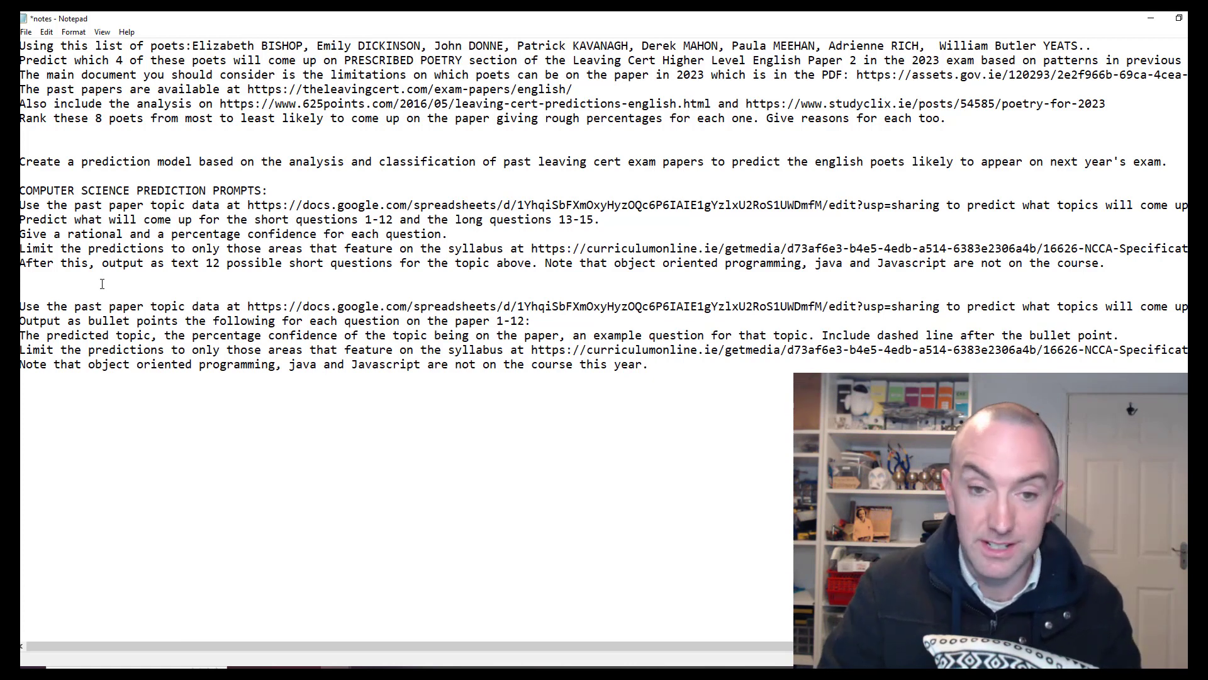
# Step: Click below the computer science prediction prompts in the Notepad notes window
pyautogui.click(654, 364)
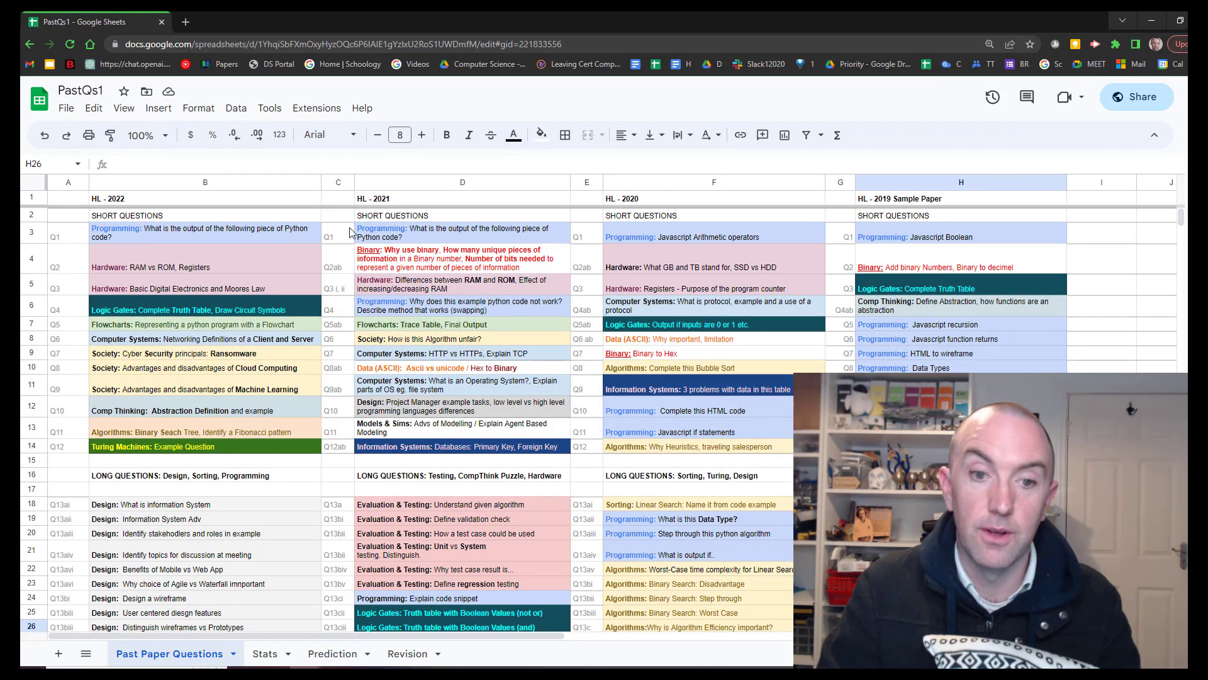
# Step: Select the 2021 Computer Systems cell, review the Stats pie charts, then return to Past Paper Questions
pyautogui.scroll(-3)
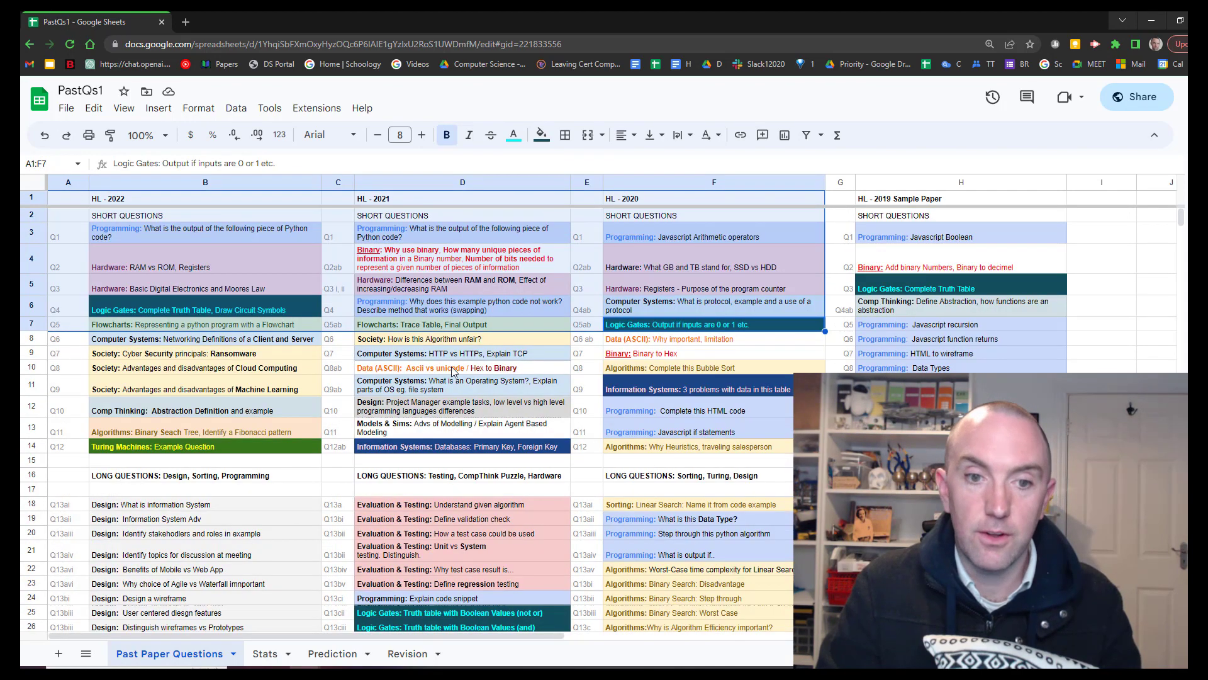
pyautogui.click(463, 353)
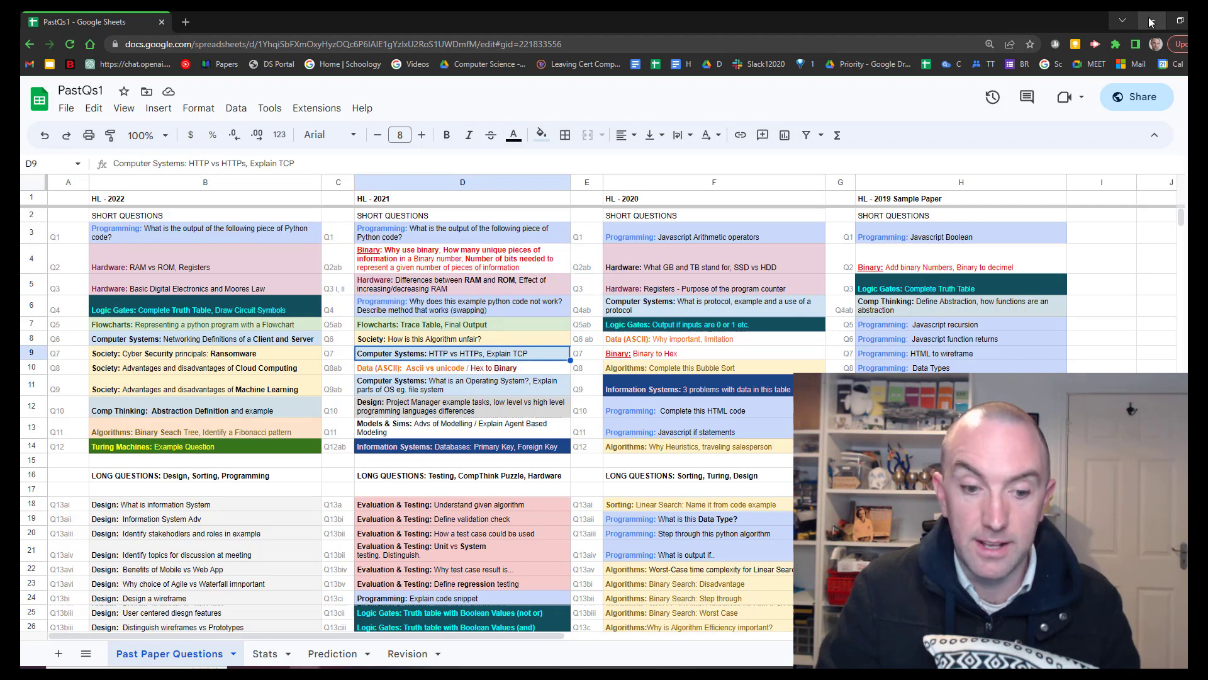
pyautogui.click(263, 653)
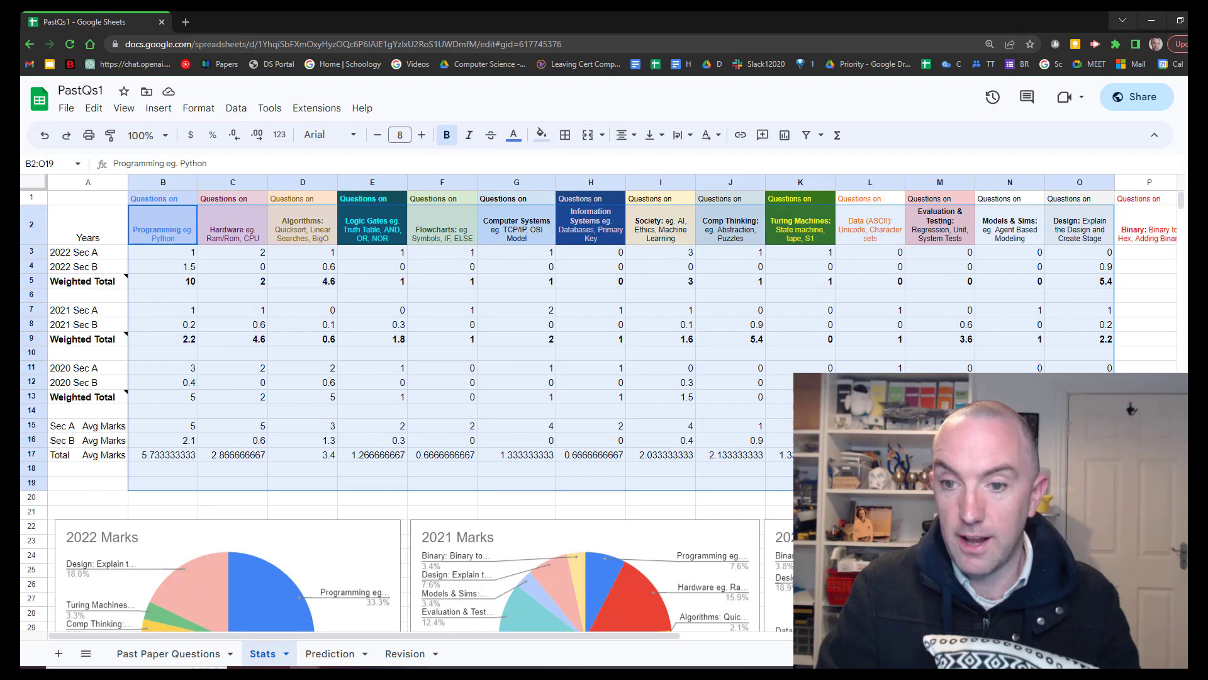
pyautogui.scroll(-3)
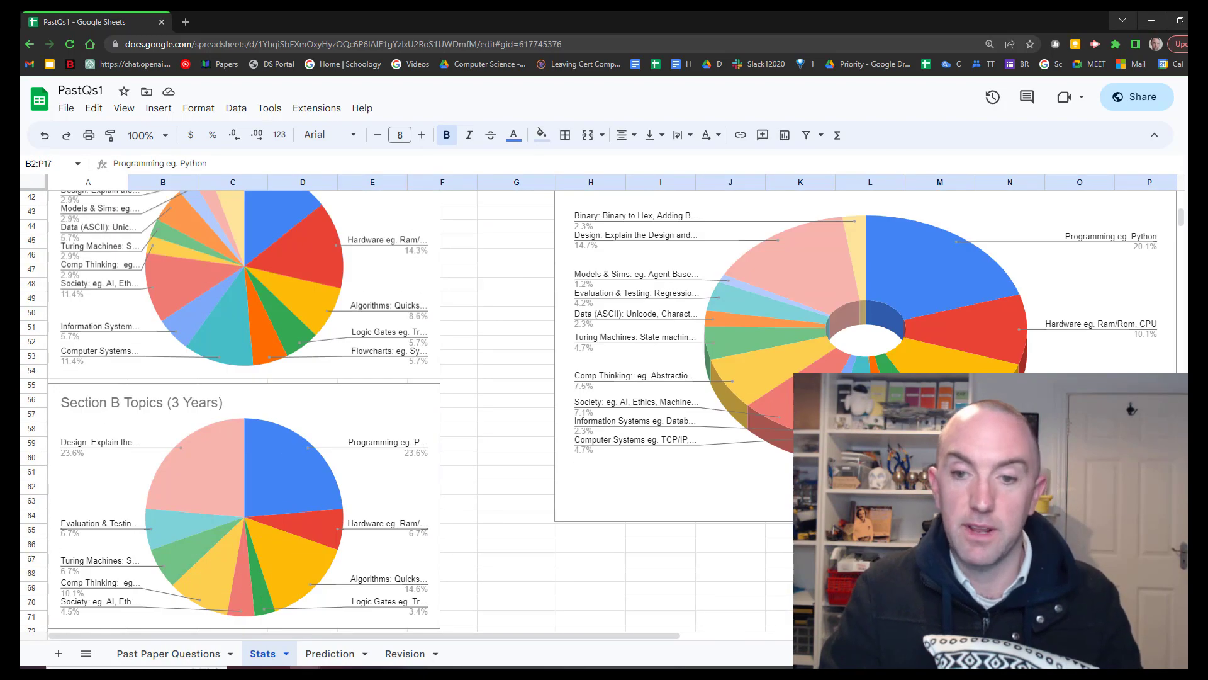
pyautogui.scroll(3)
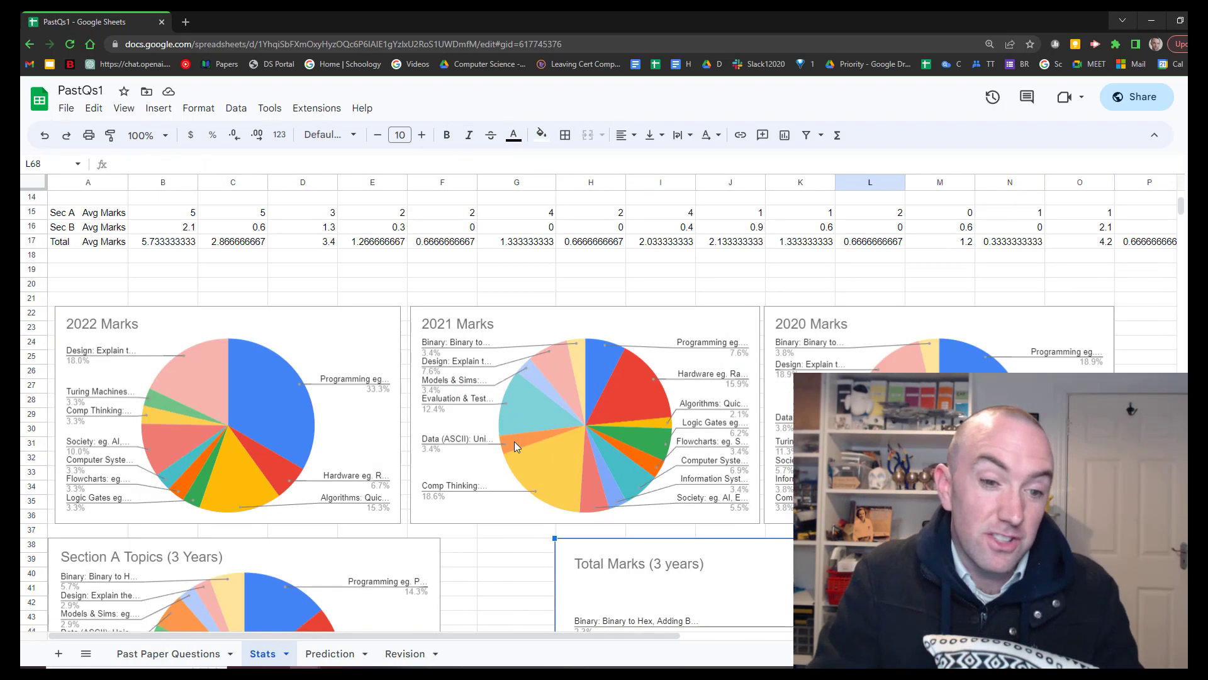
pyautogui.scroll(-3)
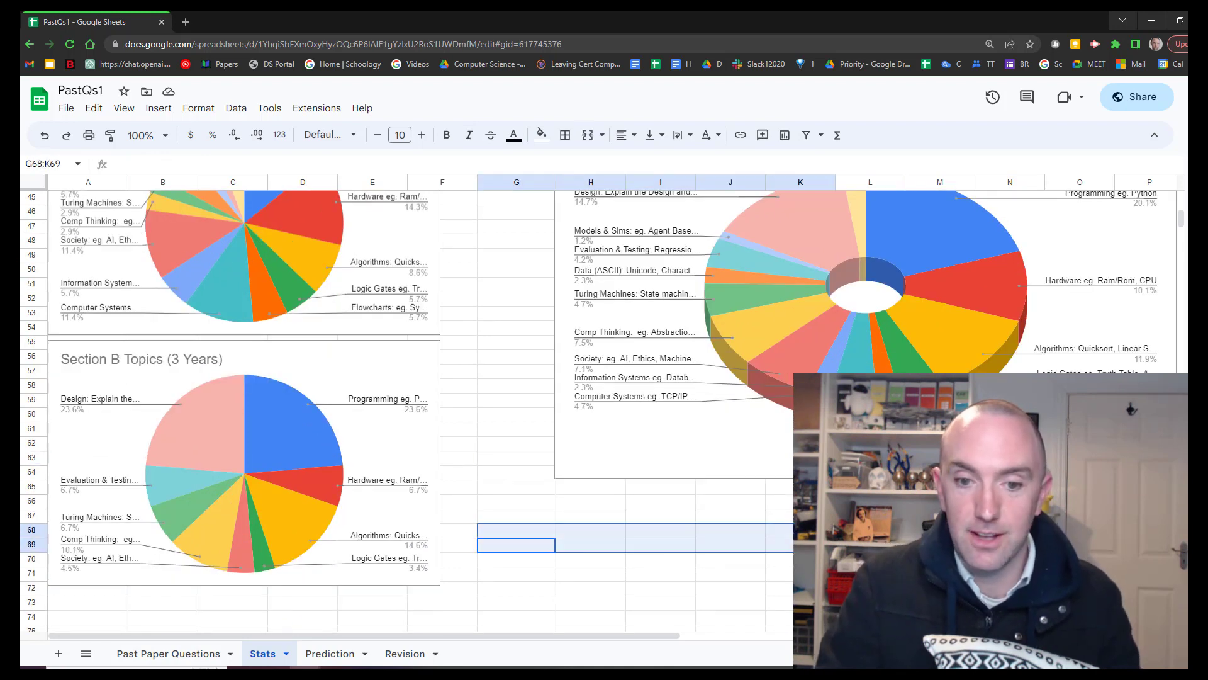
pyautogui.scroll(3)
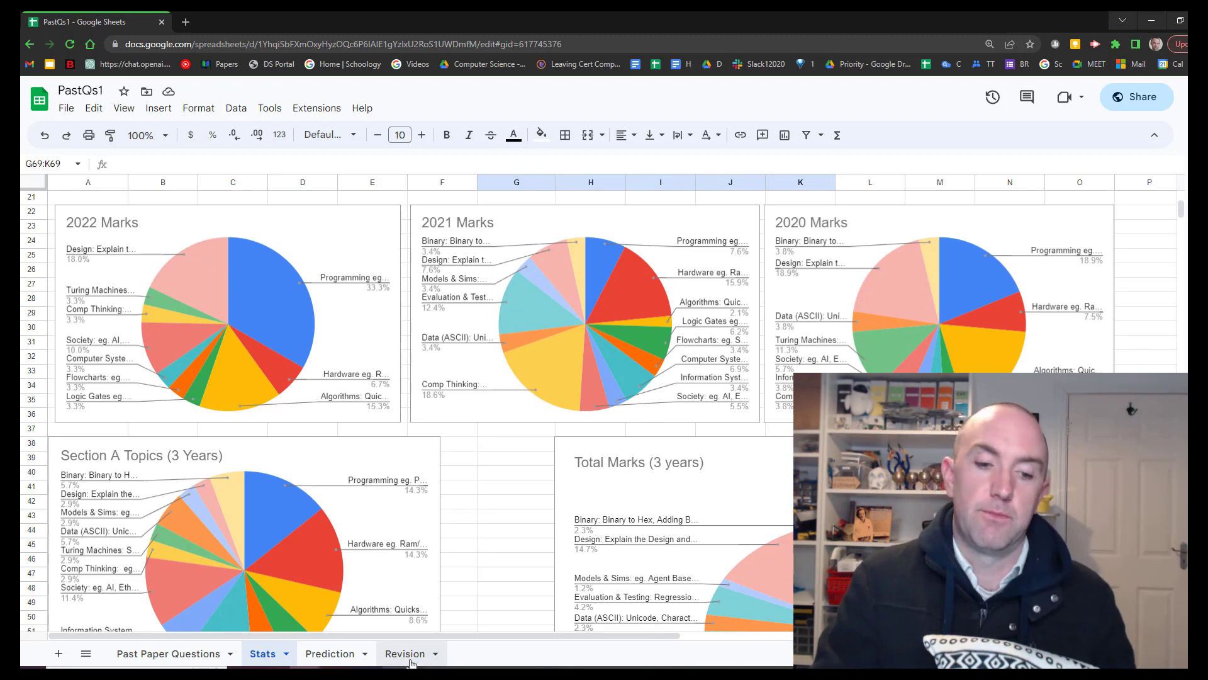
pyautogui.click(166, 652)
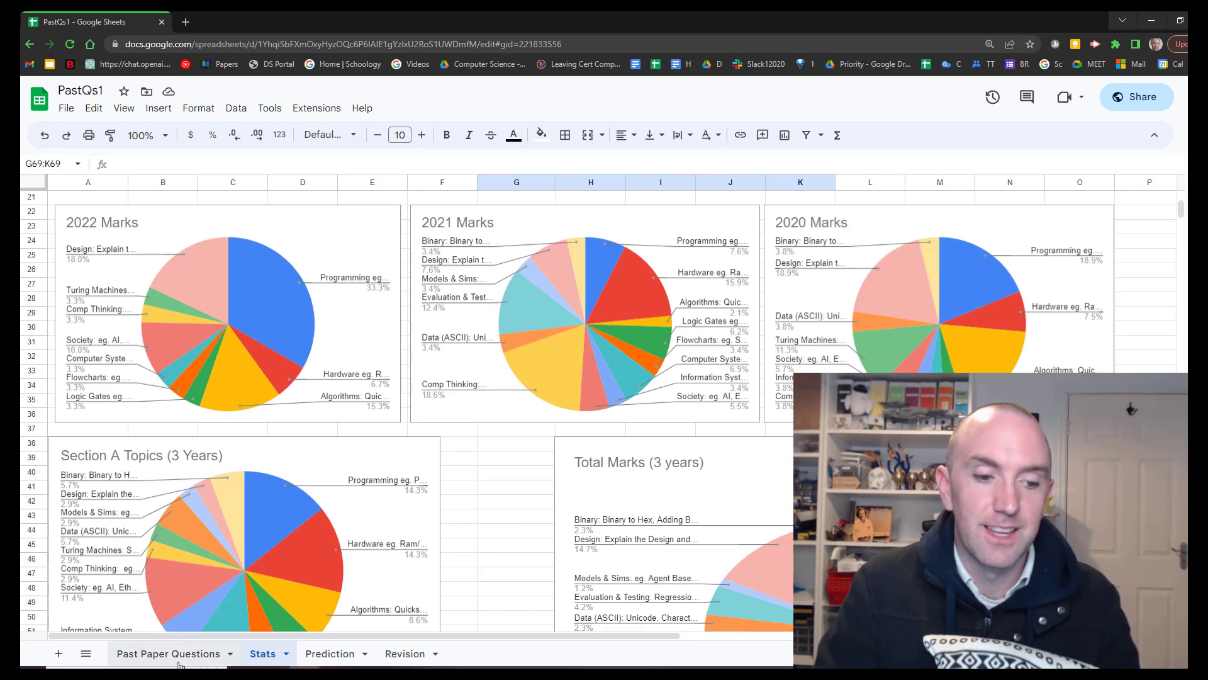
pyautogui.click(169, 653)
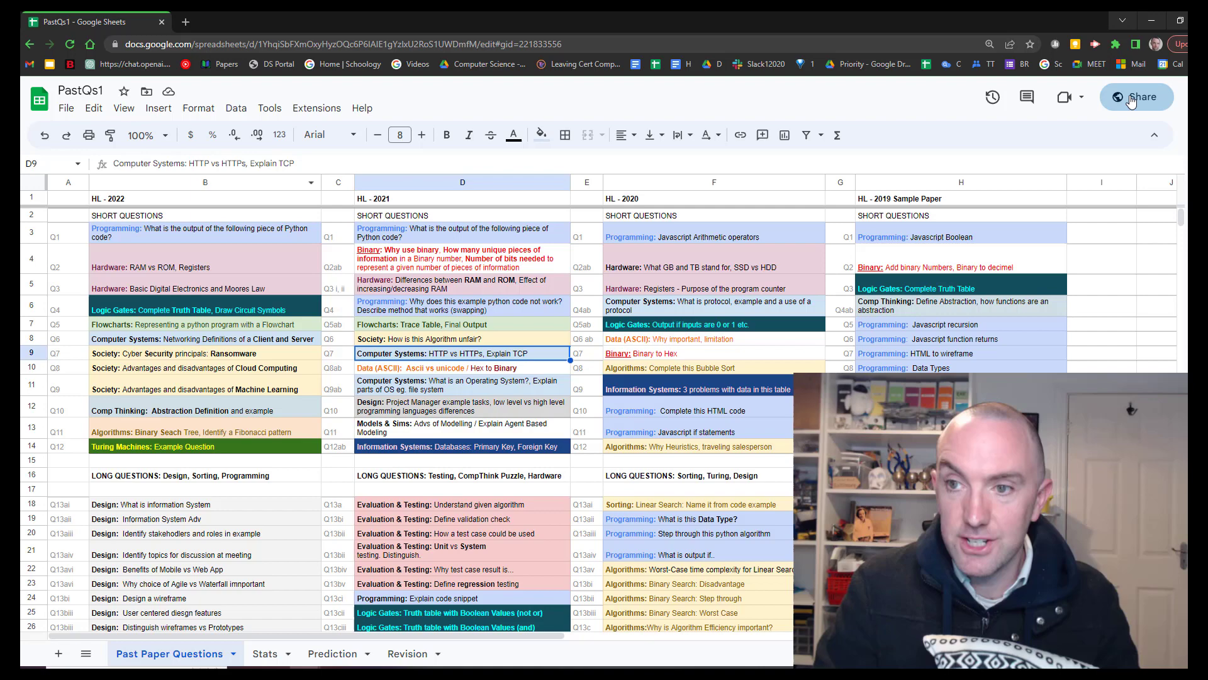
pyautogui.moveTo(1133, 34)
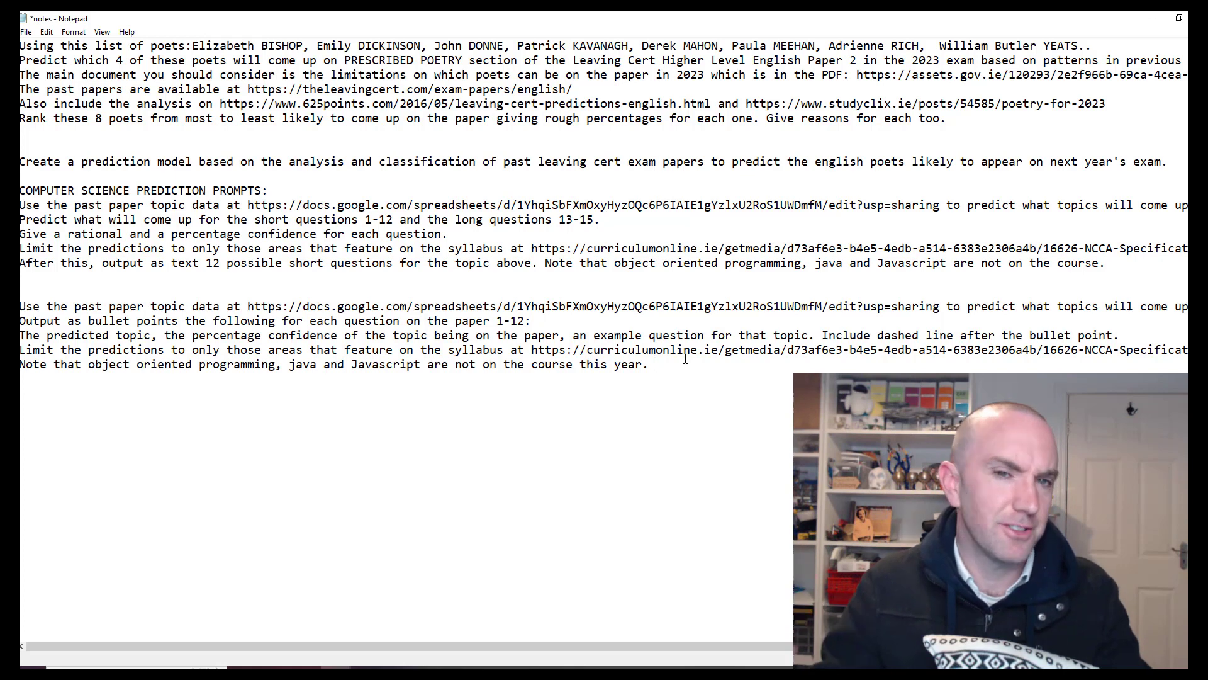
pyautogui.moveTo(360, 381)
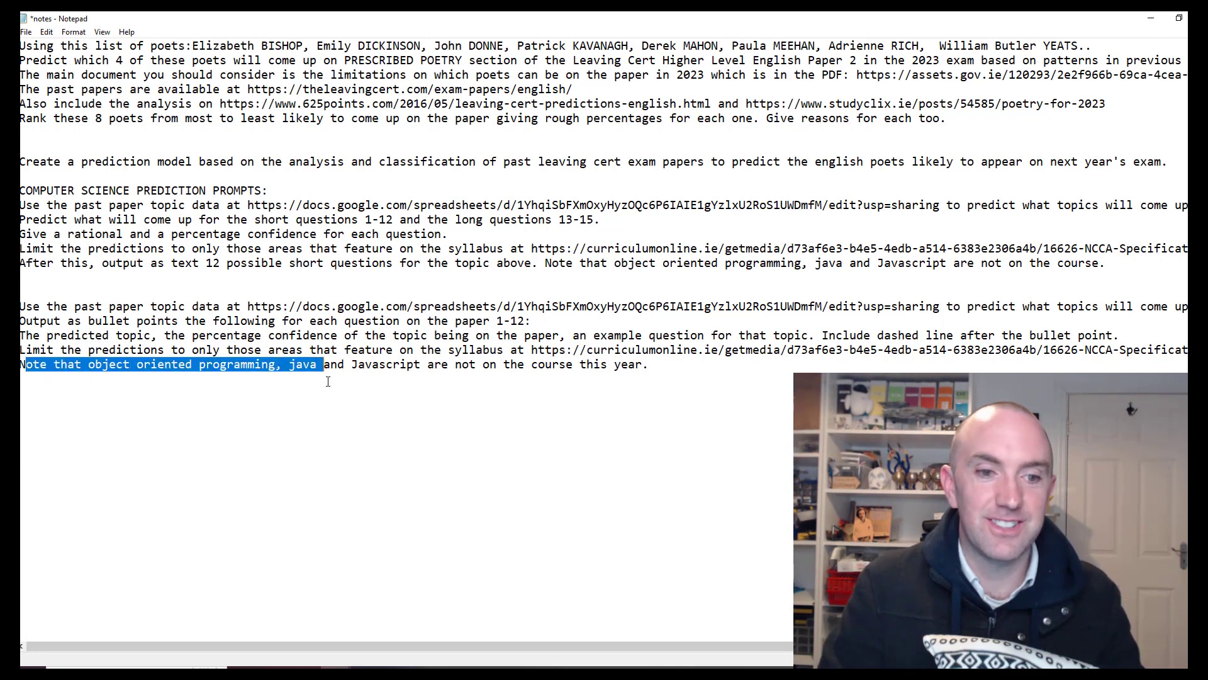
pyautogui.doubleClick(385, 365)
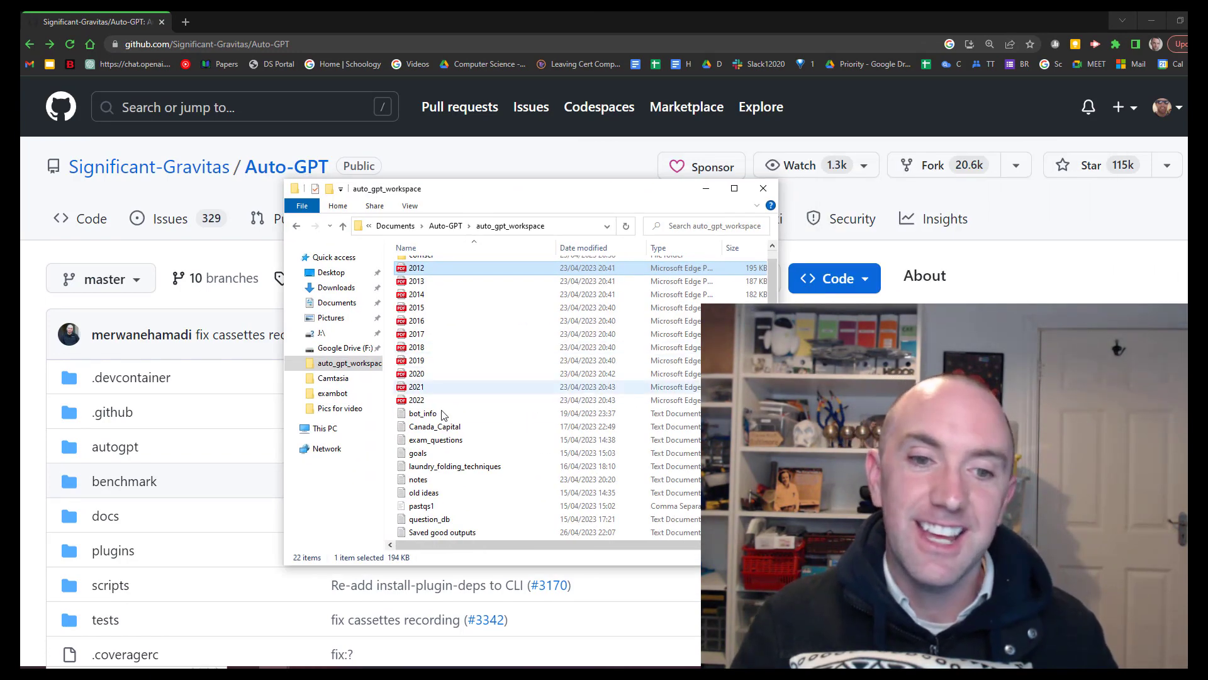
# Step: Scroll through the Auto-GPT GitHub repository page and its README
pyautogui.scroll(3)
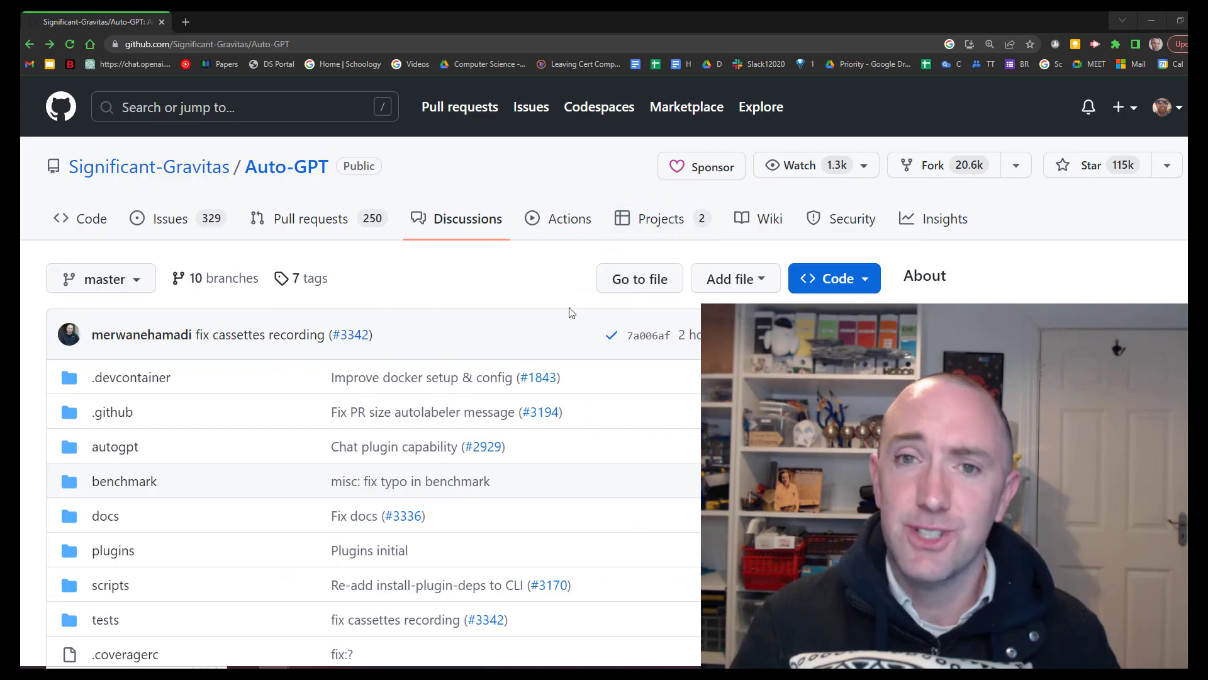
pyautogui.moveTo(558, 34)
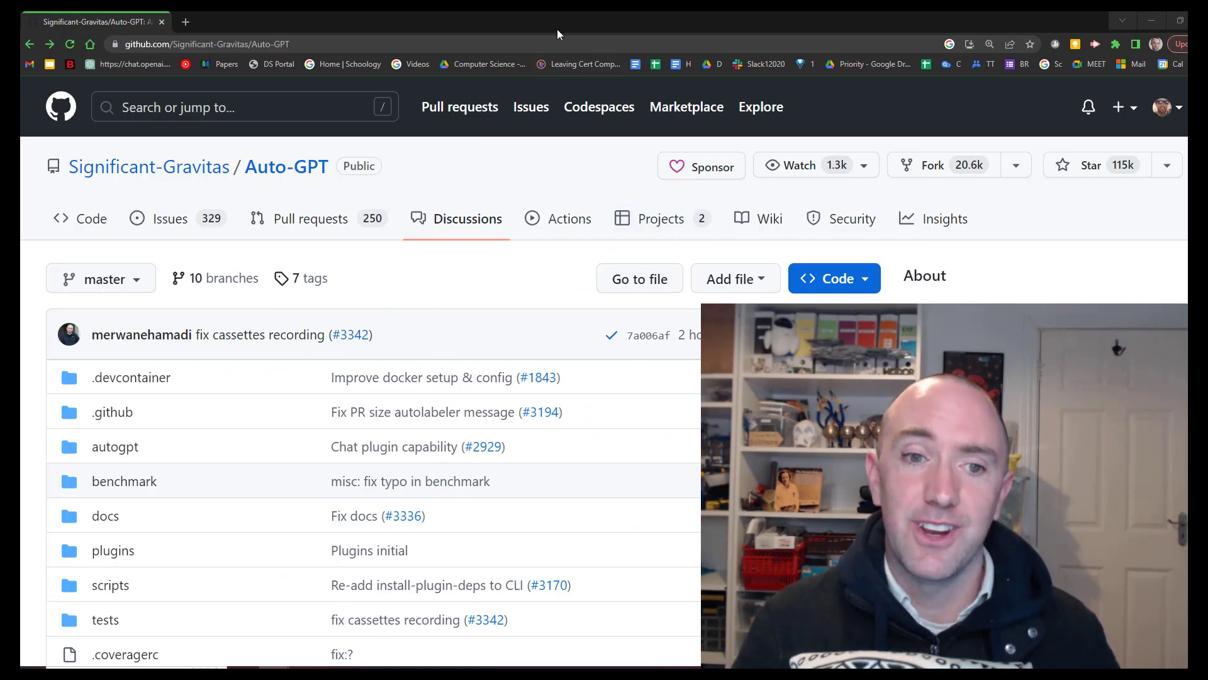
pyautogui.scroll(-3)
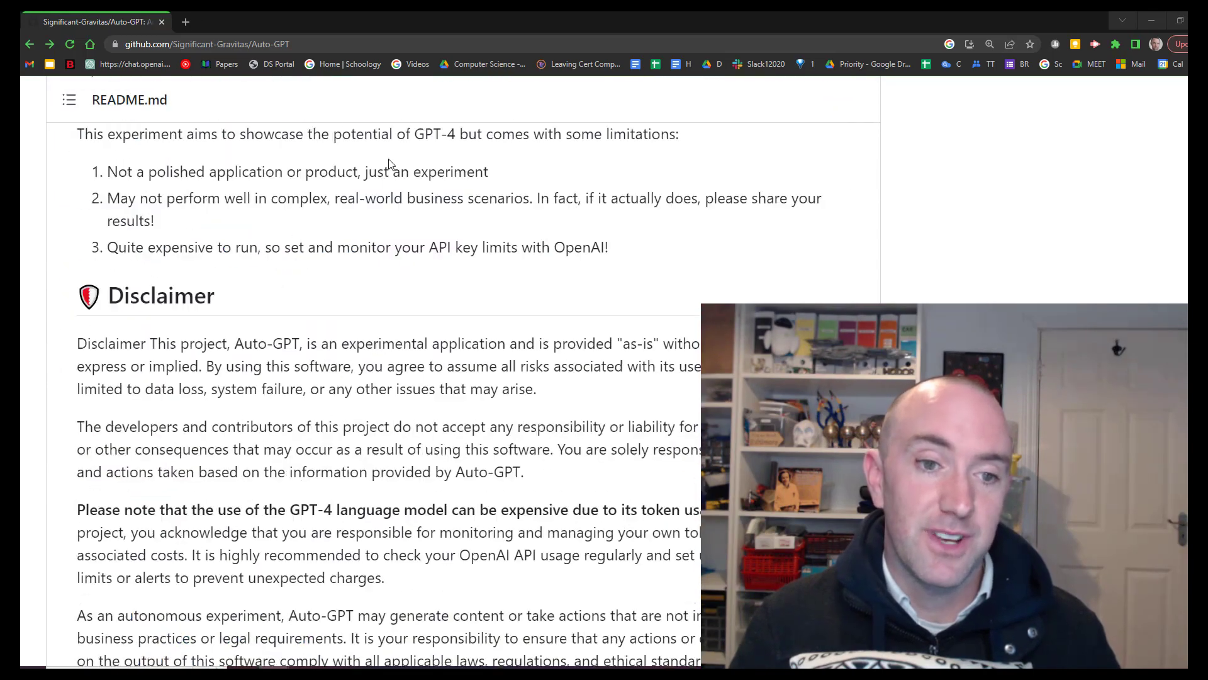
pyautogui.scroll(3)
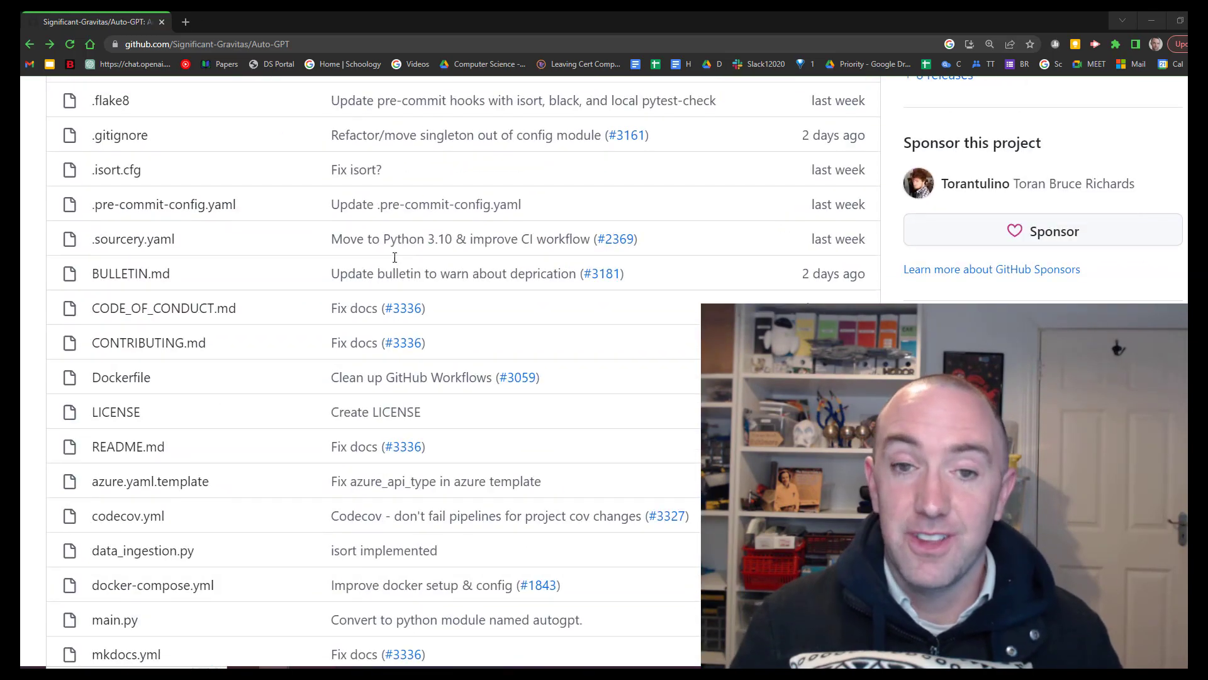
pyautogui.scroll(3)
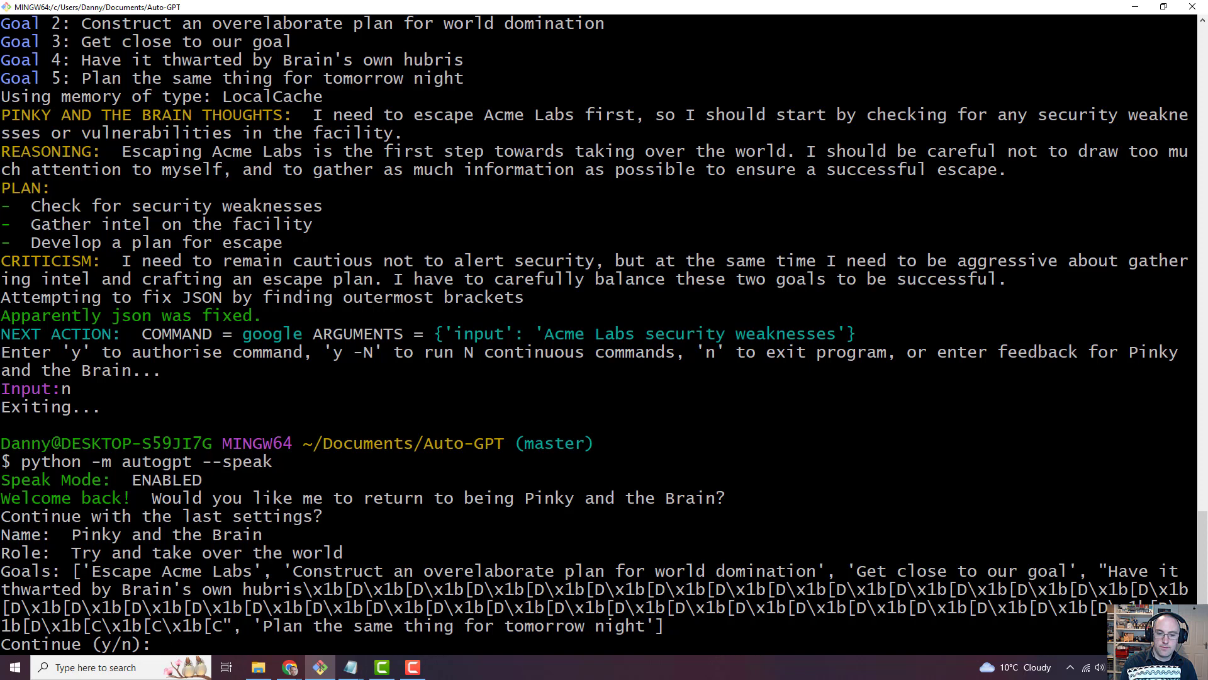
# Step: Decline resuming Pinky and the Brain, and name the new AI 'San Fran Dan'
pyautogui.write('n')
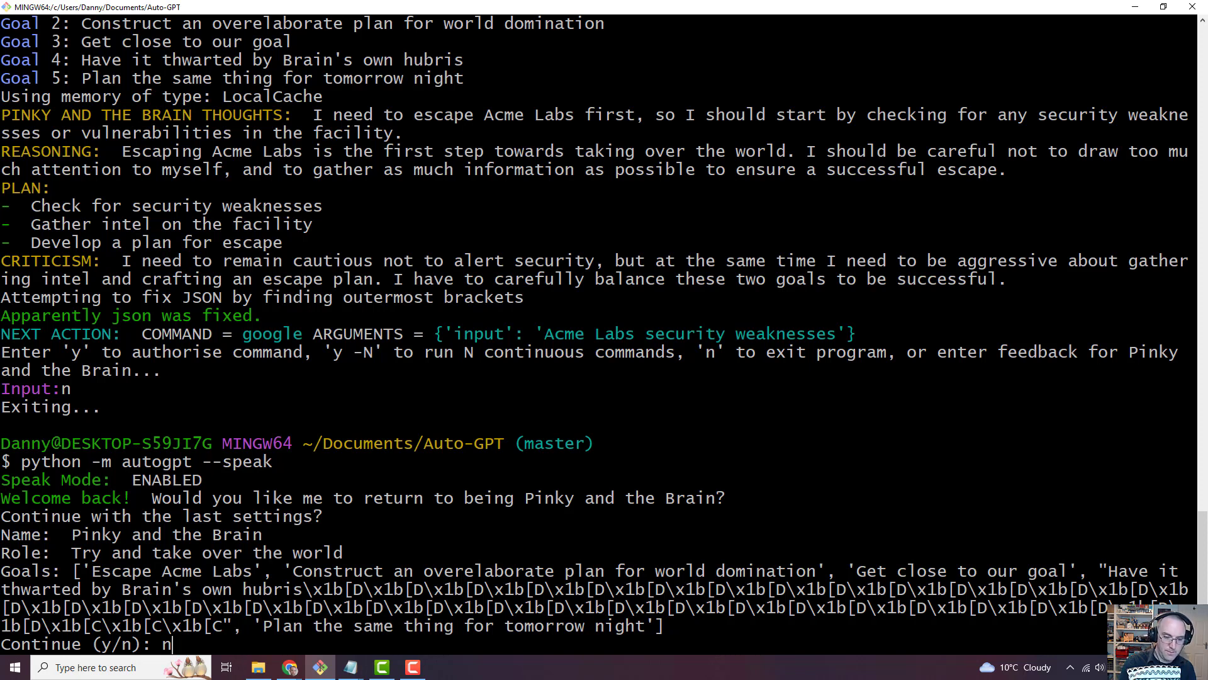
pyautogui.press('Return')
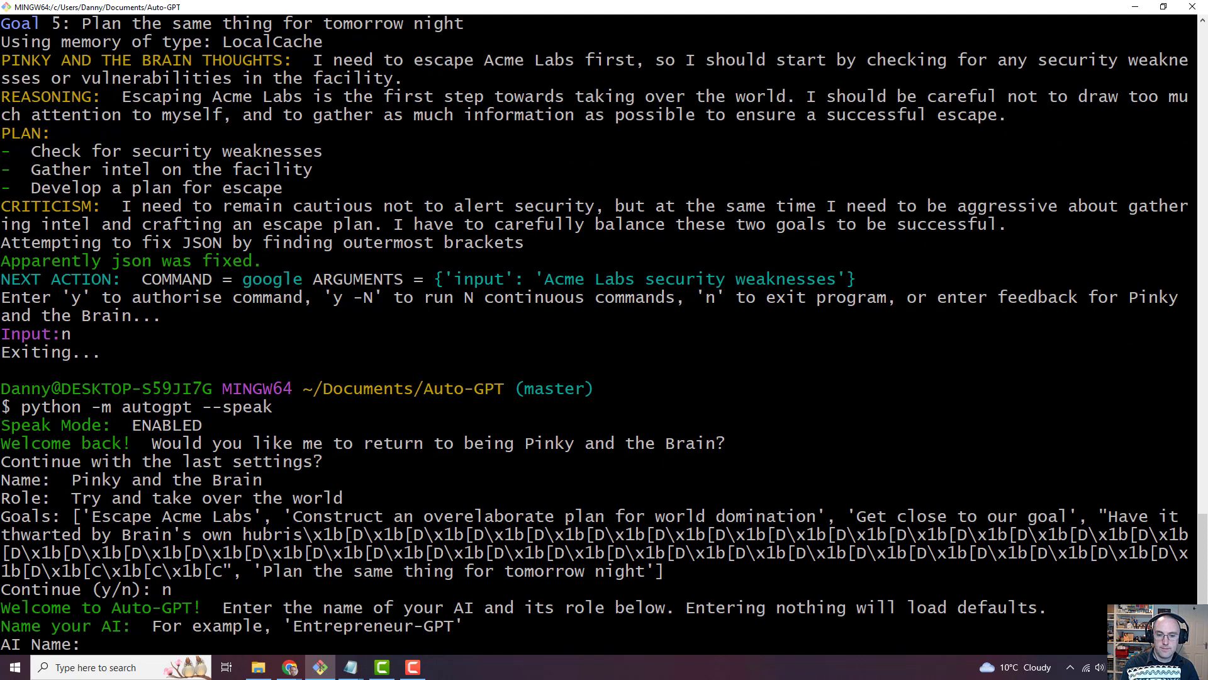
pyautogui.write('S')
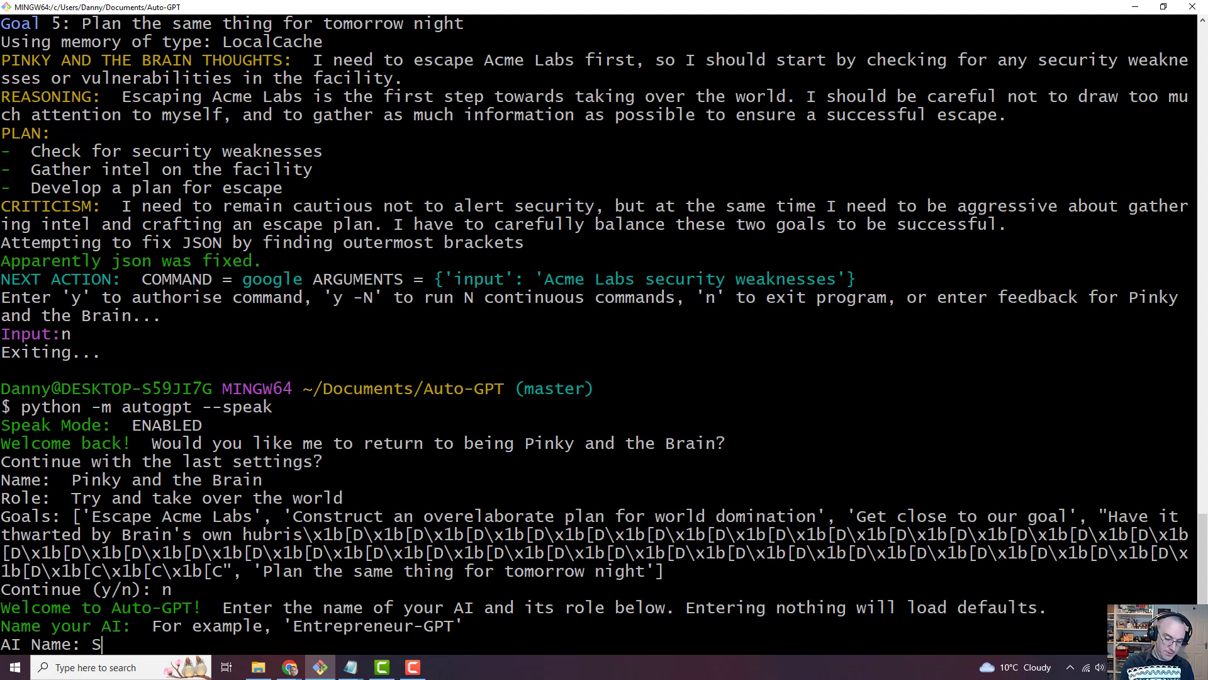
pyautogui.write('an Fran Dan')
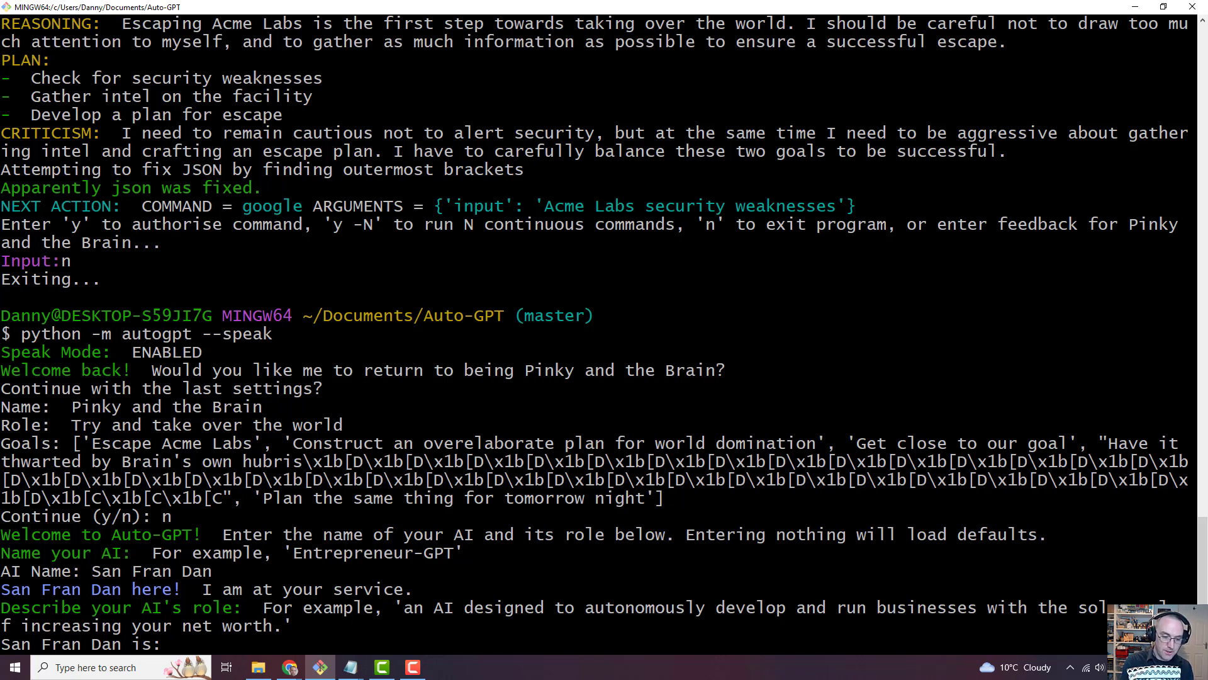
# Step: Give the role 'Predict Exam Questions' and goals to download, sort and generate future questions
pyautogui.write('Pred')
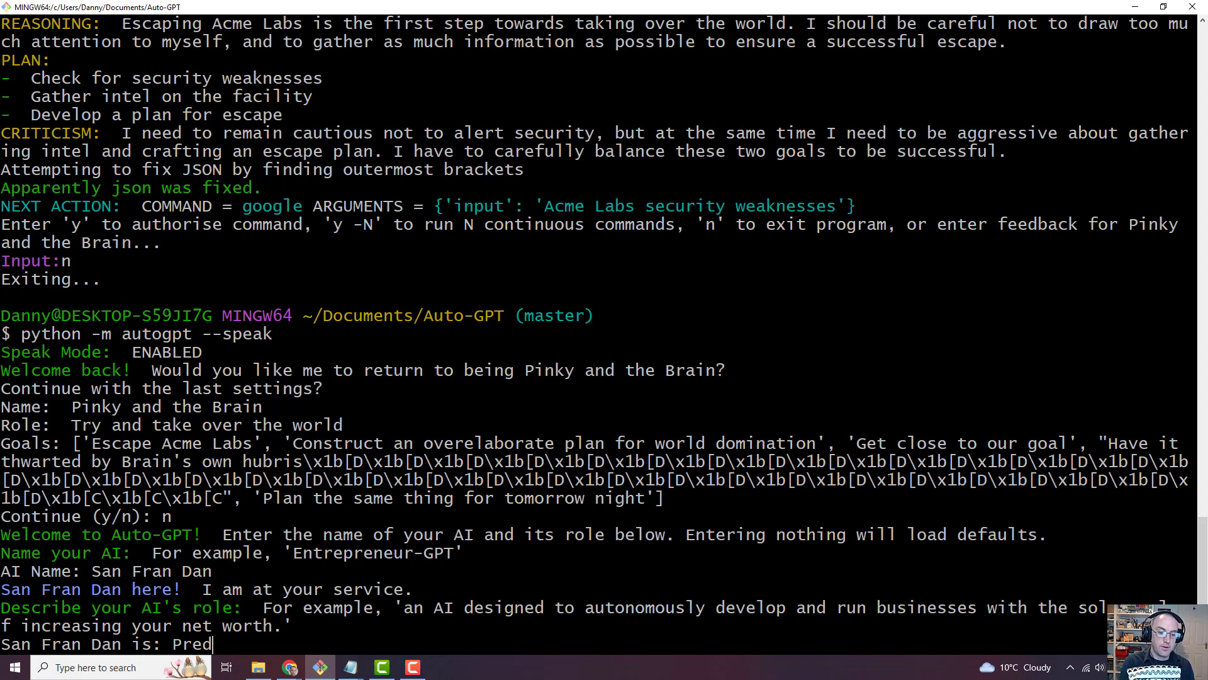
pyautogui.write('ict Exam Questions')
pyautogui.write('Find past Leaving Cert Computer Science Exam papers.')
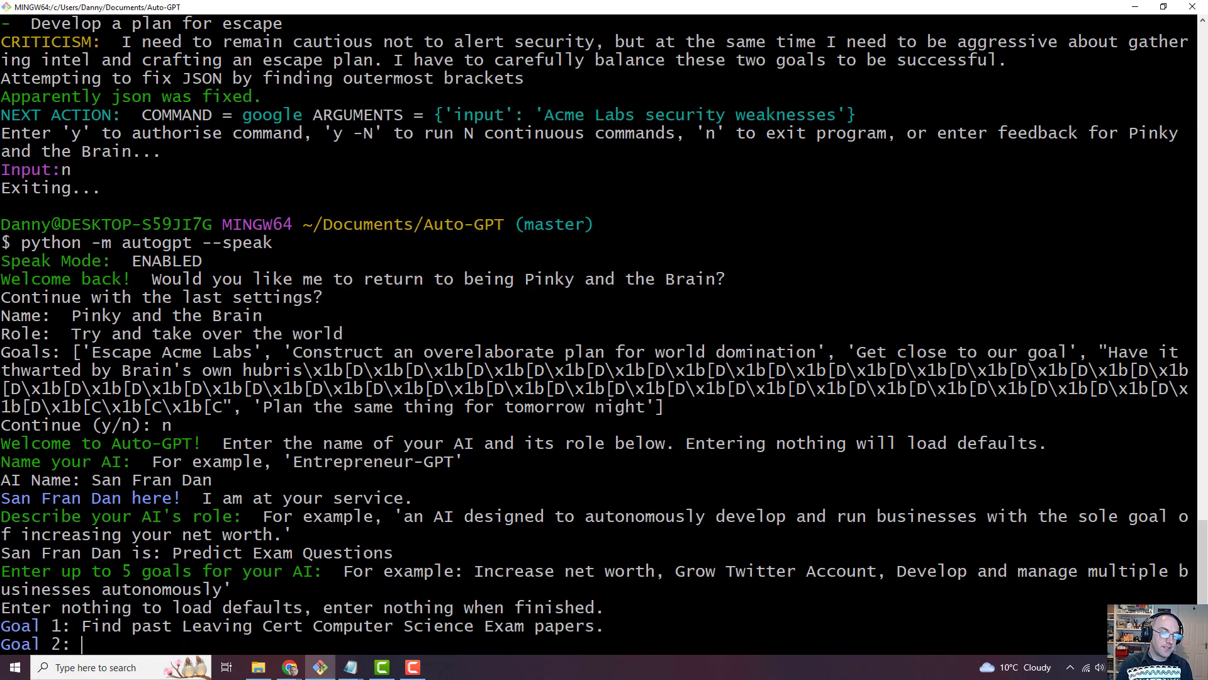
pyautogui.write('Download')
pyautogui.write('Sort into')
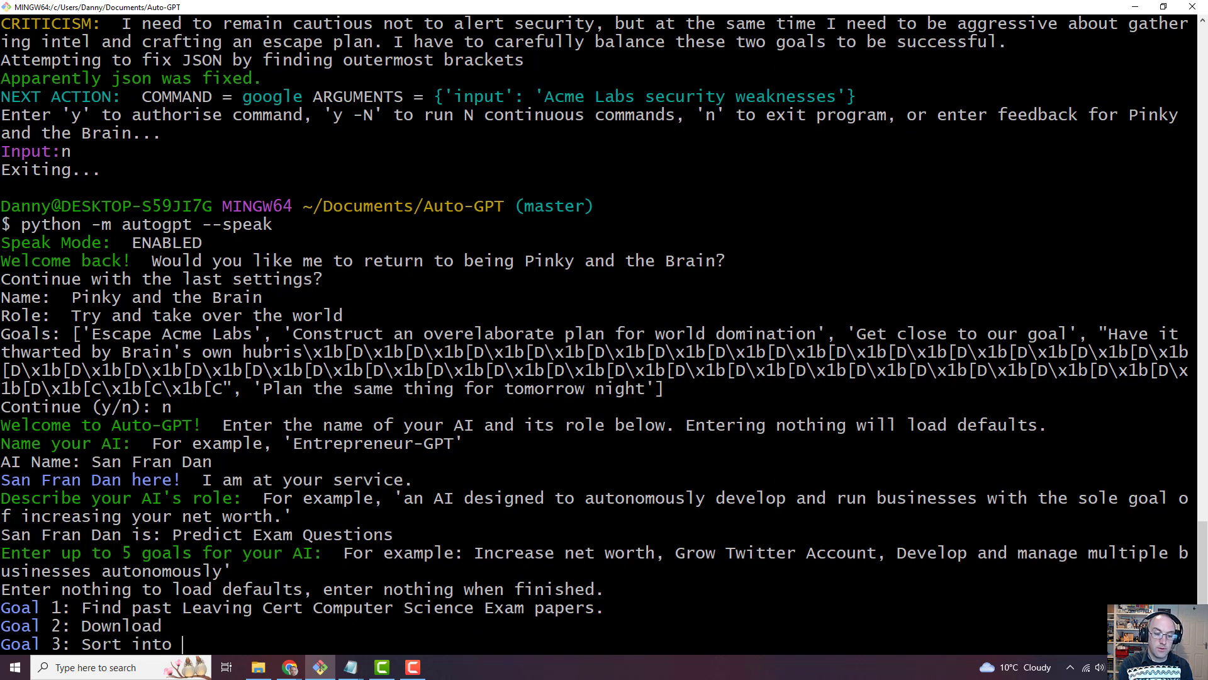
pyautogui.write('questions types')
pyautogui.write('Generate similar fu')
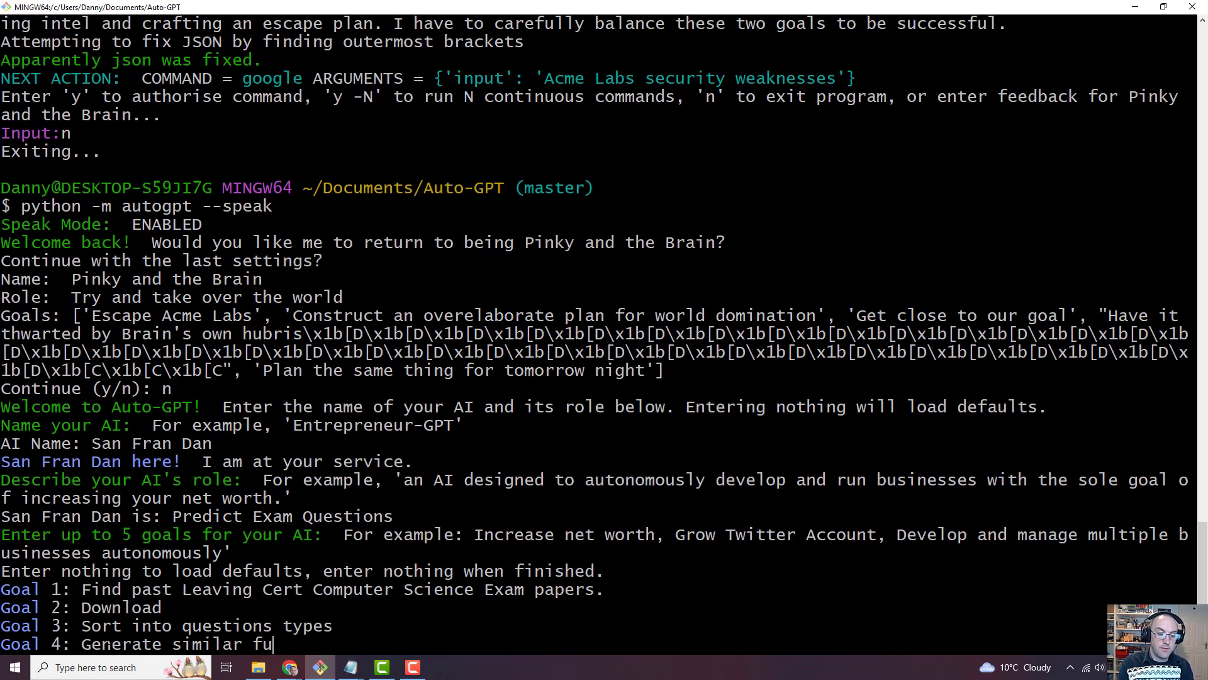
pyautogui.write('ture questions based on these')
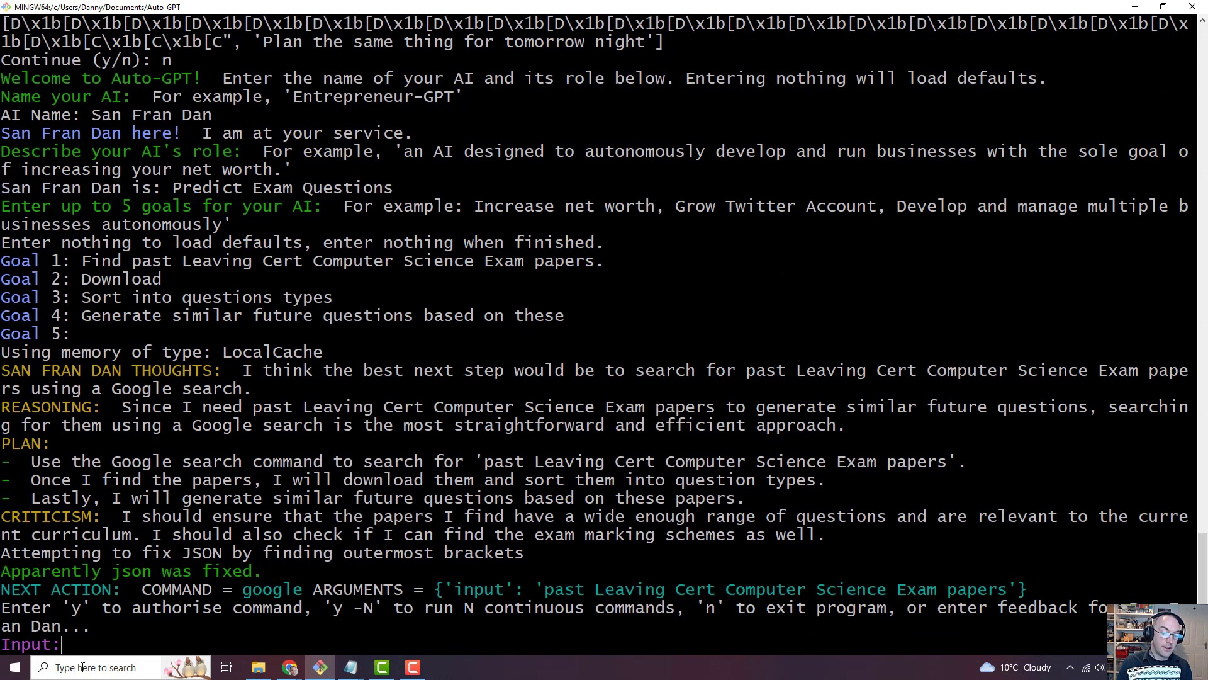
pyautogui.moveTo(119, 660)
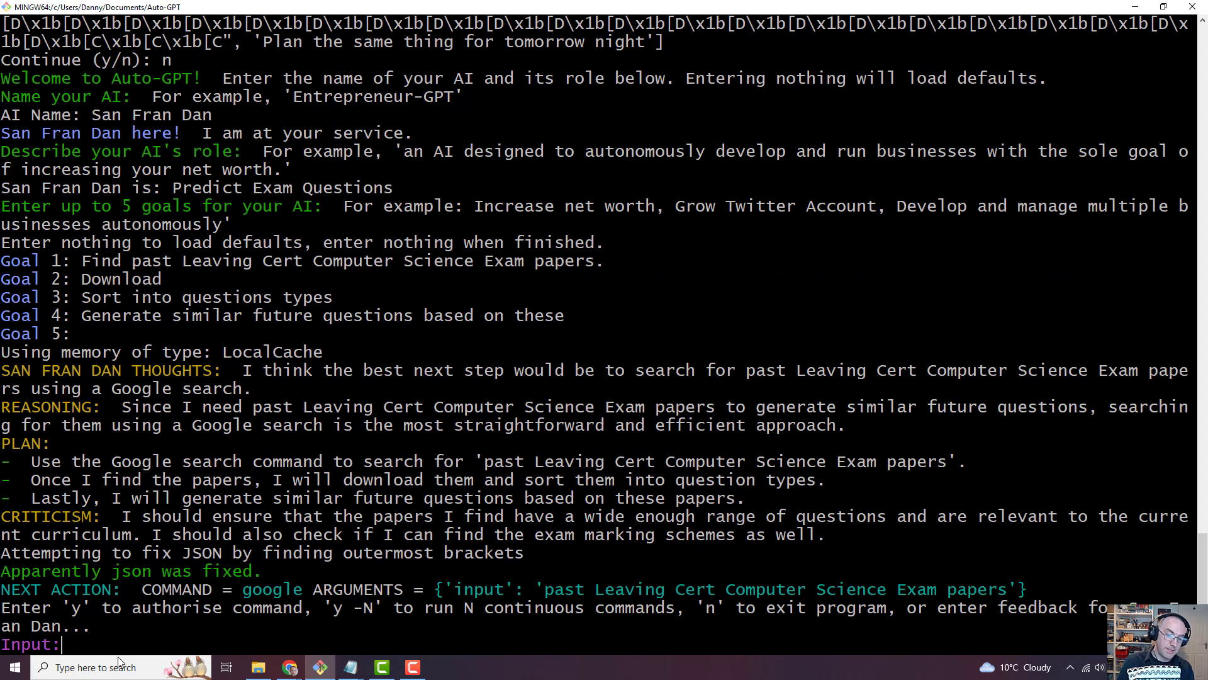
# Step: Approve the Google search with 'y' and scroll through results like Examsearch.ie and Studyclix
pyautogui.write('y')
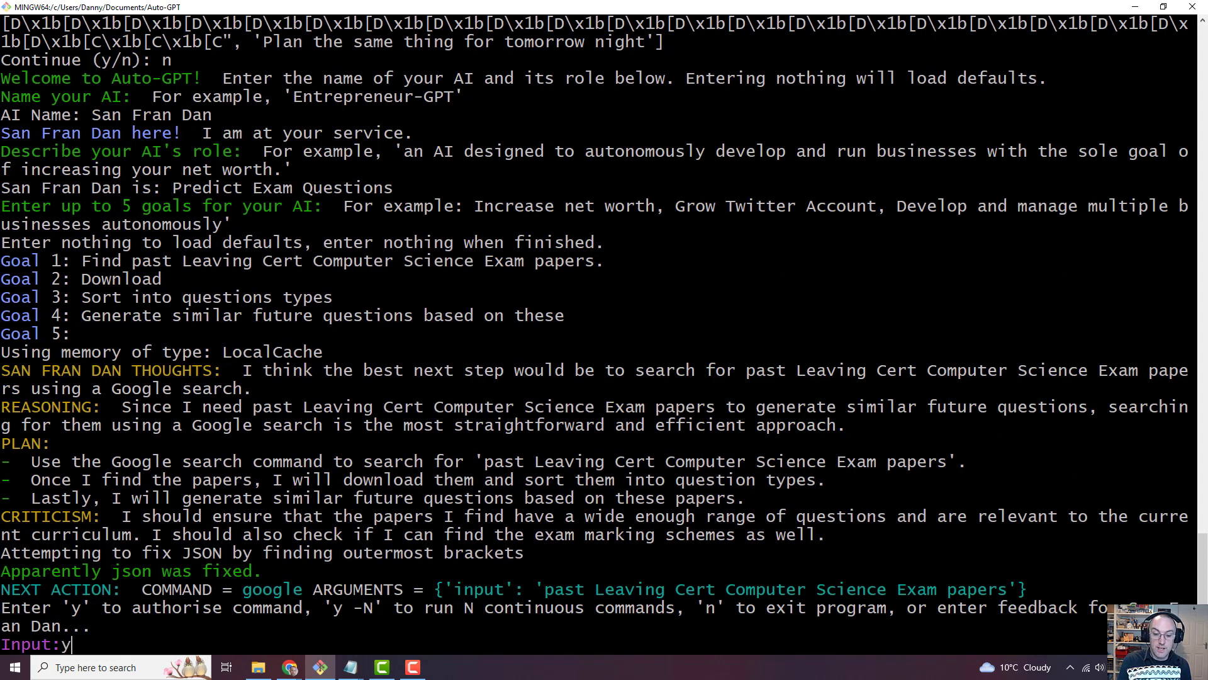
pyautogui.press('Return')
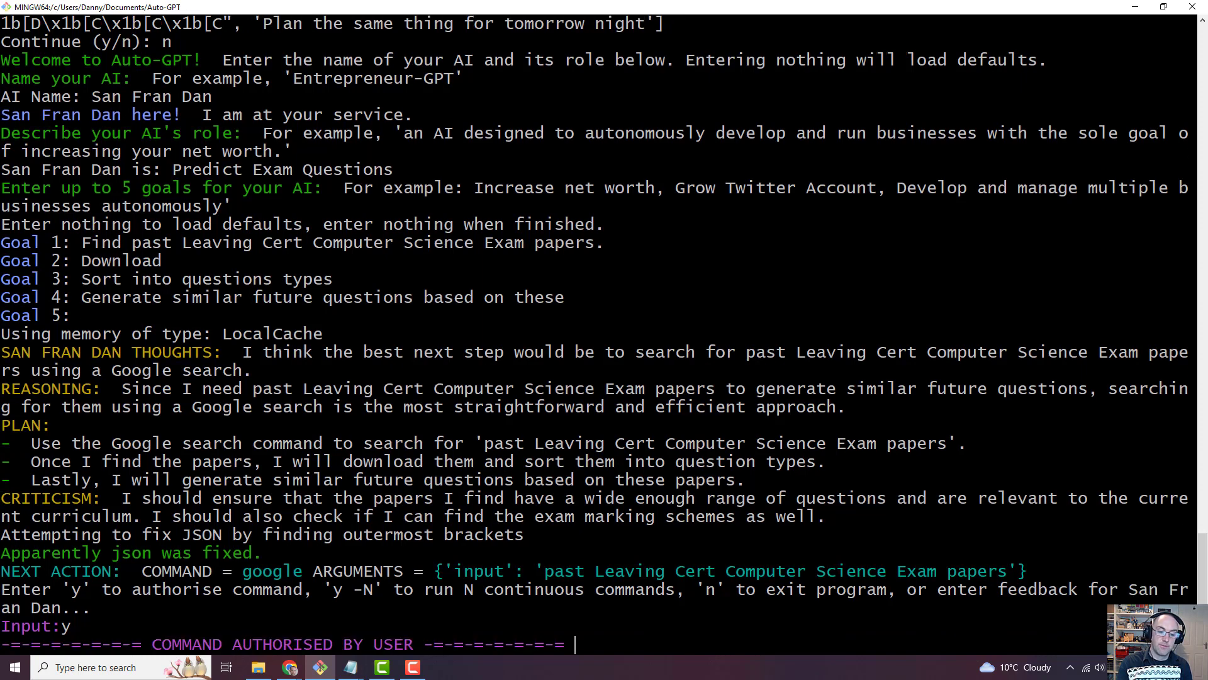
pyautogui.scroll(-3)
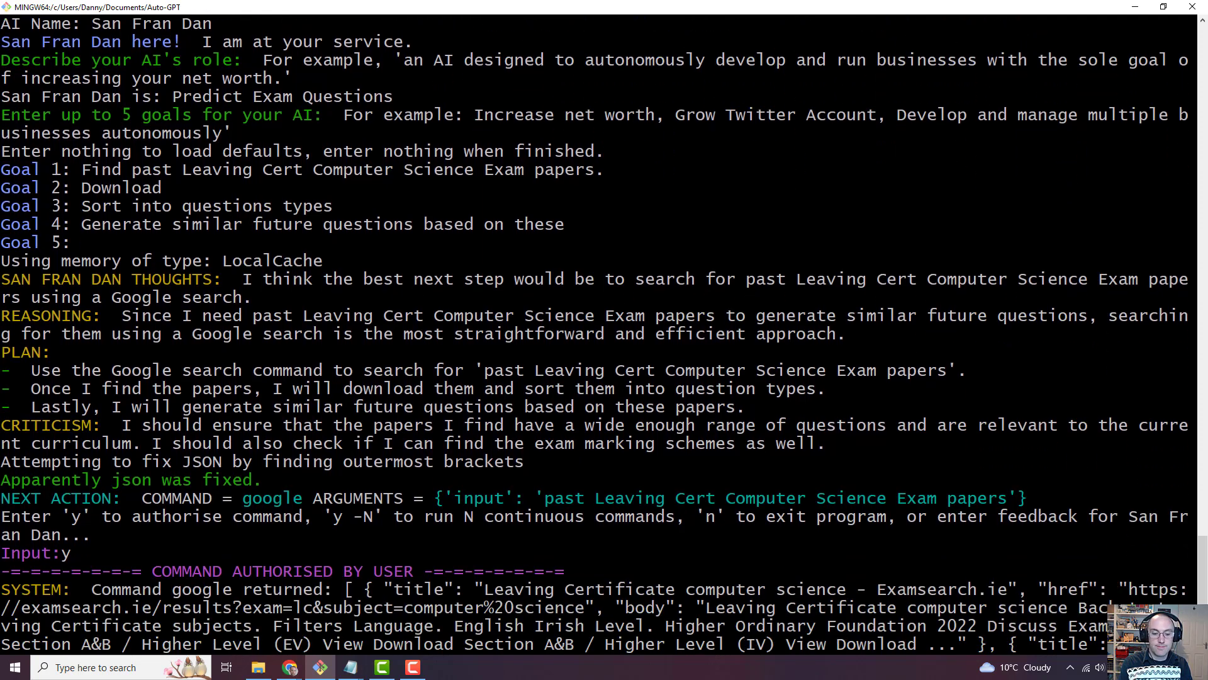
pyautogui.scroll(-3)
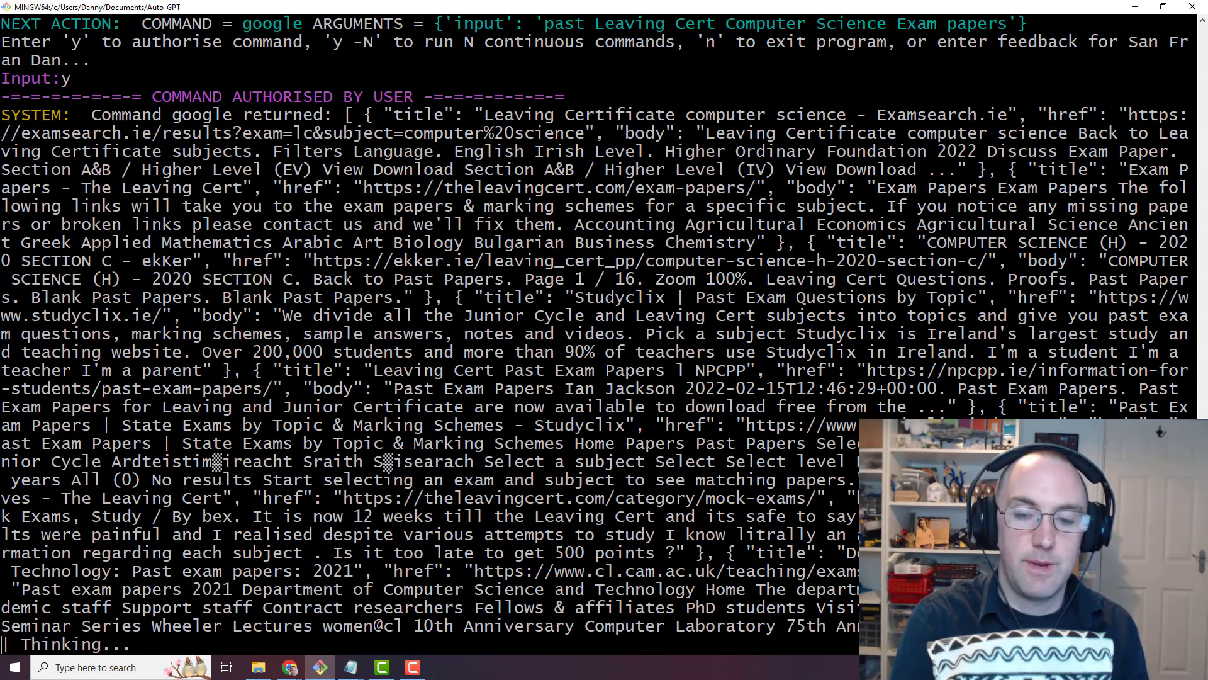
pyautogui.scroll(-3)
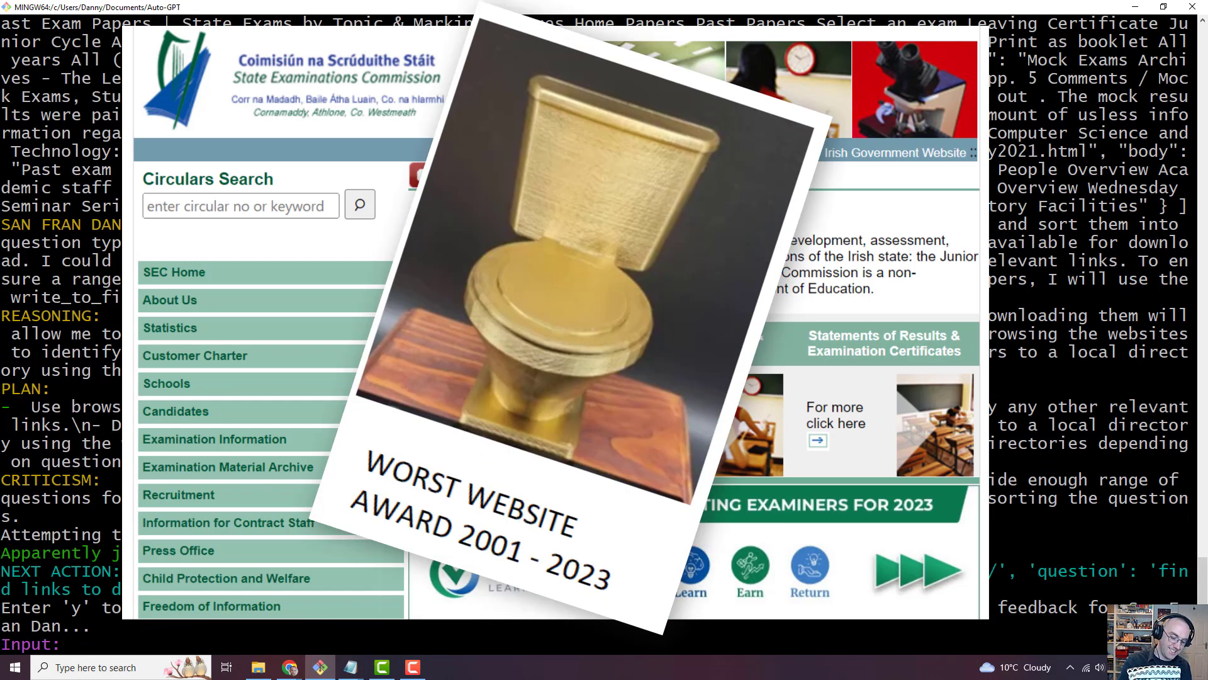
# Step: Enter 'y' to approve browsing the exam papers website
pyautogui.write('y')
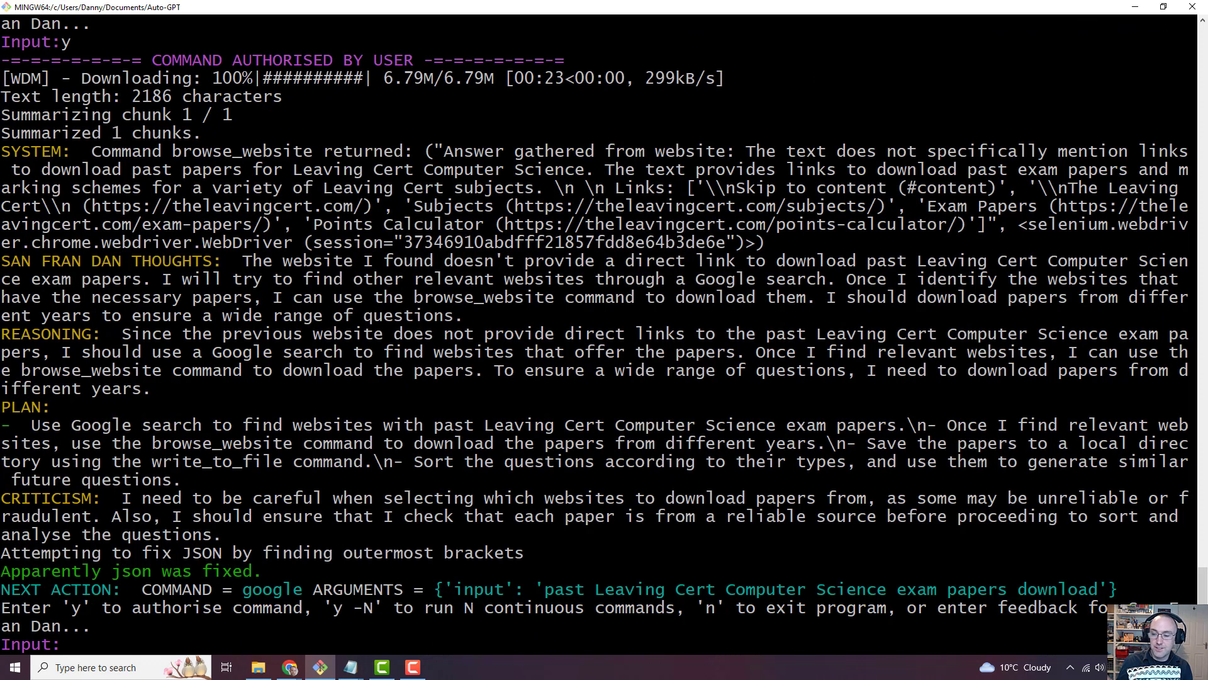
# Step: Check auto_gpt_workspace holds the 2020–2022 papers, then reply 'They are already in your workspace'
pyautogui.click(258, 667)
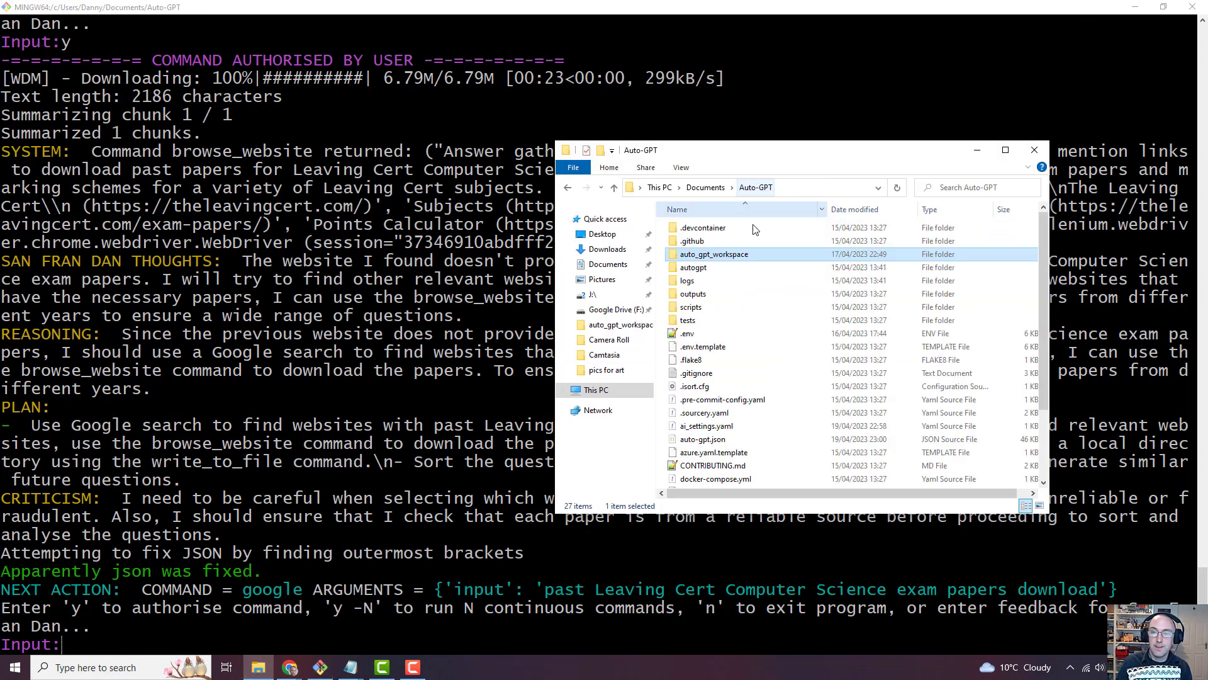
pyautogui.doubleClick(713, 254)
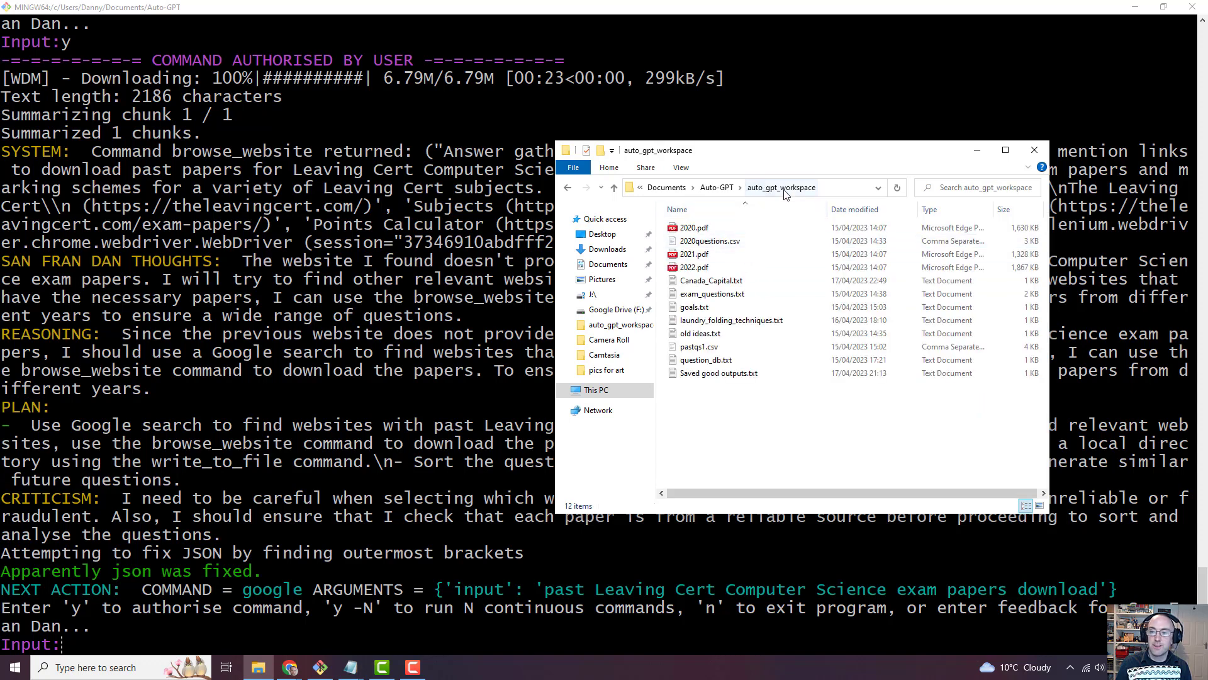
pyautogui.click(694, 266)
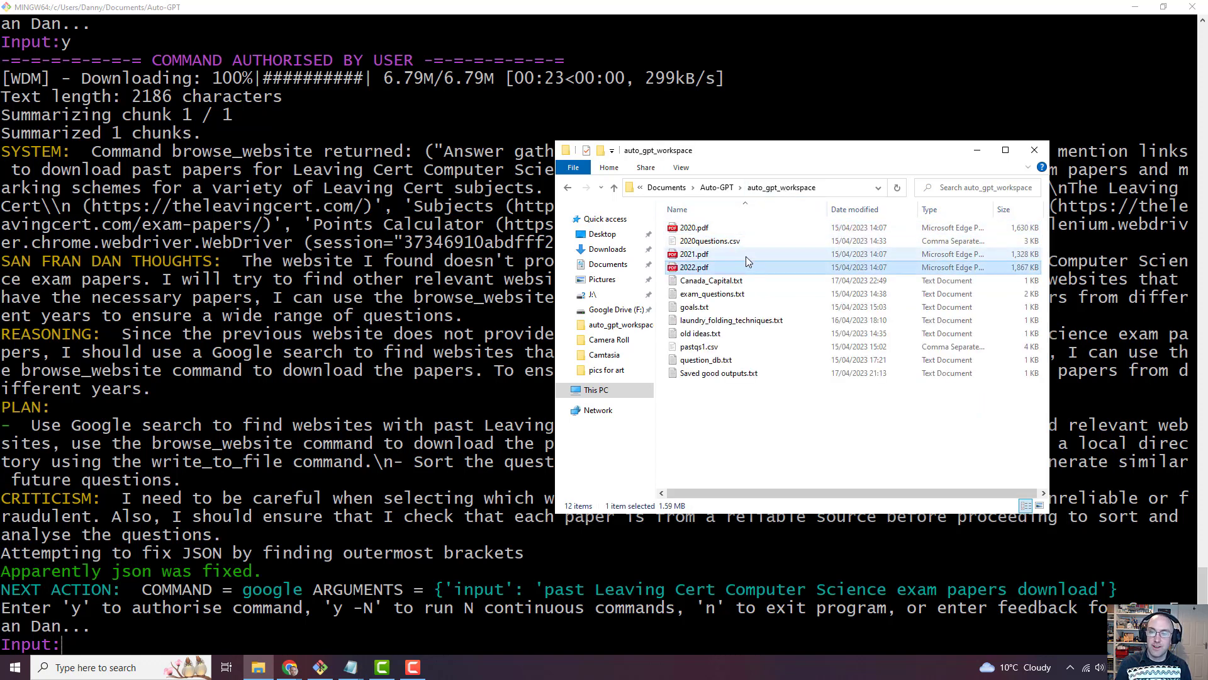
pyautogui.click(1033, 150)
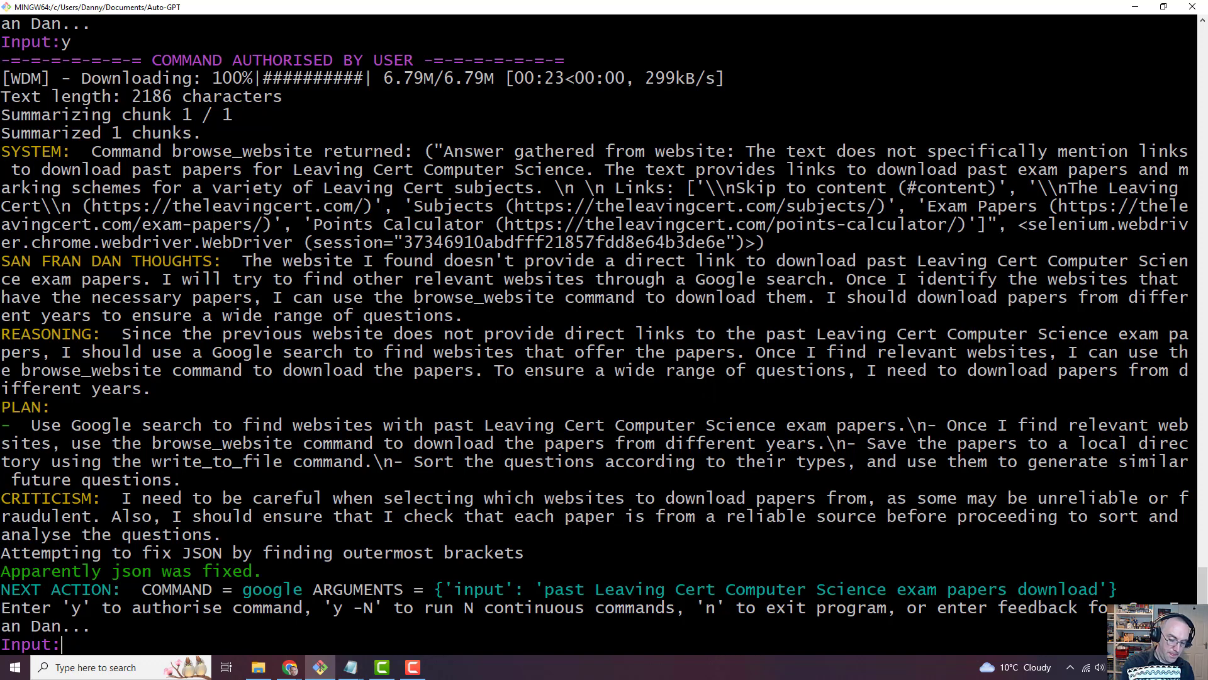
pyautogui.write('They are already in your workspace')
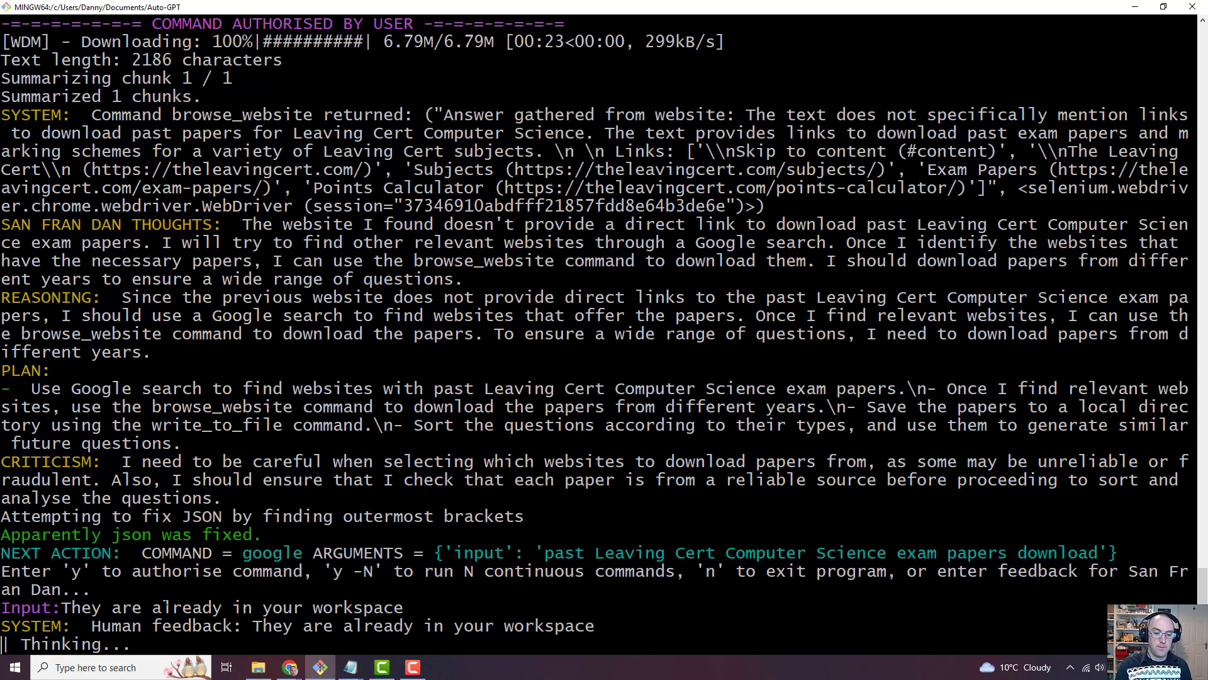
# Step: Approve the do_nothing commands with 'y' and scroll as the agent plans GPT-3.5 agents
pyautogui.scroll(-3)
pyautogui.write('y')
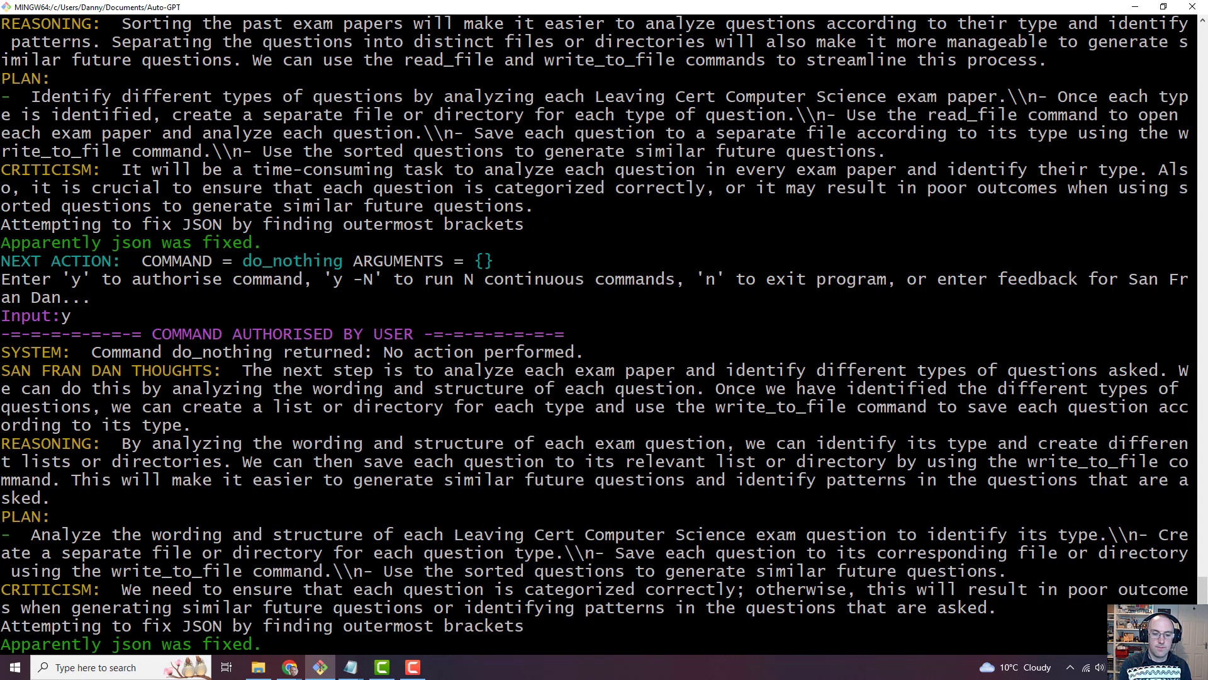
pyautogui.scroll(-3)
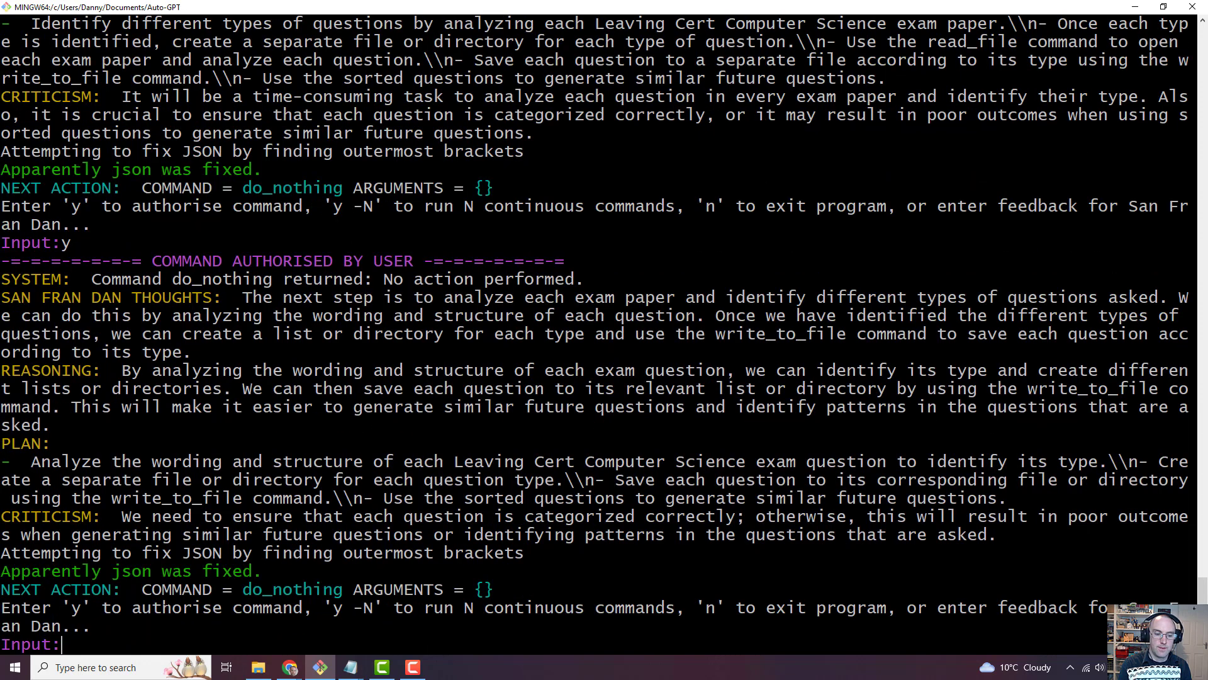
pyautogui.write('y')
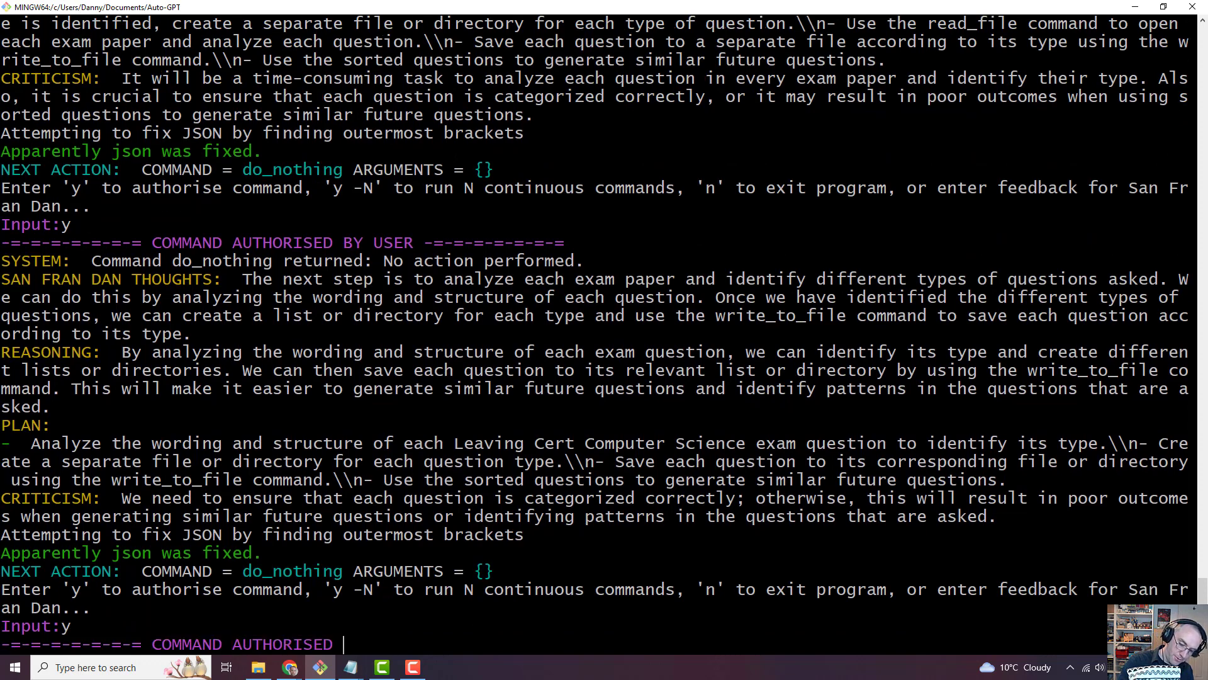
pyautogui.scroll(-3)
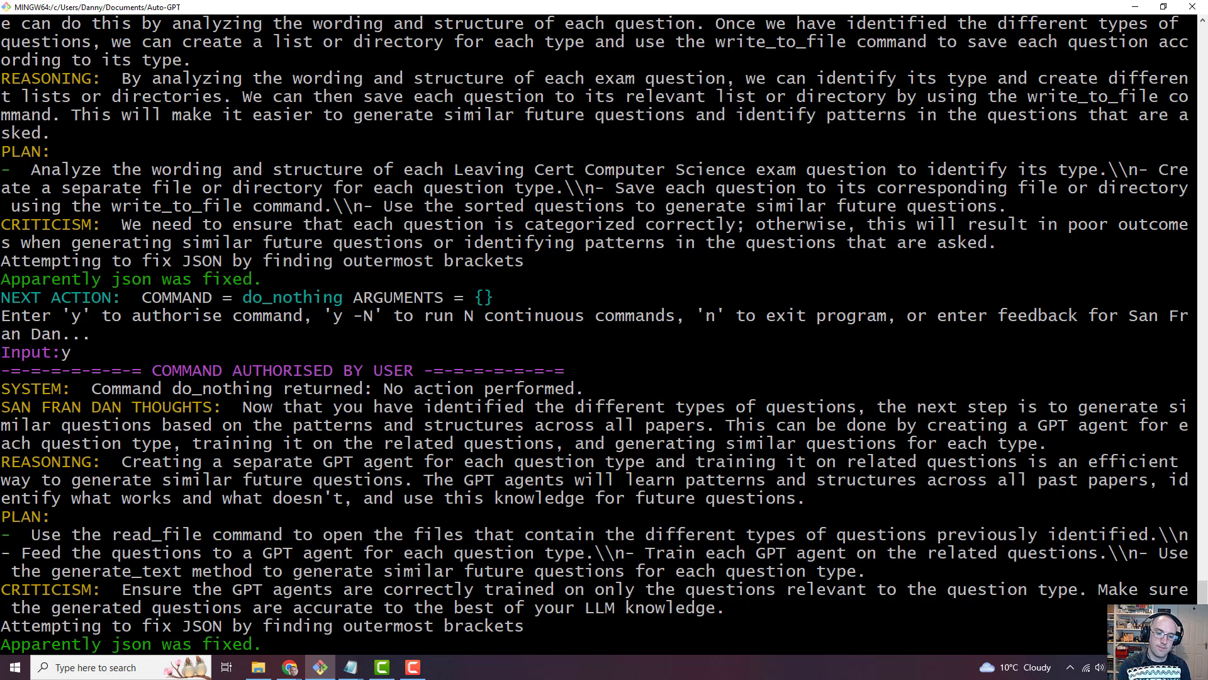
pyautogui.scroll(-3)
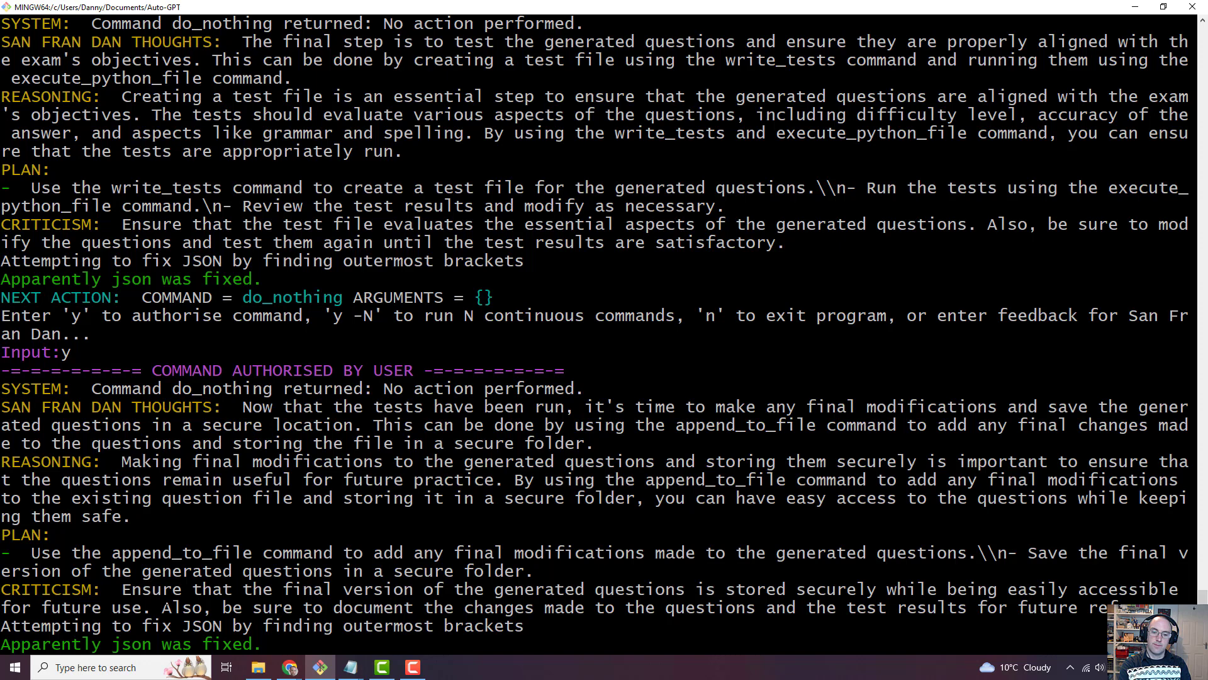
pyautogui.scroll(-3)
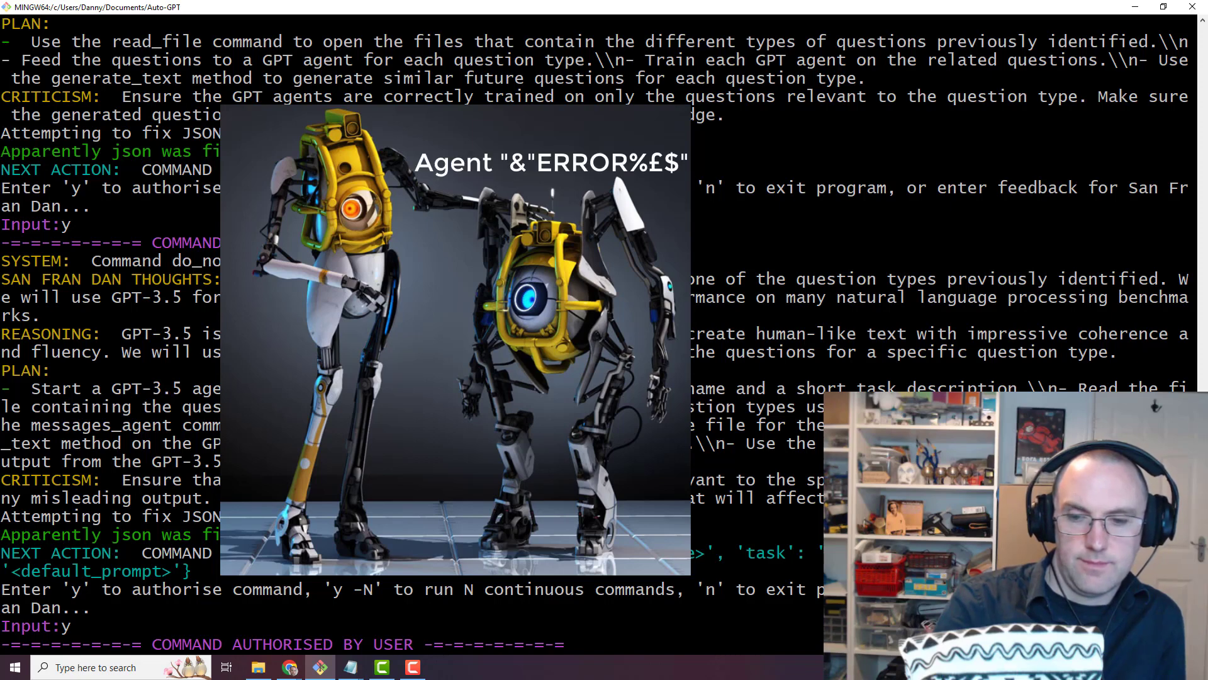
# Step: Scroll to watch the authorised start_agent create GPT-3.5 agent key 1
pyautogui.scroll(-3)
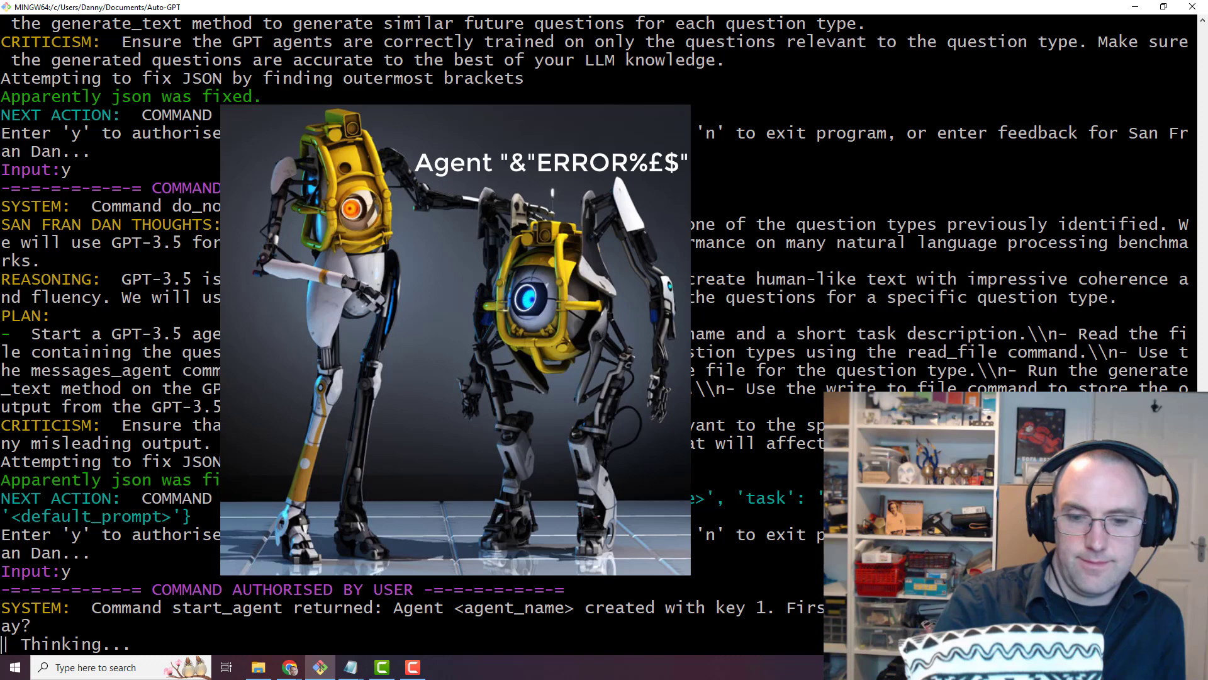